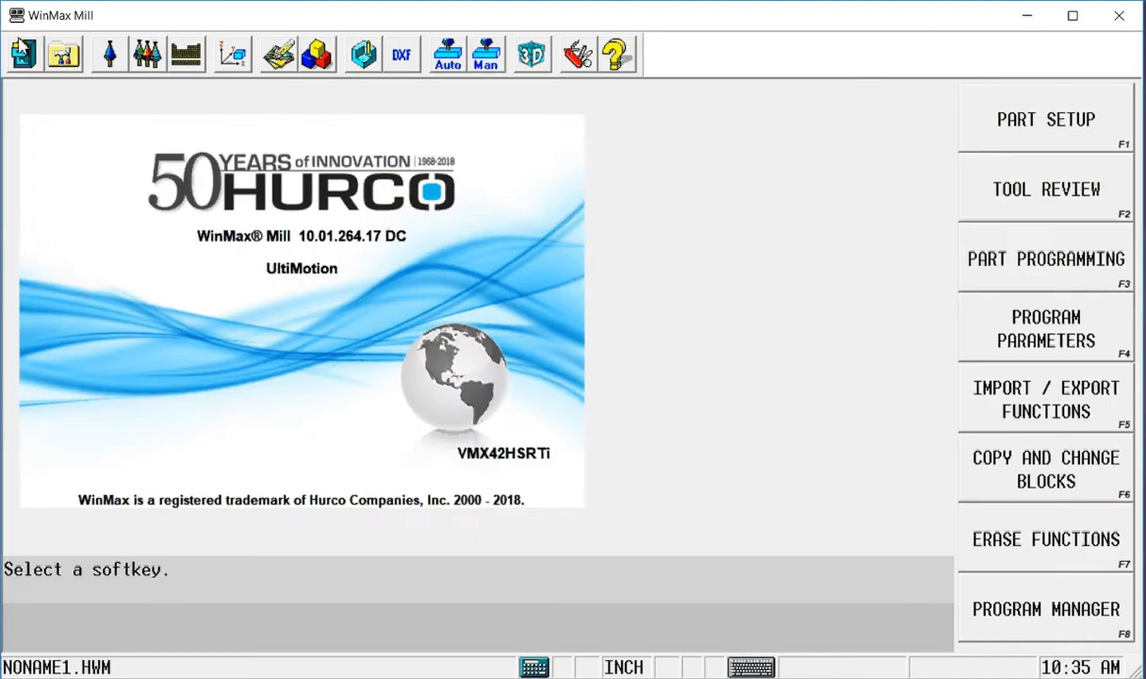
Bring up the Program Manager listing the Army, Navy, Coast Guard, Air Force and USMC NC files
left_click(1043, 609)
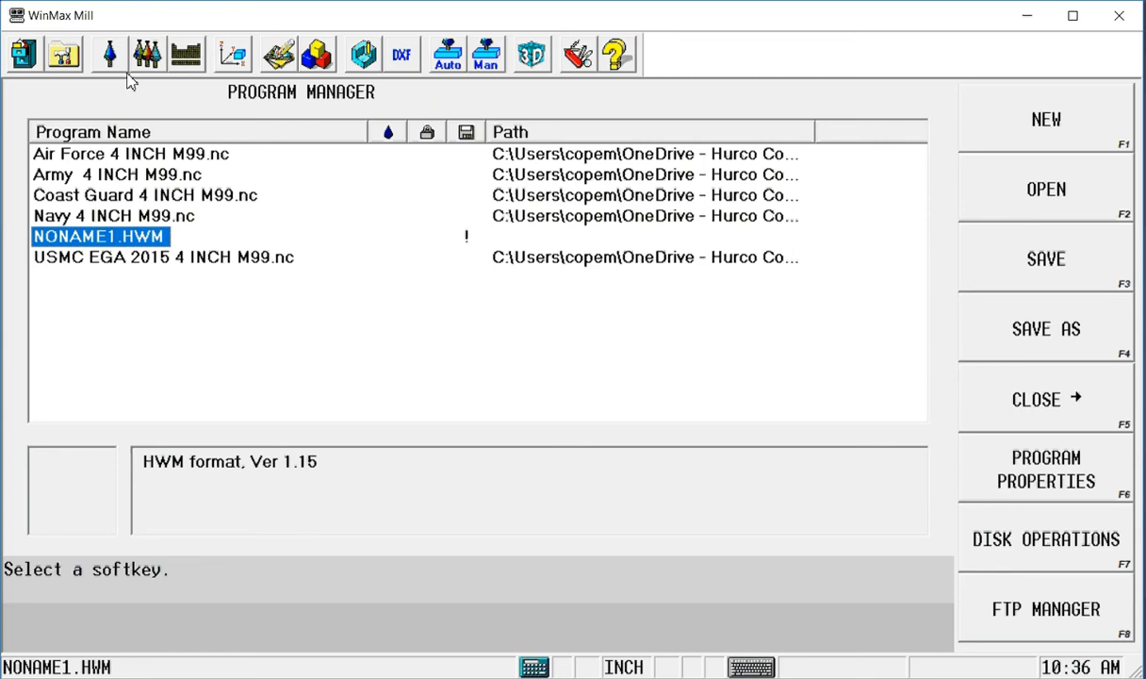
mouse_move(112, 181)
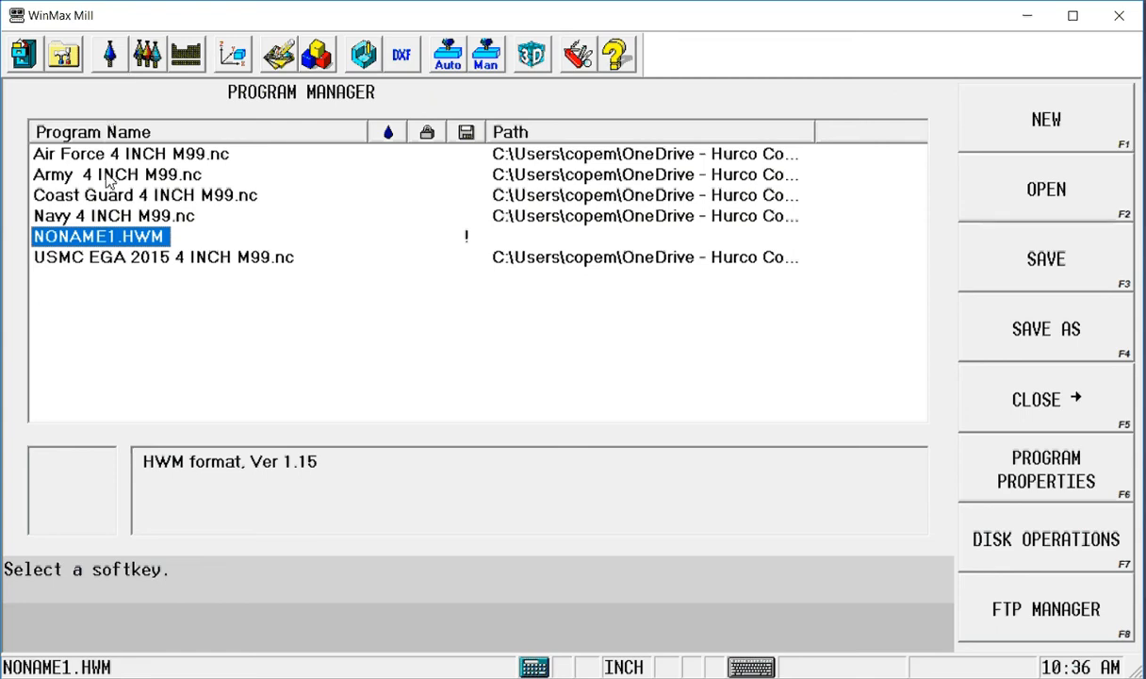
mouse_move(123, 185)
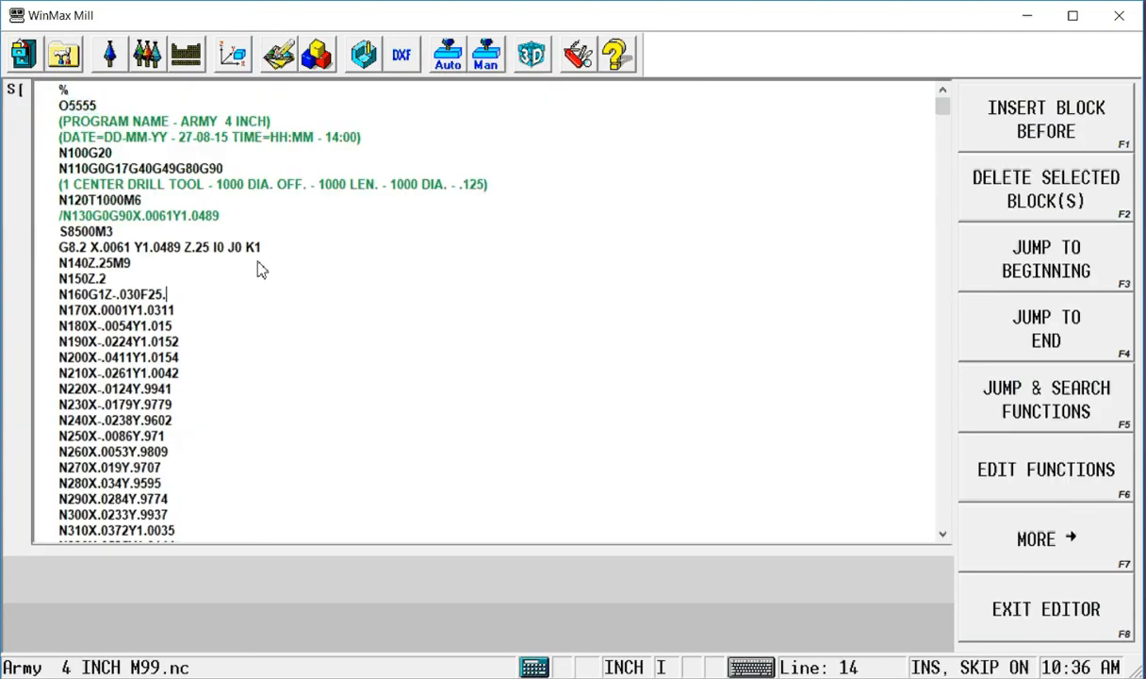
mouse_move(238, 260)
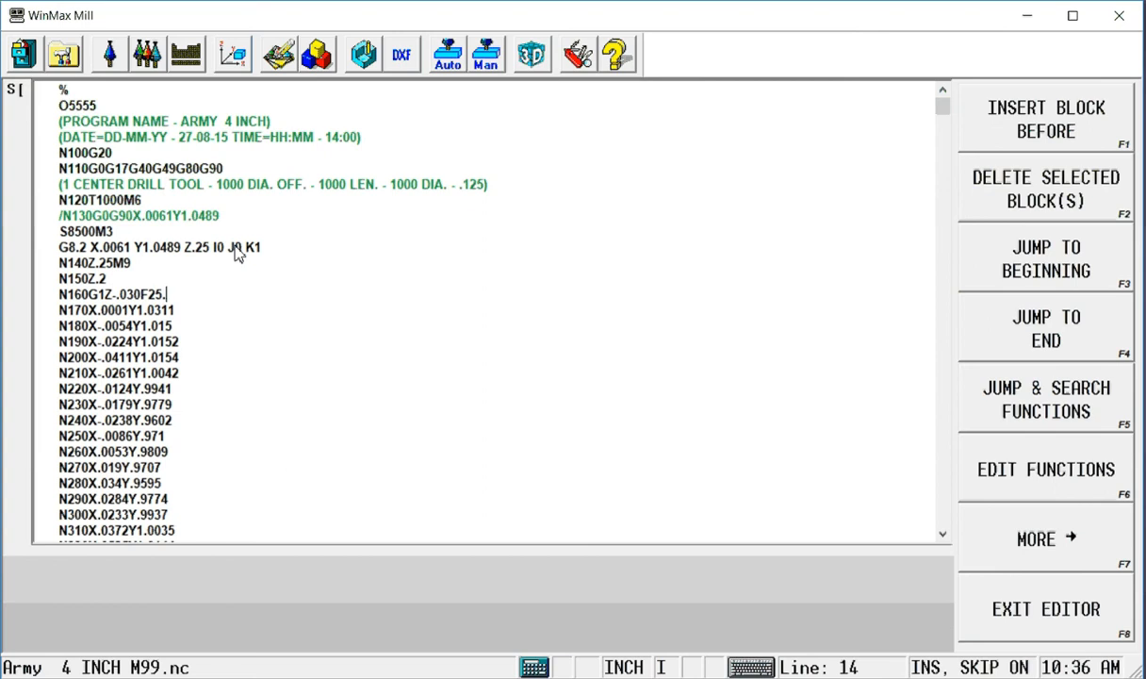
Look through the Army 4 INCH NC file and pick out its O5555 program number
scroll("down", 3)
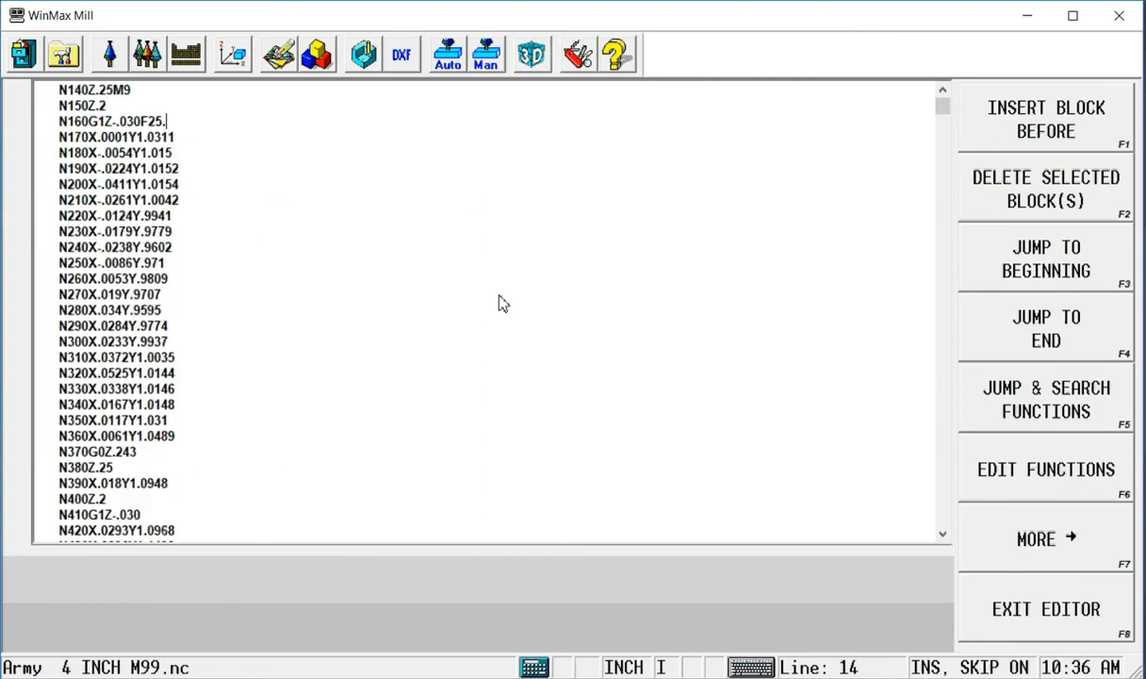
scroll("down", 3)
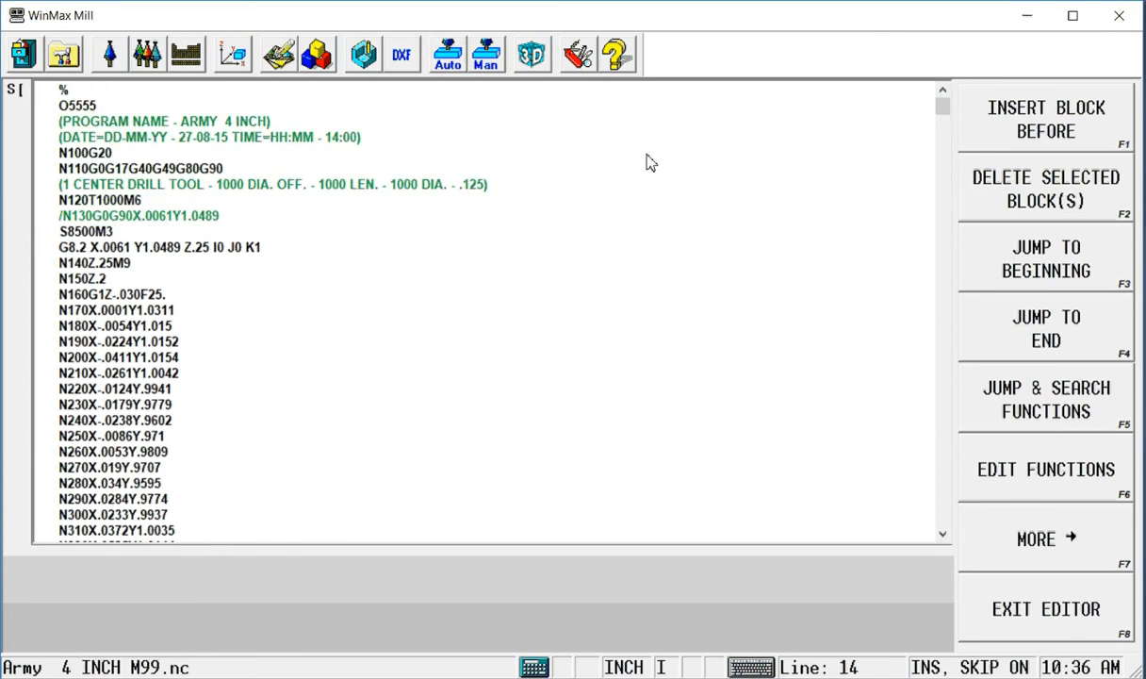
mouse_move(287, 149)
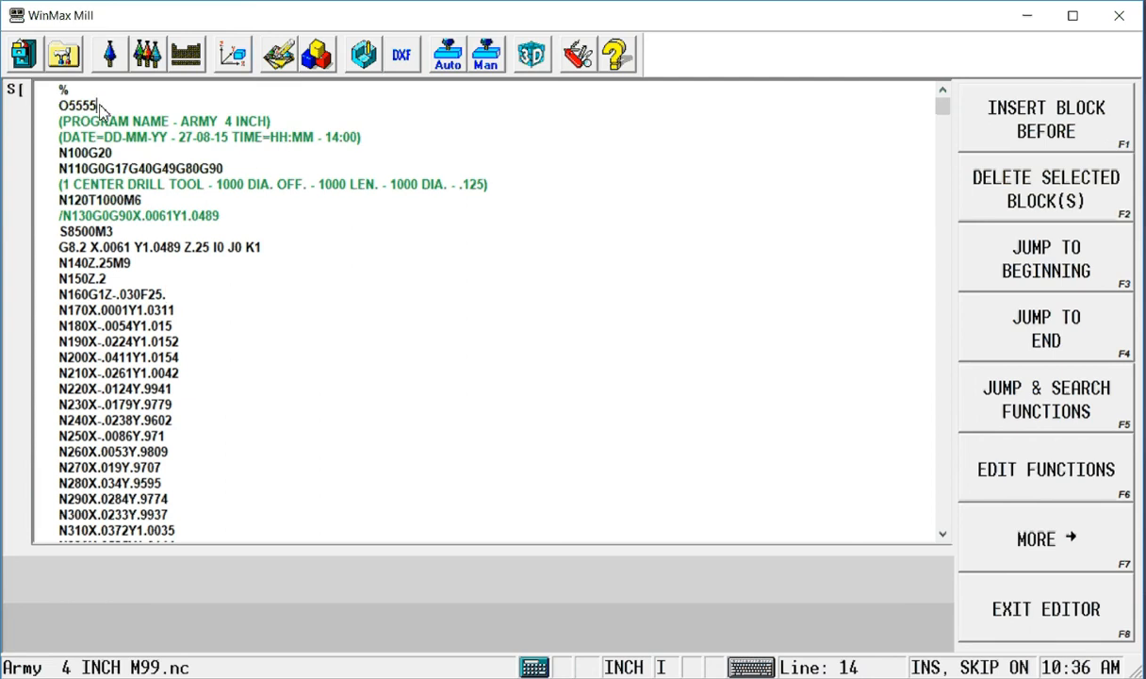
double_click(79, 104)
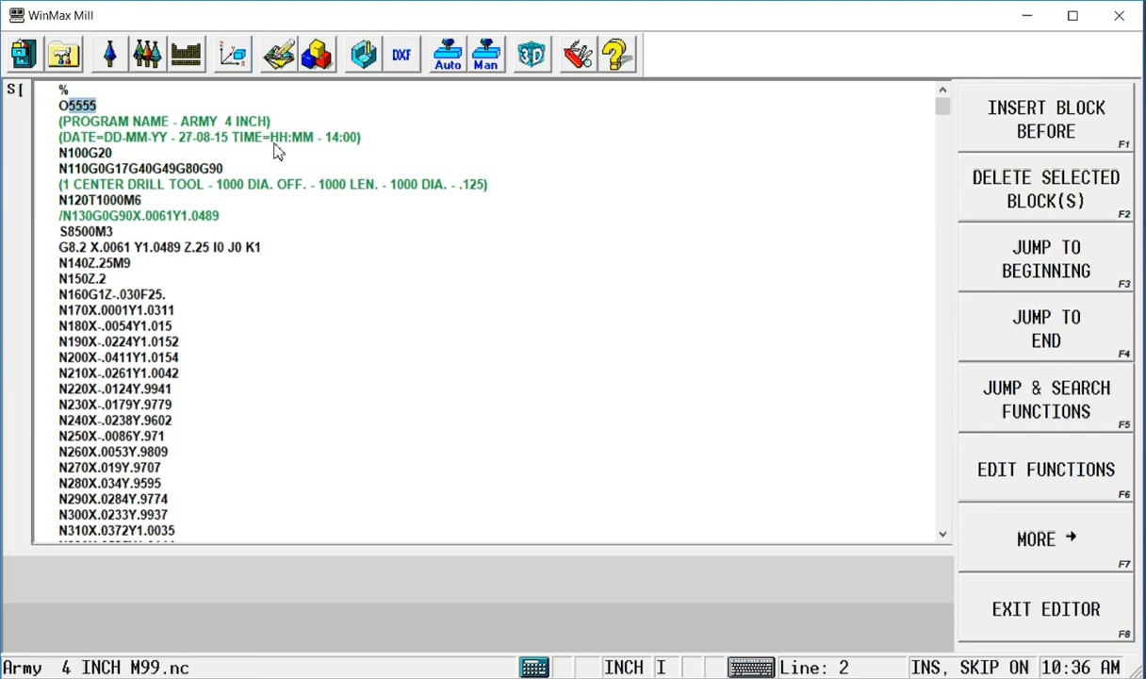
mouse_move(264, 158)
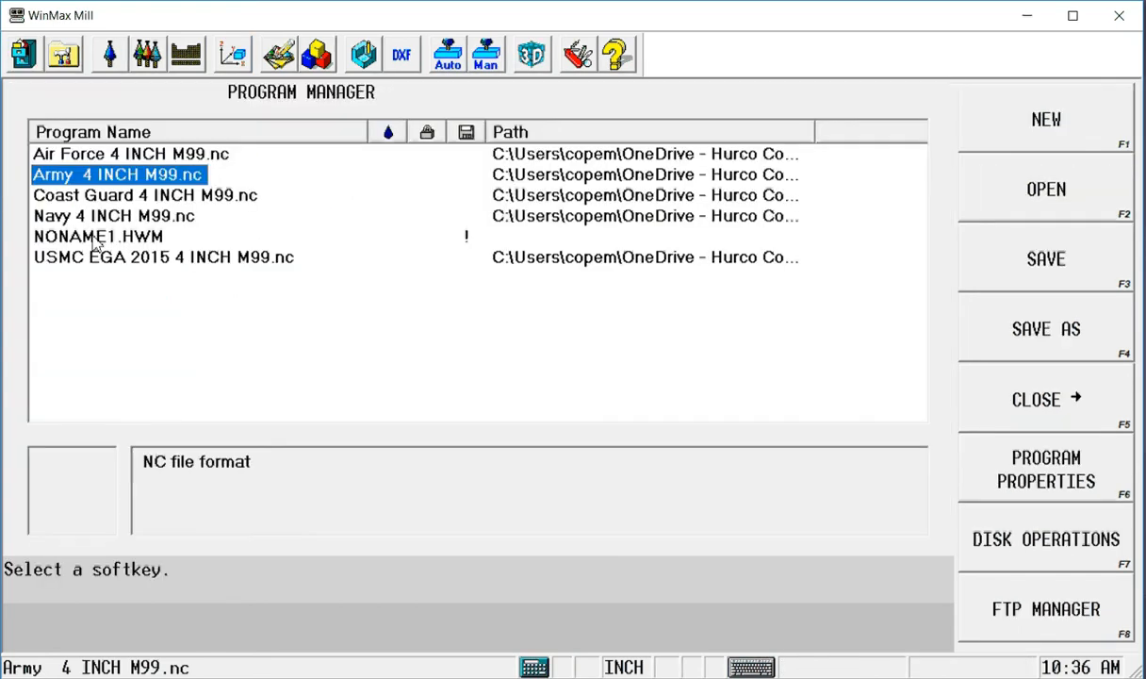
Add an NC Program Call block for program 5555 at the start of NONAME1.HWM
left_click(315, 52)
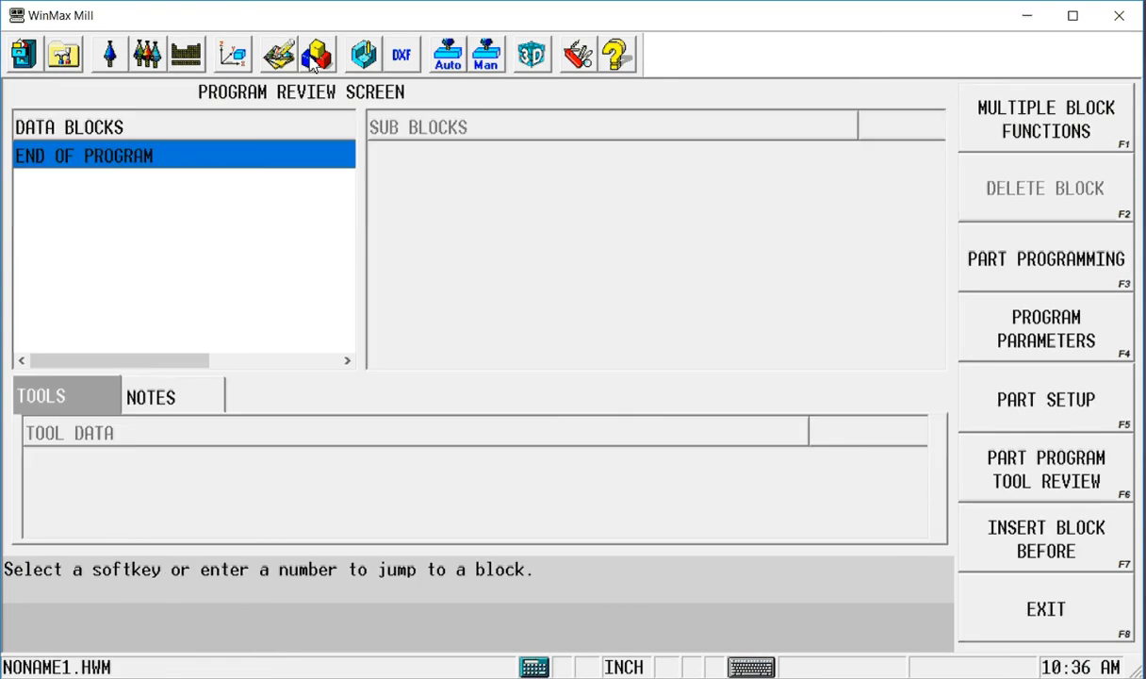
mouse_move(982, 536)
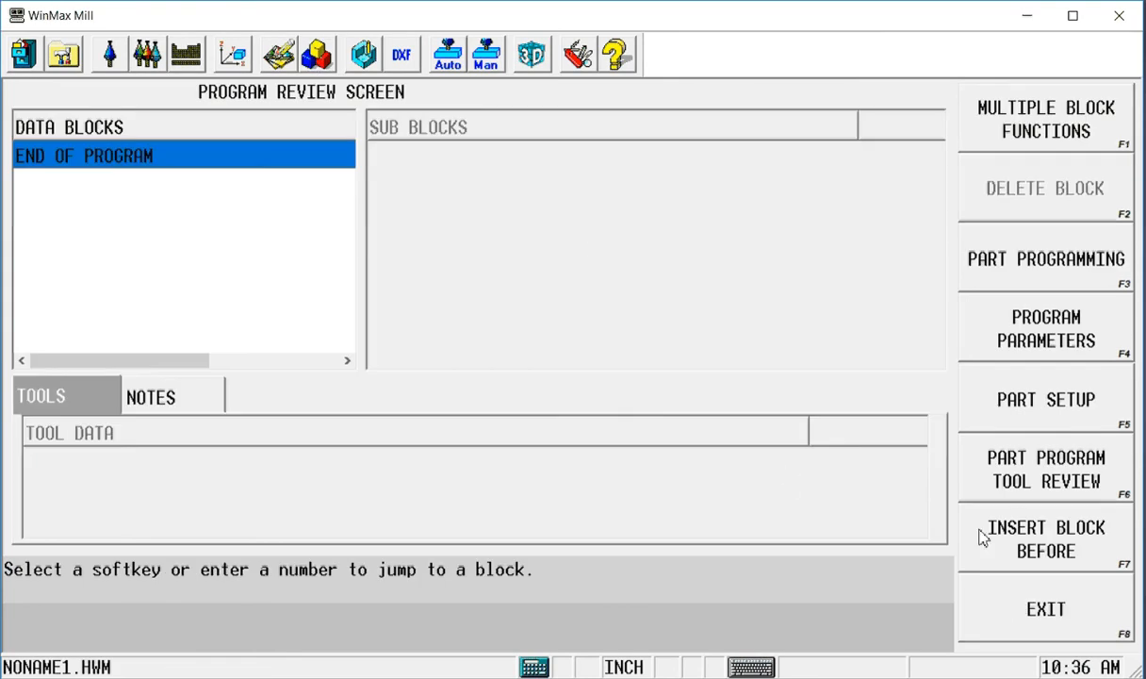
left_click(1044, 540)
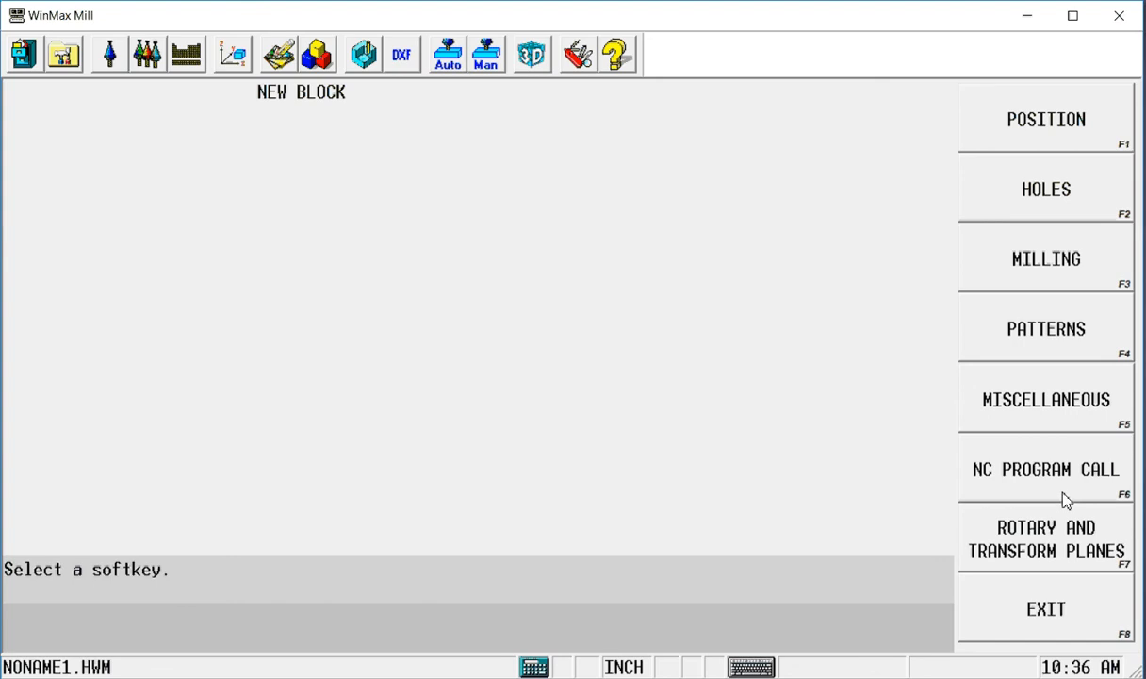
left_click(1045, 468)
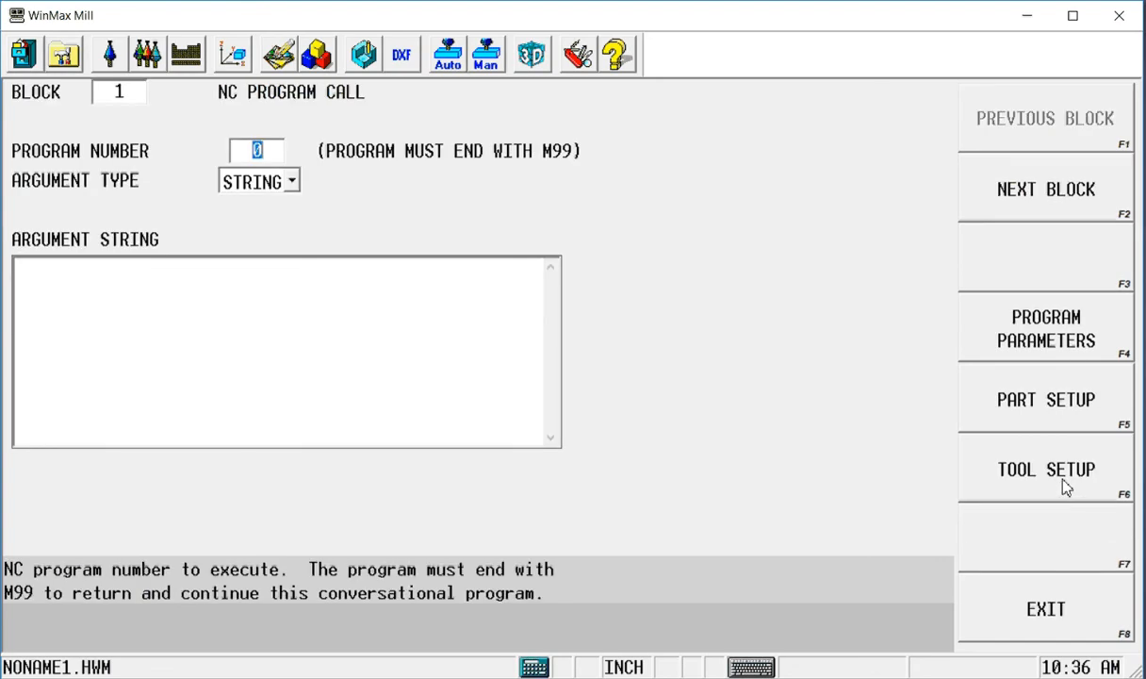
type("555")
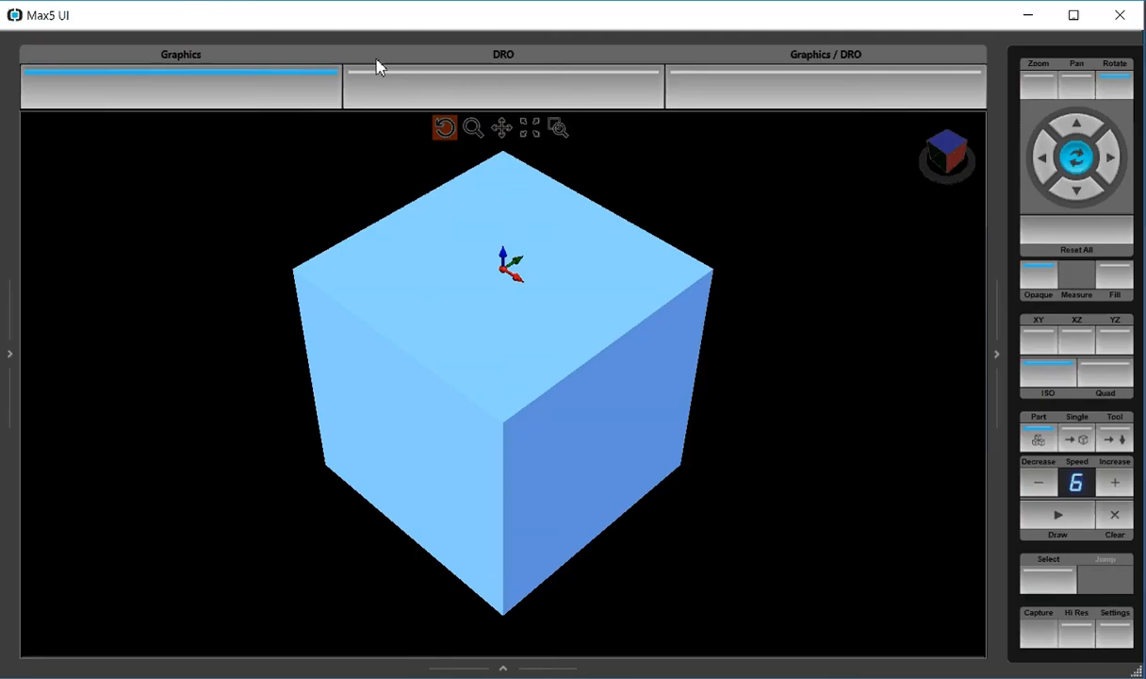
Return from the cube preview to the block list showing the P5555 NC call
left_click(1050, 520)
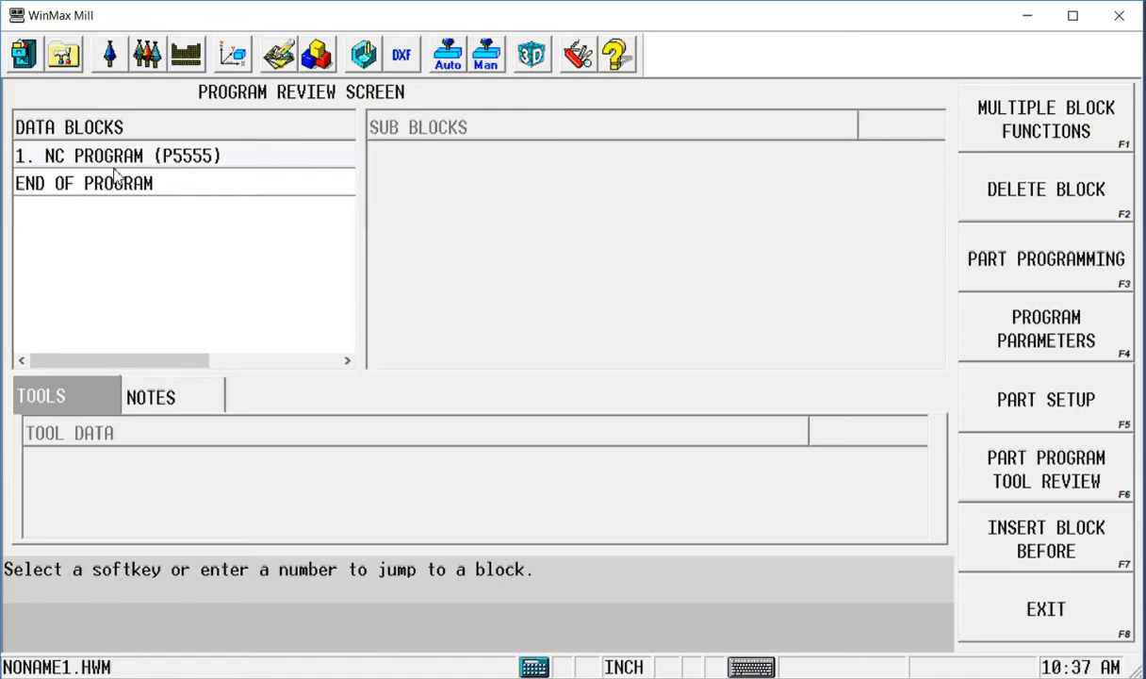
Insert a Pattern Scale block of 0.75 in X and Y ahead of the NC program call
left_click(113, 155)
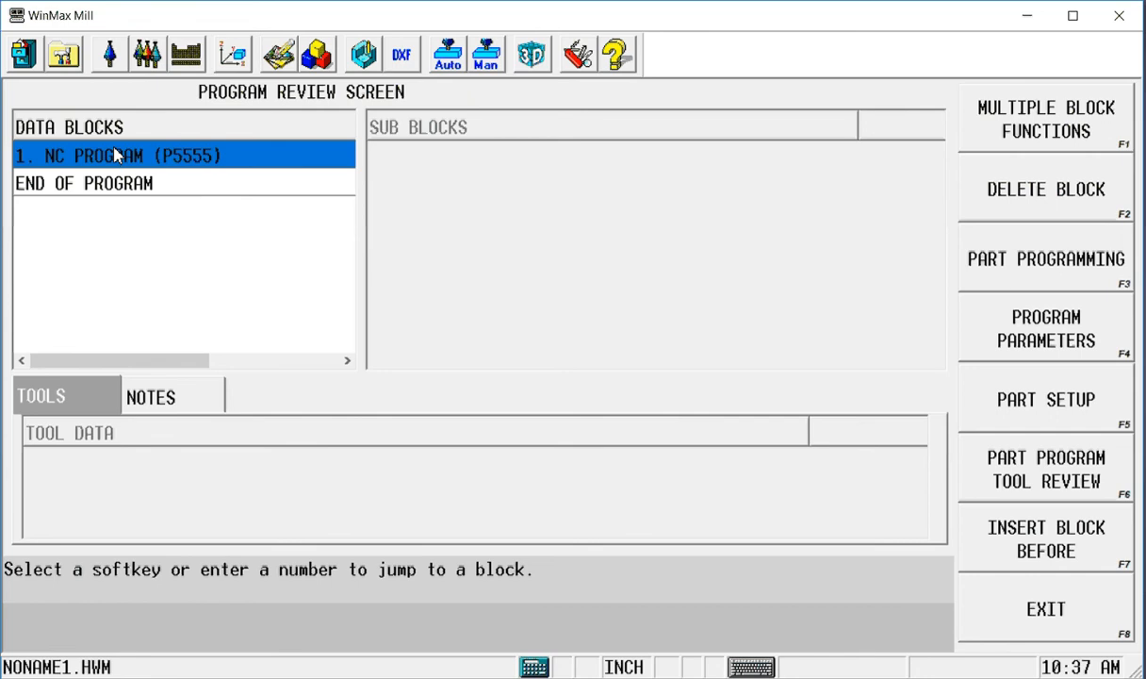
mouse_move(999, 538)
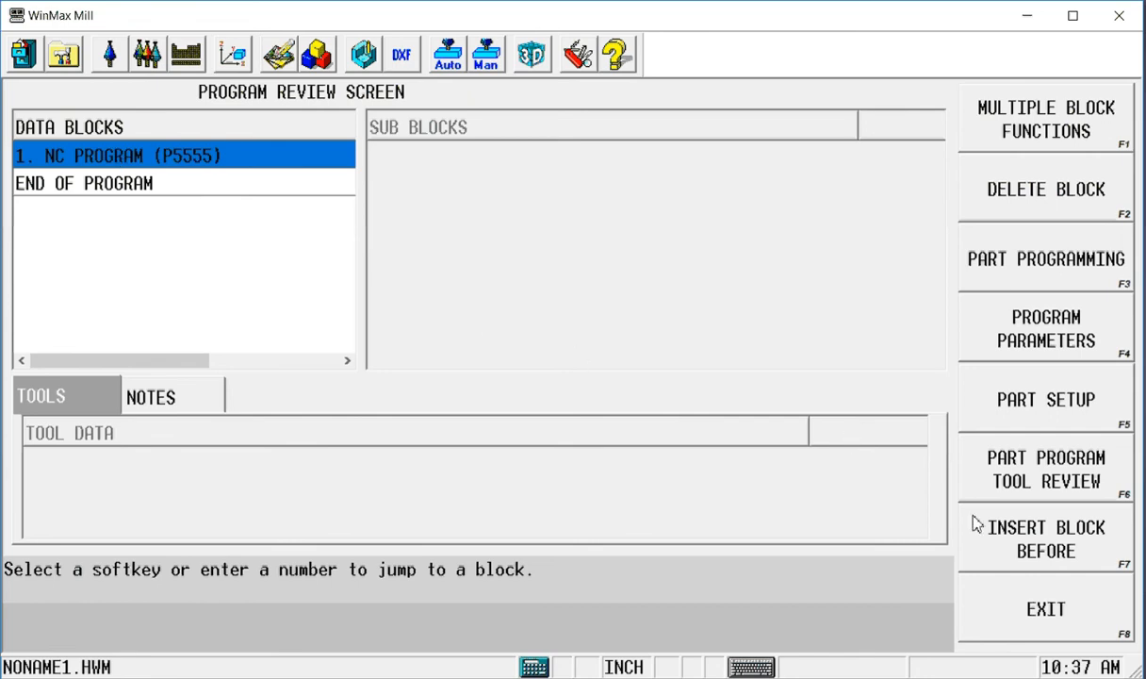
mouse_move(1041, 551)
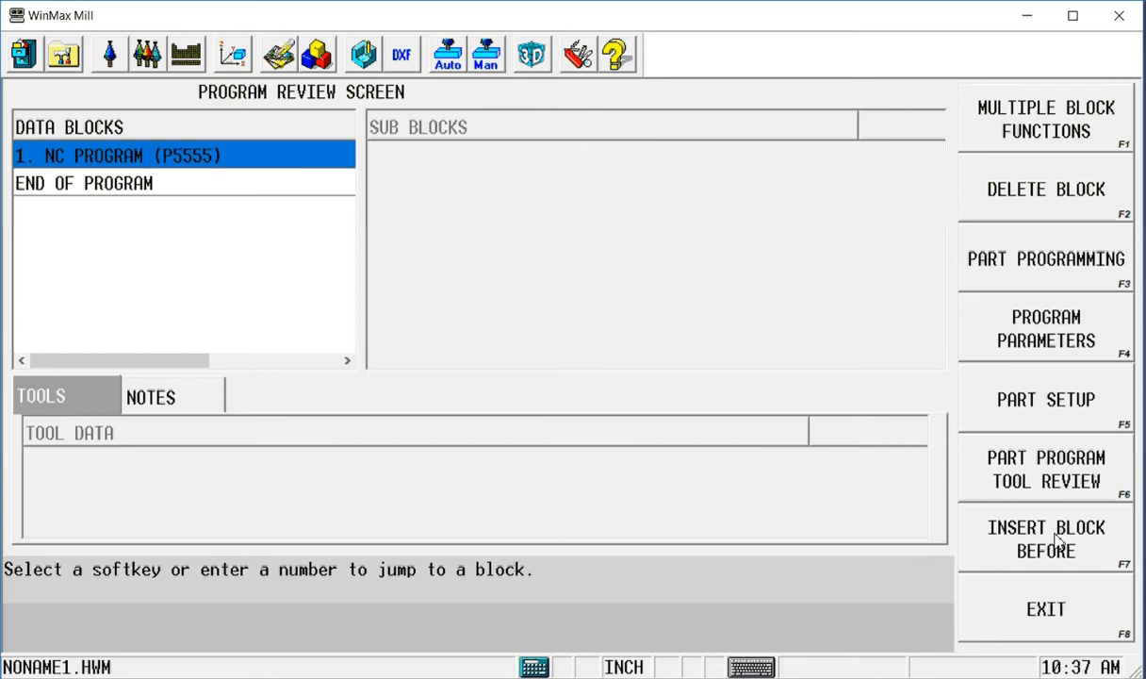
left_click(1052, 540)
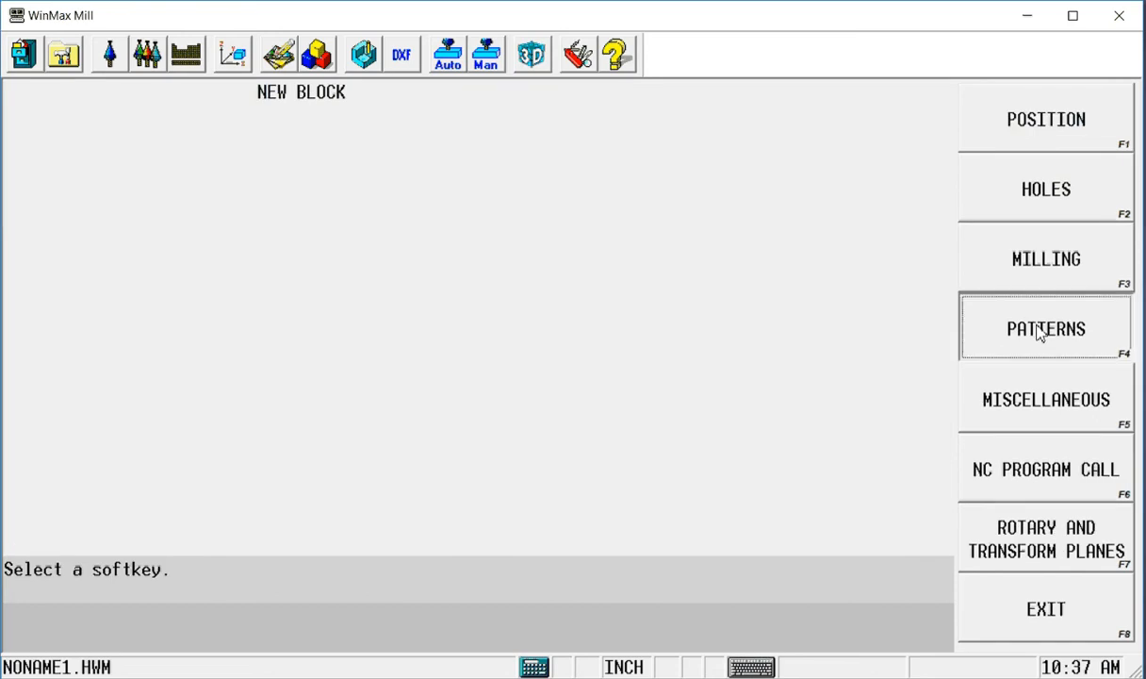
left_click(1041, 328)
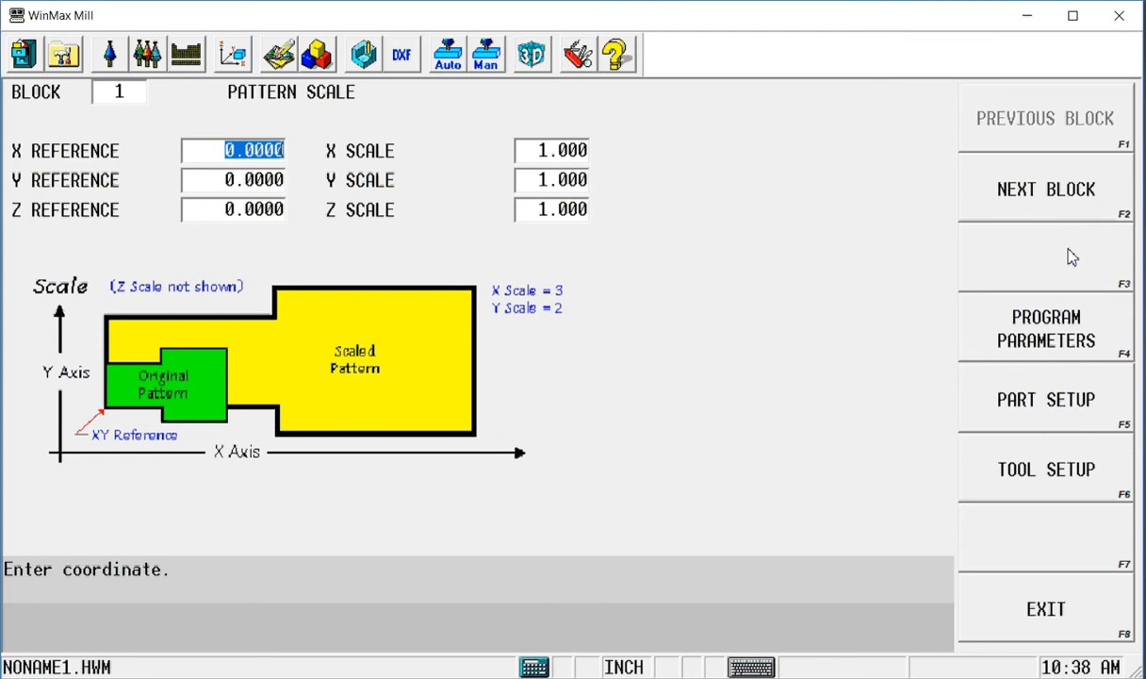
left_click(555, 150)
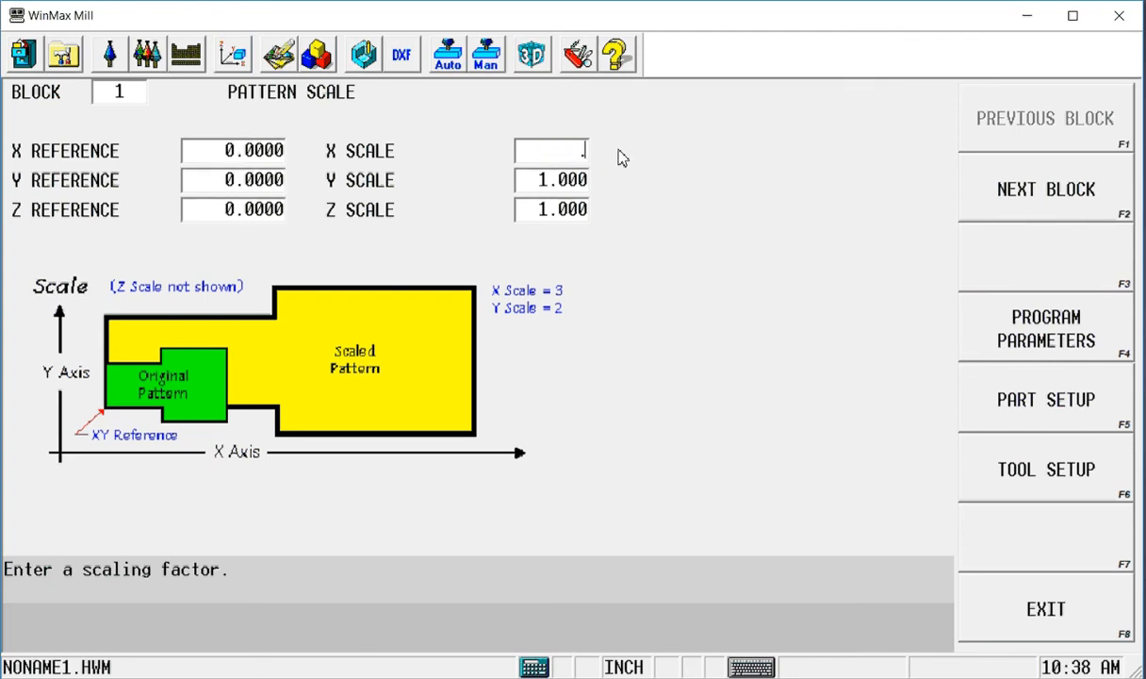
type("0.750")
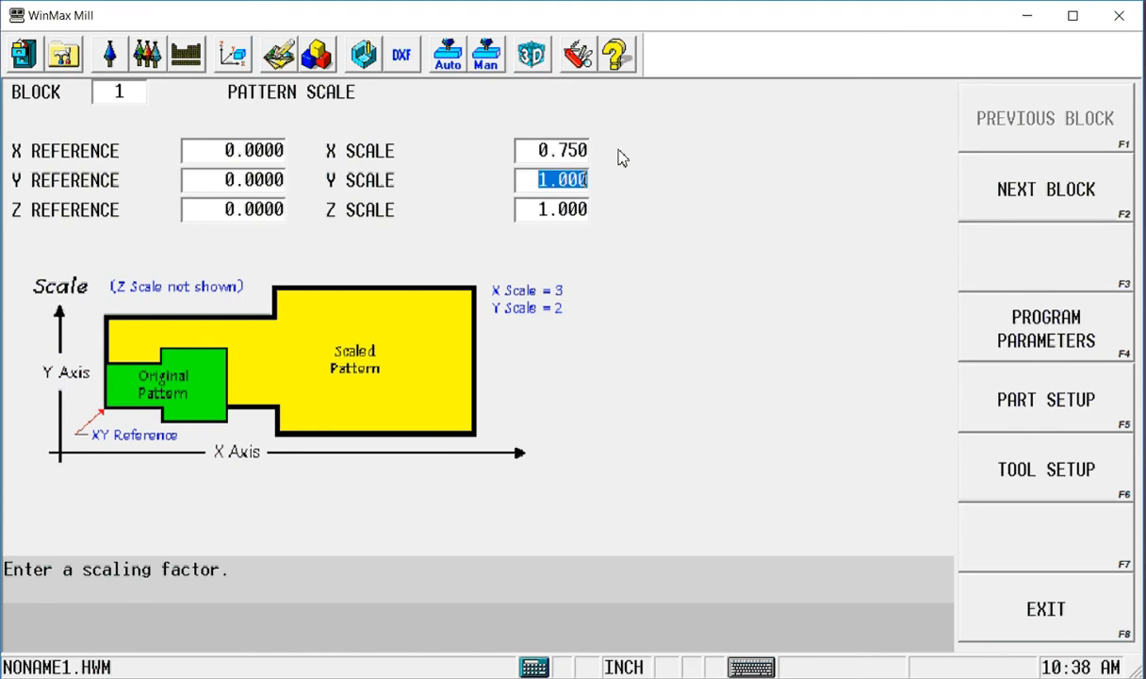
type(".75")
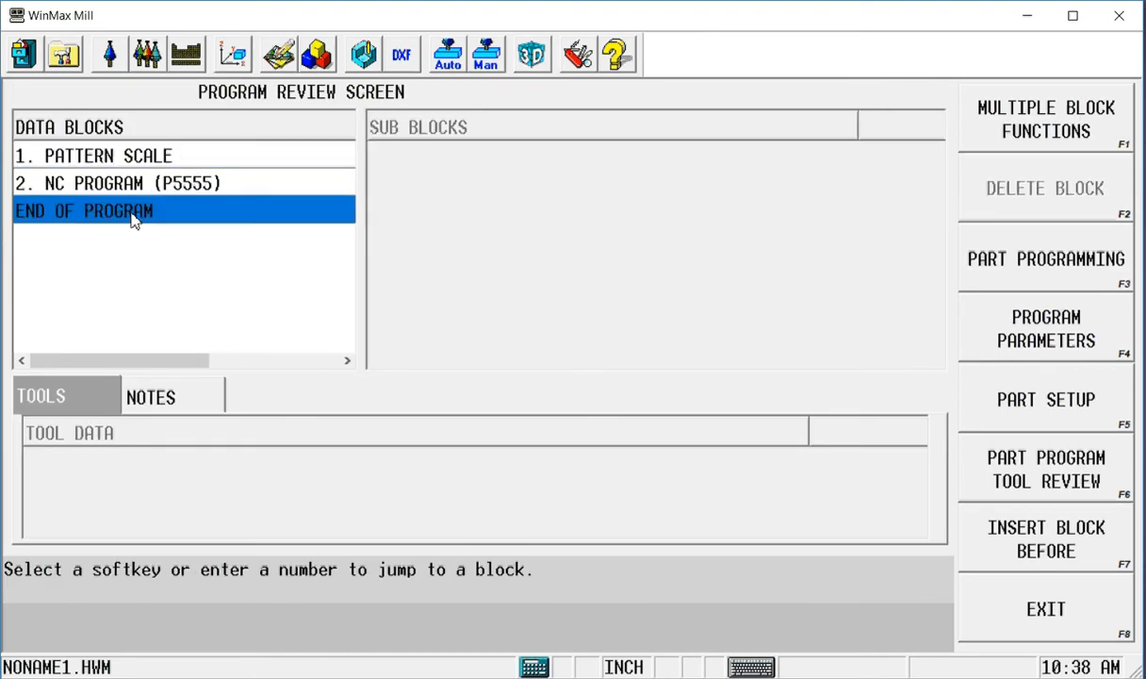
mouse_move(198, 194)
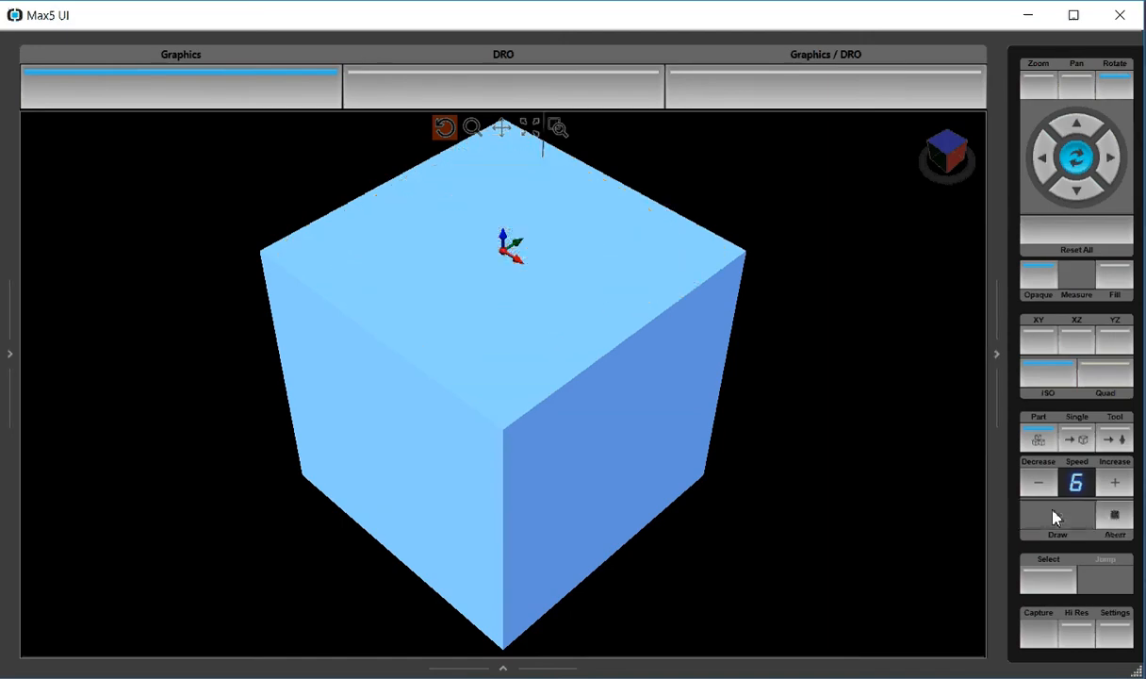
Return from the cube preview to the block list with pattern scale, NC call and pattern end
left_click(1056, 528)
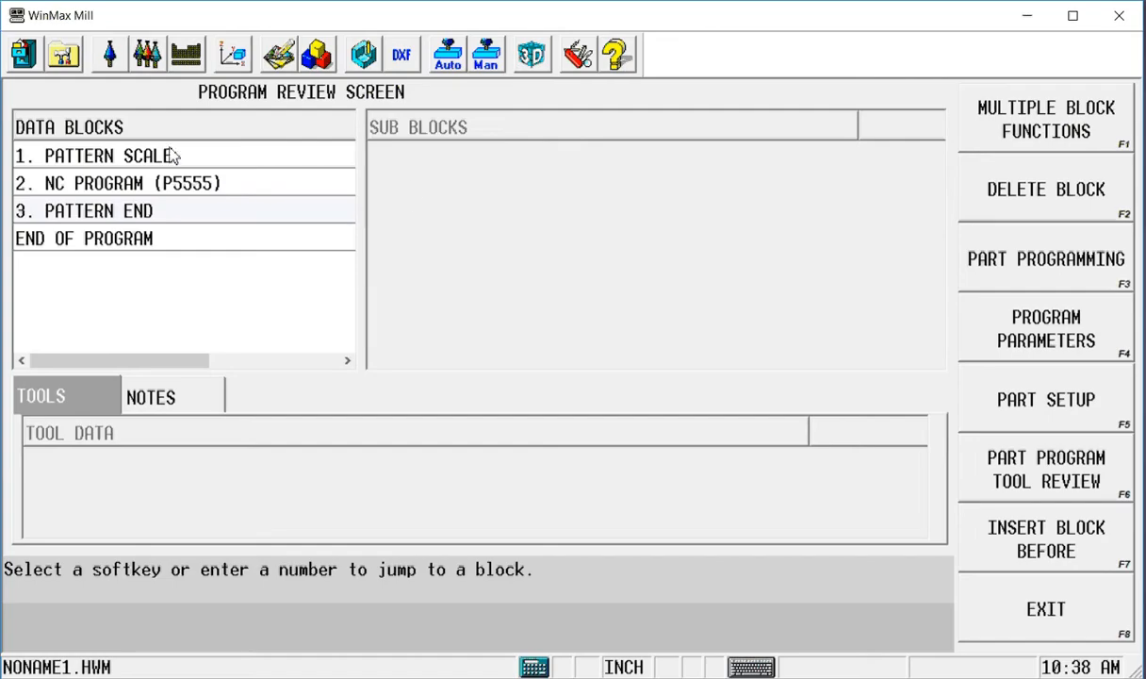
Change the Pattern Scale block's factor from 0.75 to 0.65
double_click(94, 155)
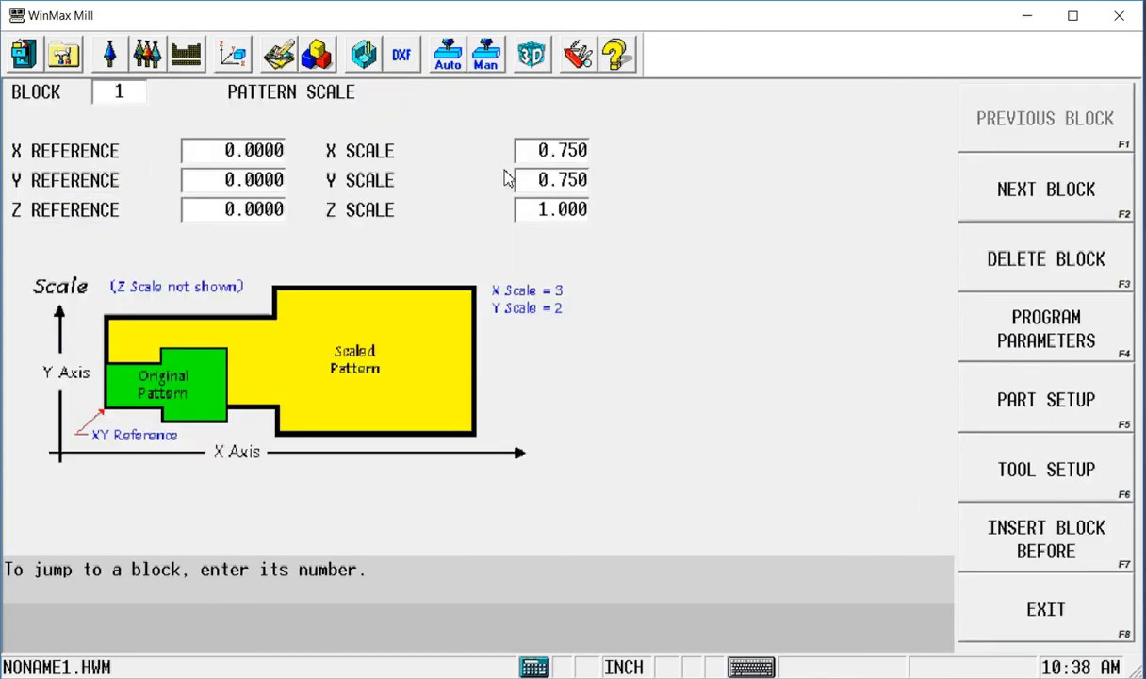
left_click(553, 150)
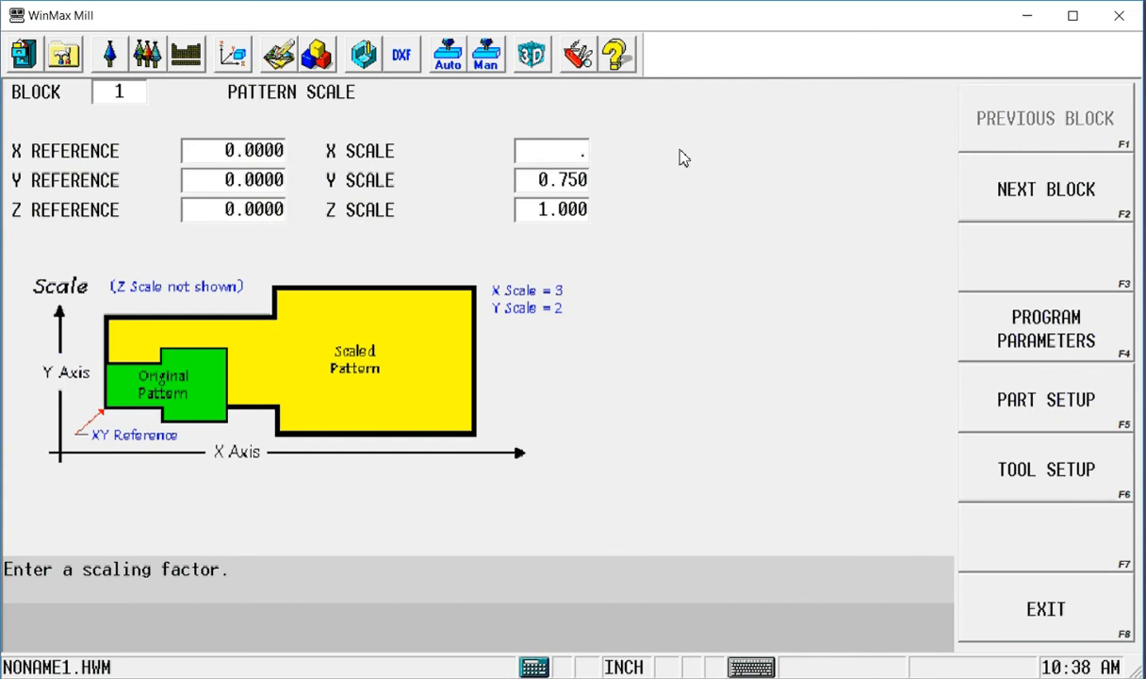
type(".65")
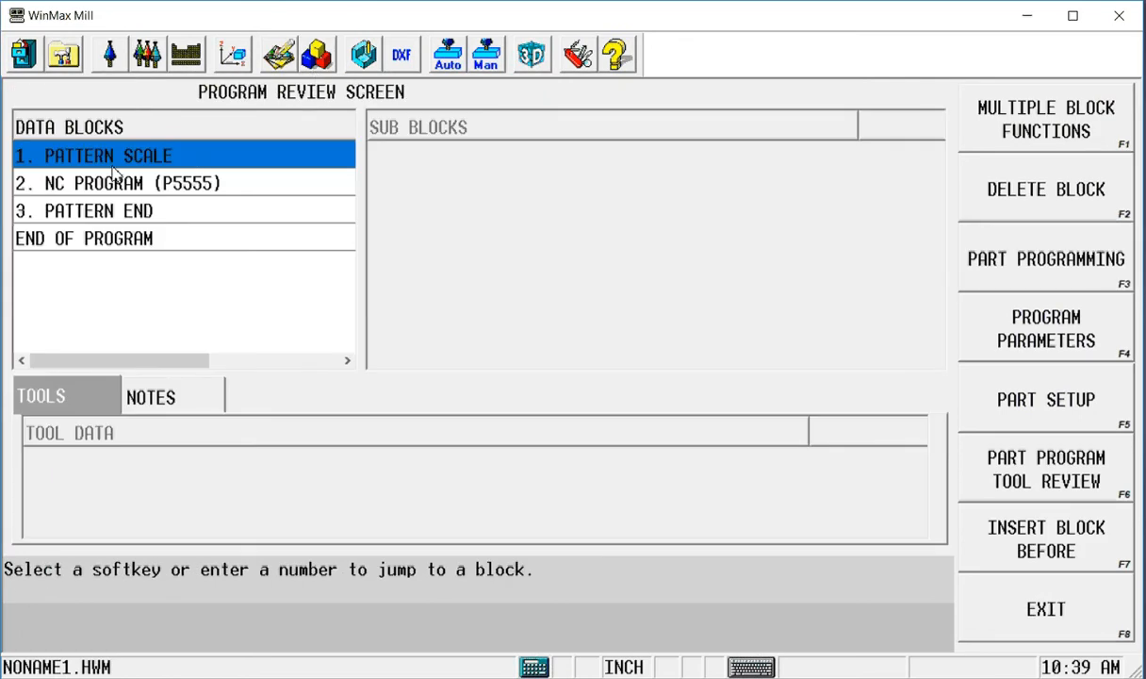
mouse_move(132, 193)
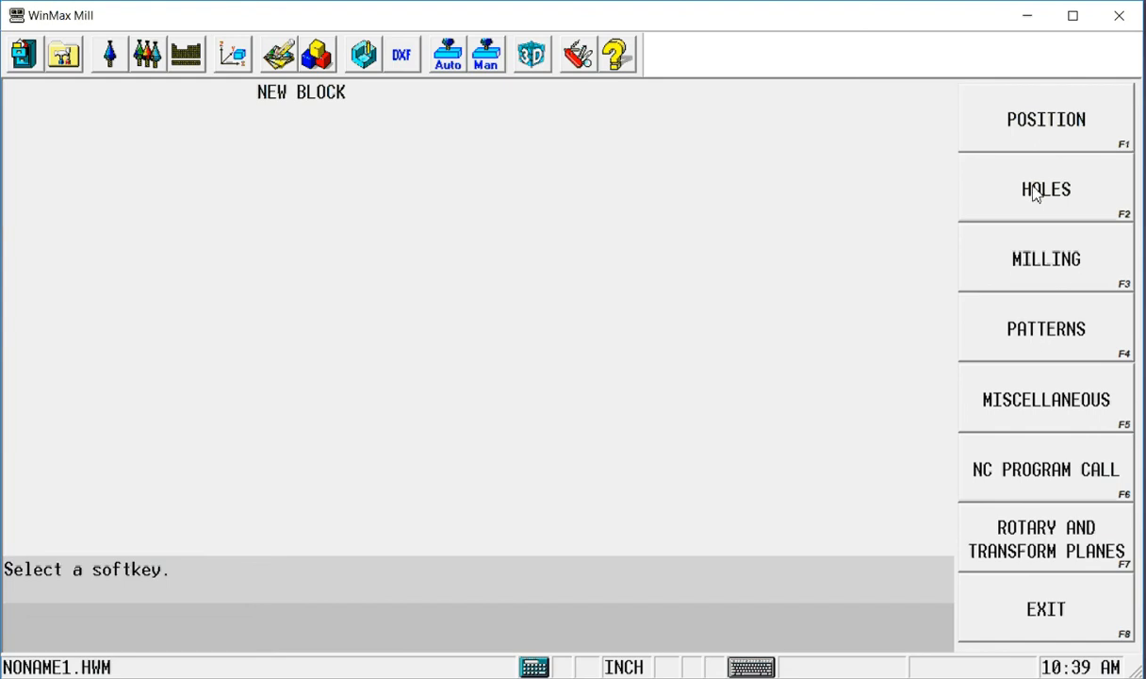
Add a one-copy Loop Rotate pattern of 45 degrees ahead of the Army program call
left_click(1045, 328)
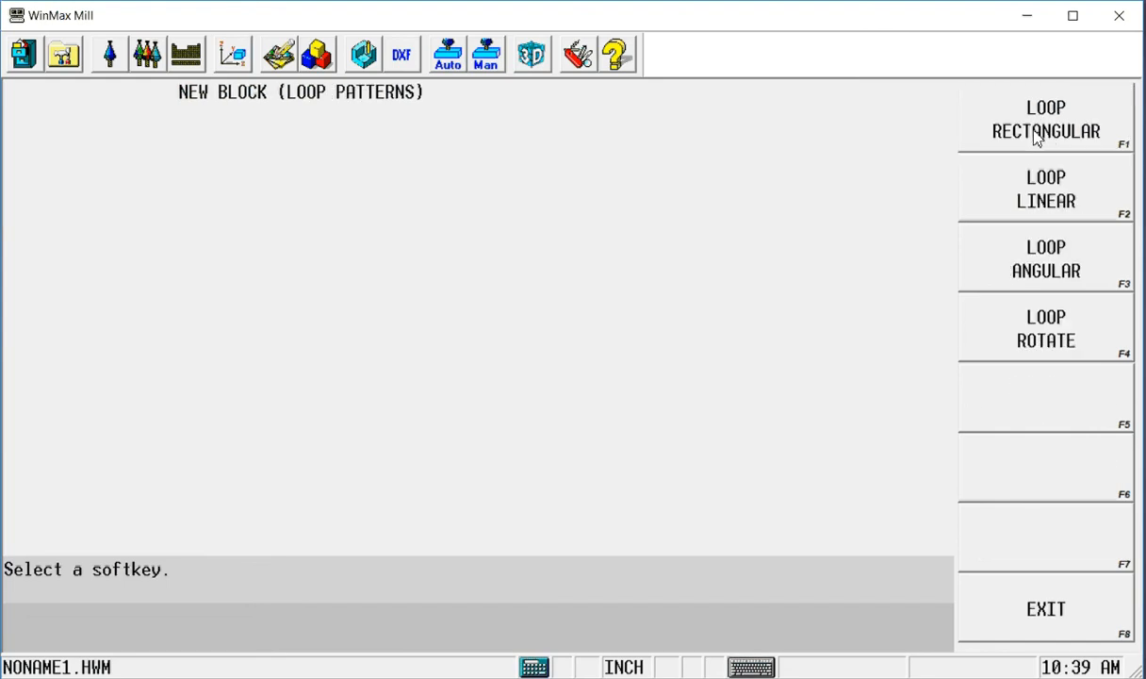
left_click(1044, 328)
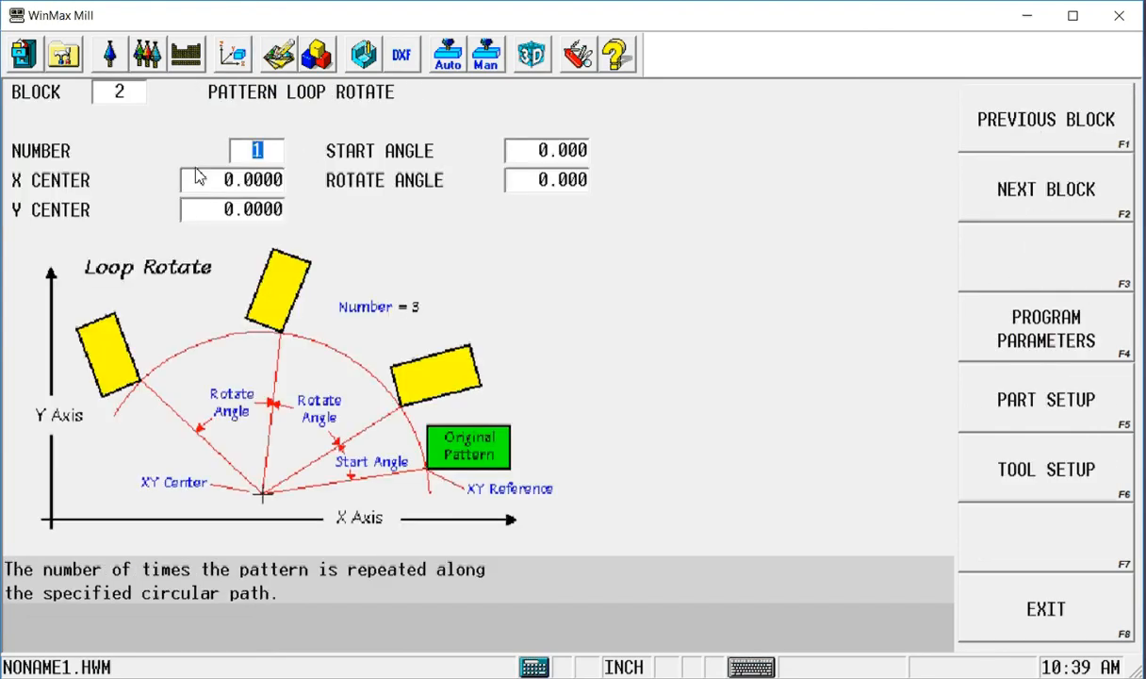
left_click(232, 179)
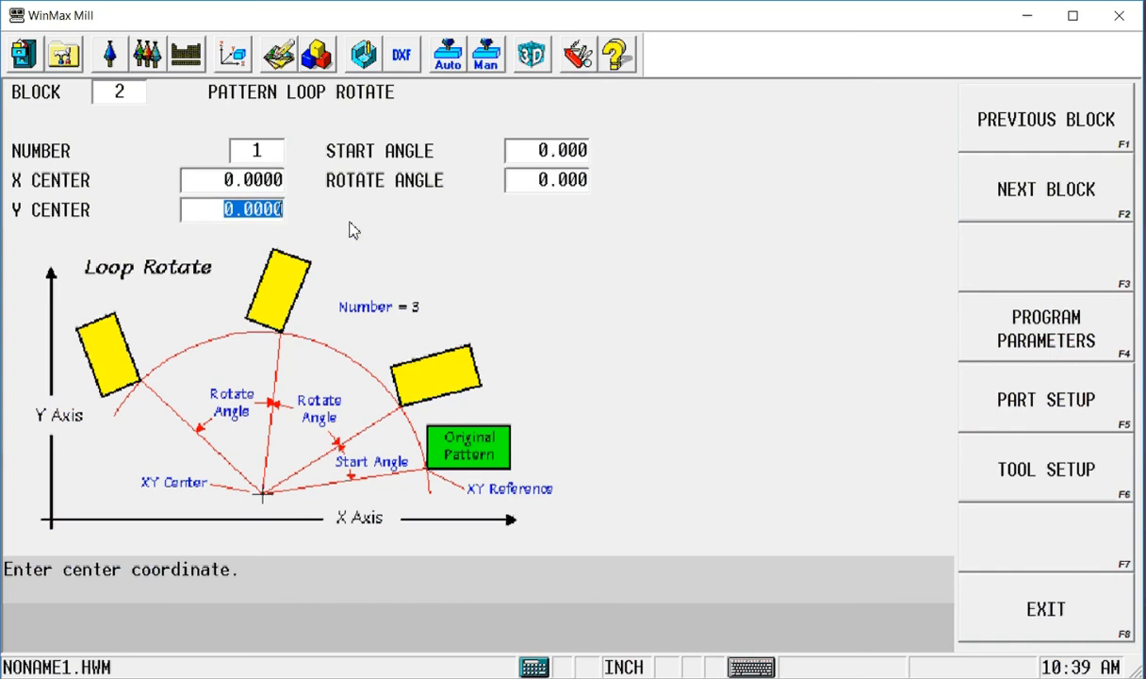
mouse_move(528, 157)
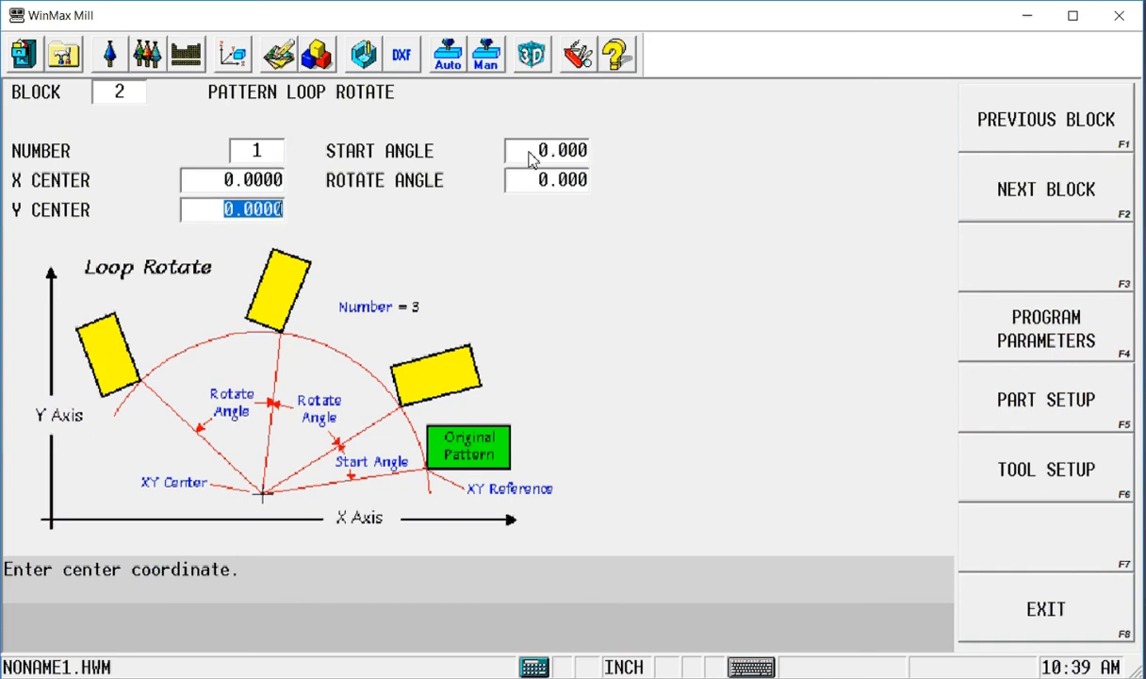
type("45")
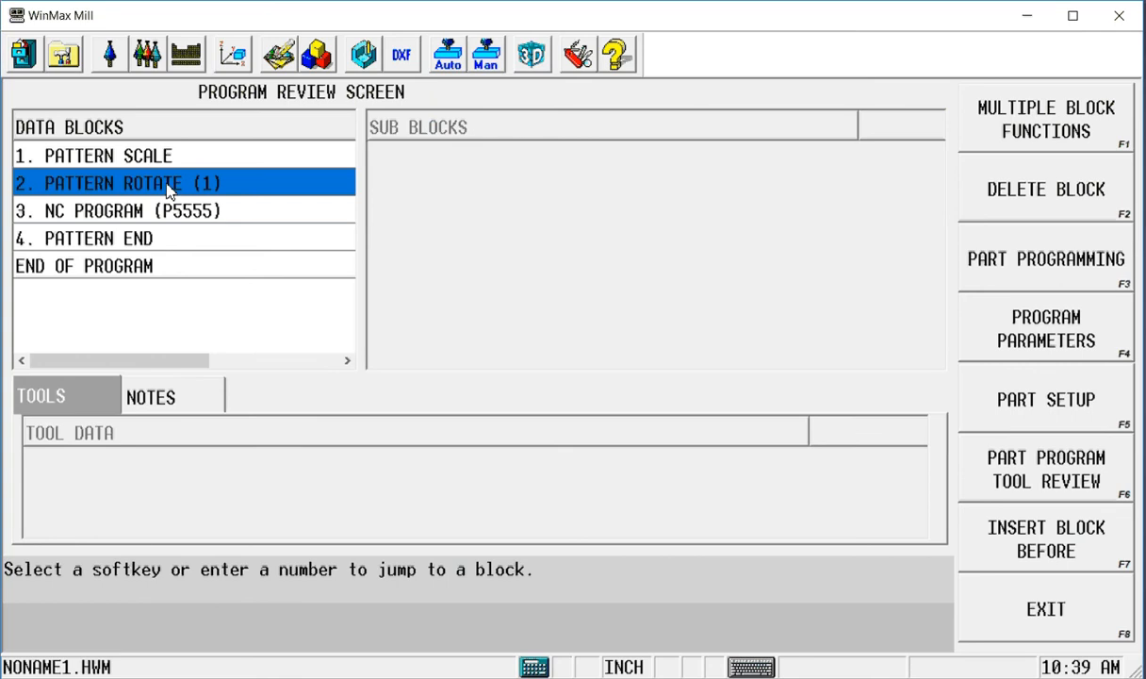
left_click(113, 264)
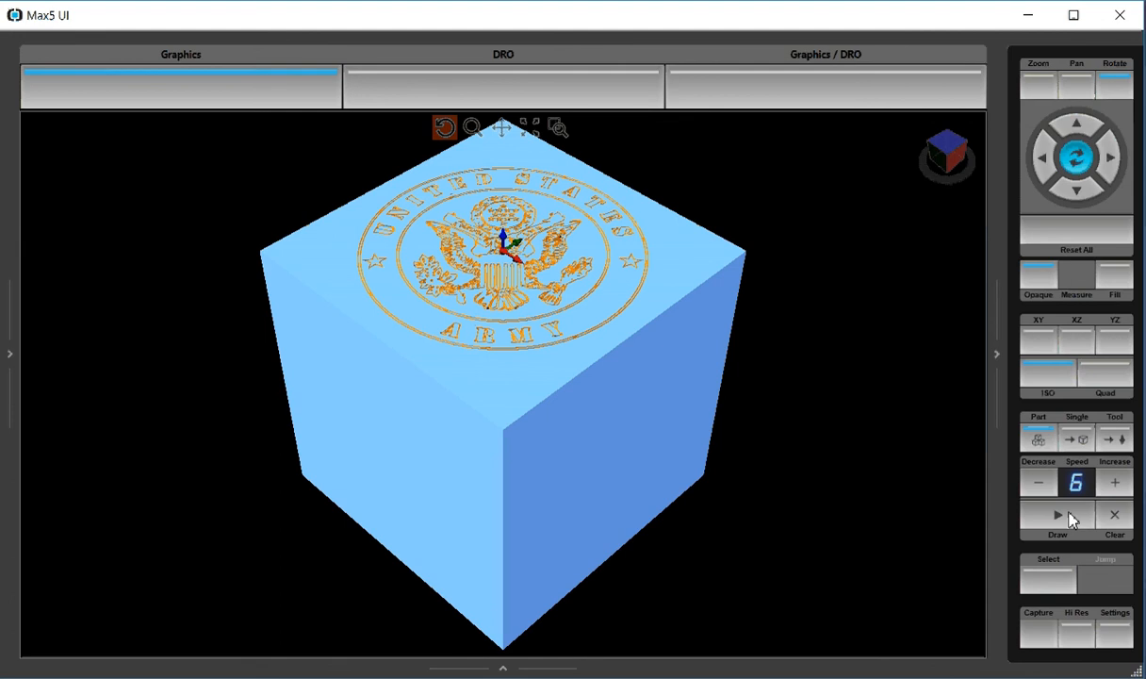
mouse_move(385, 513)
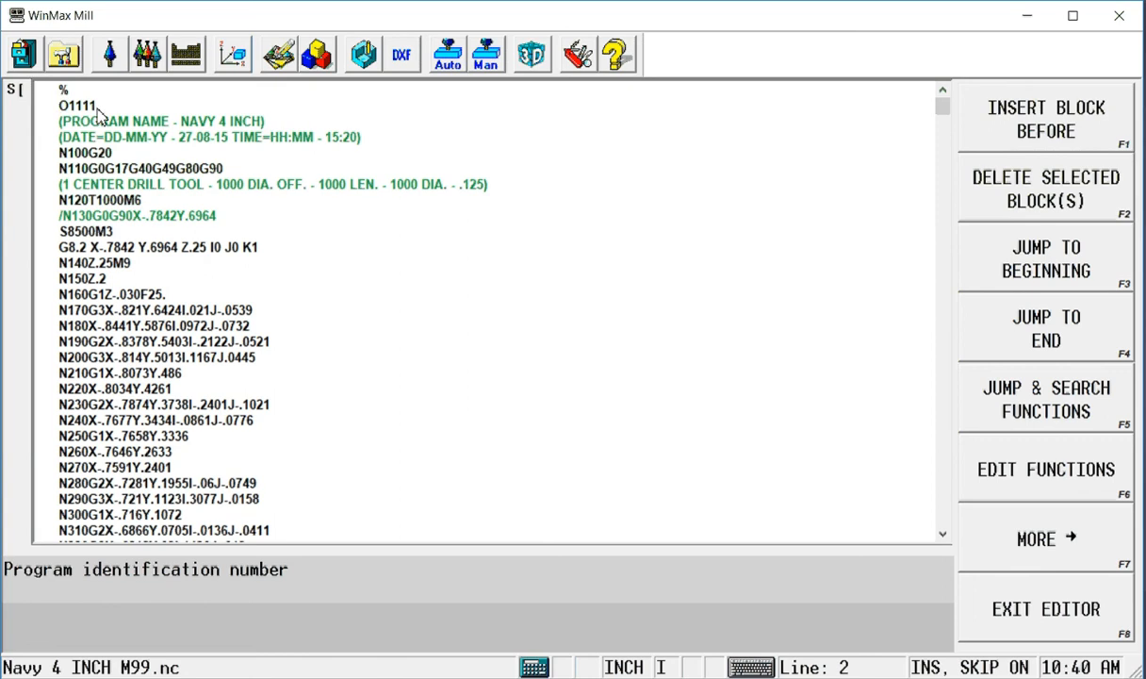
Add a new NC Program Call block for the Navy logo program 1111 after the pattern ends
left_click(230, 52)
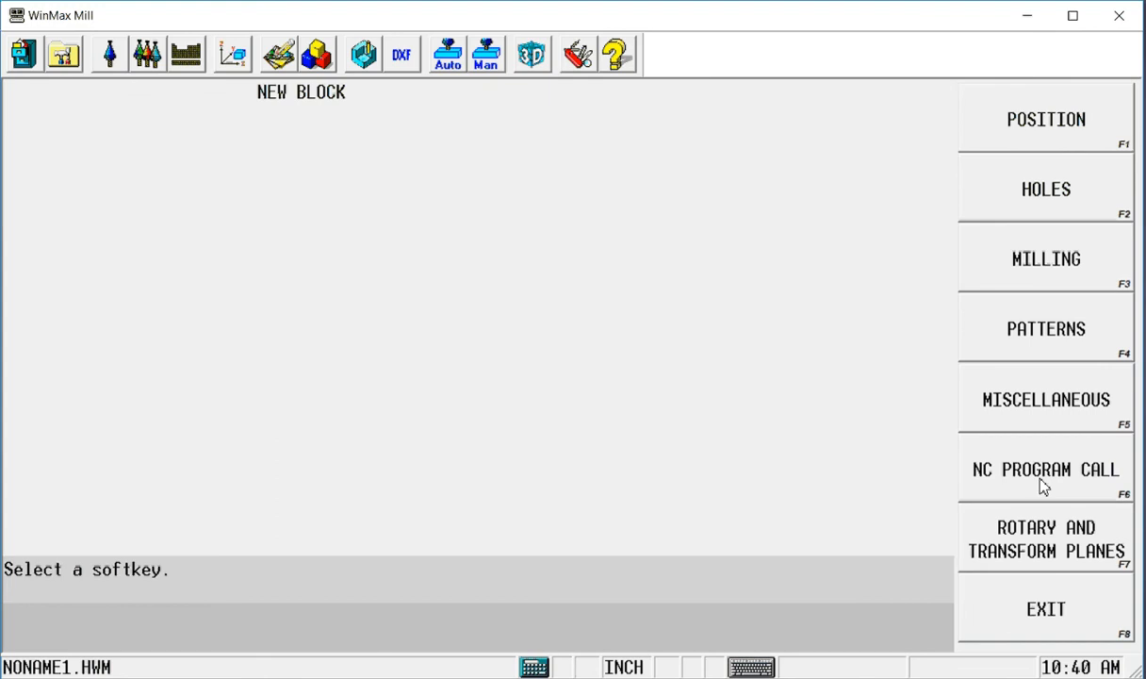
left_click(1041, 466)
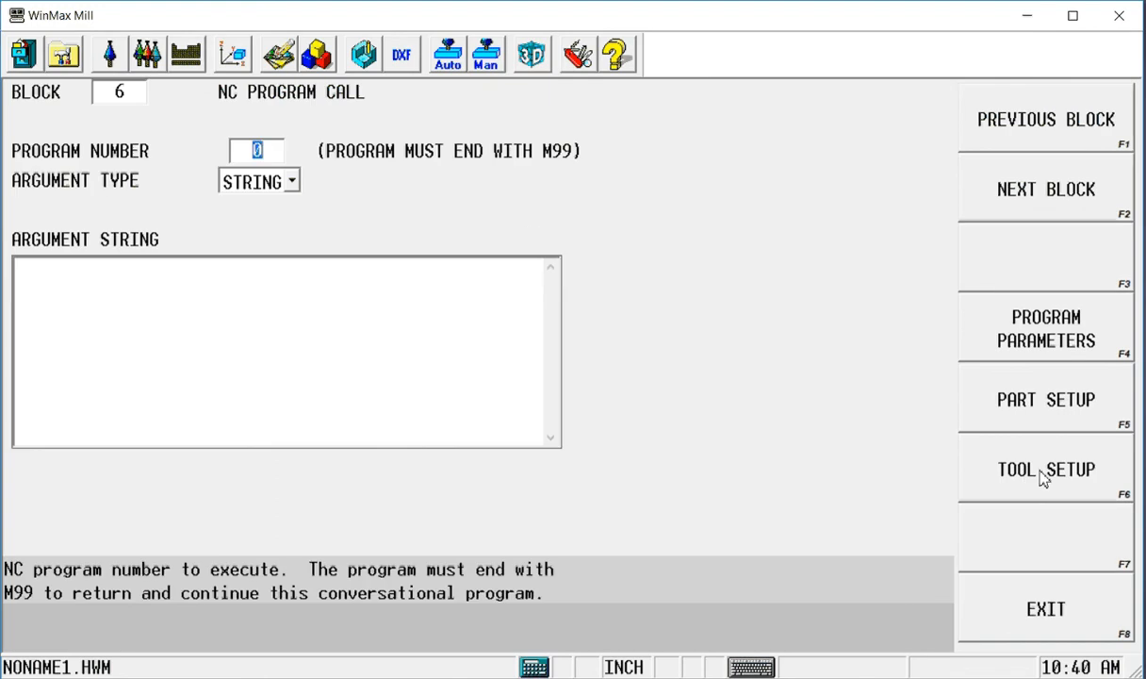
mouse_move(297, 121)
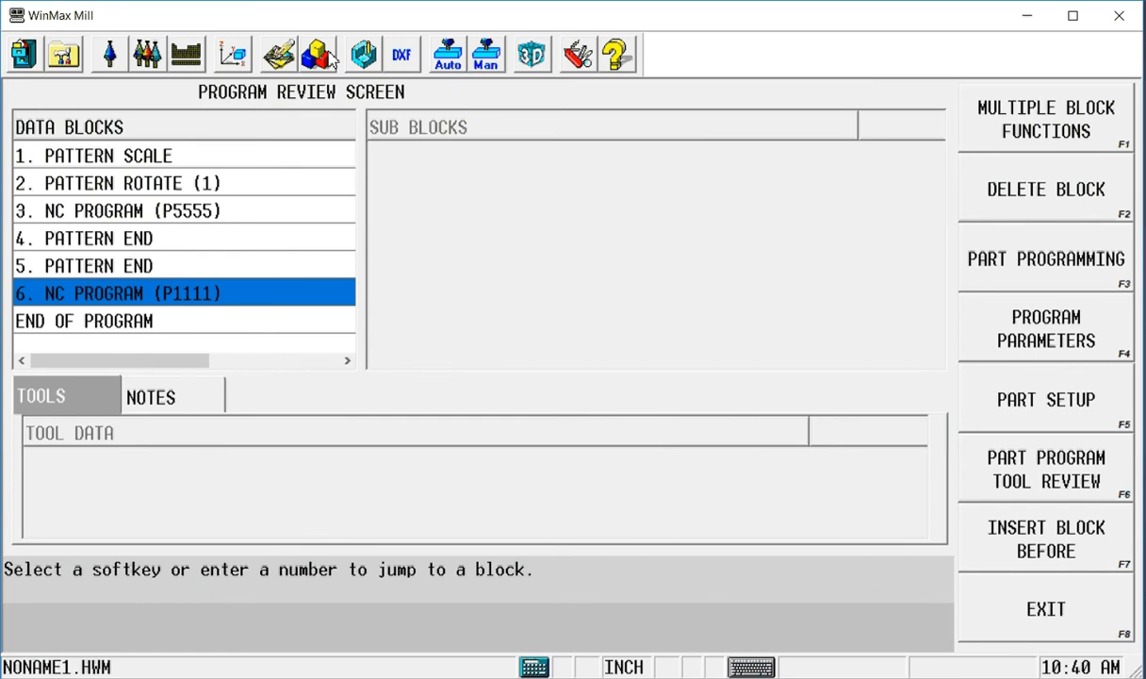
mouse_move(332, 132)
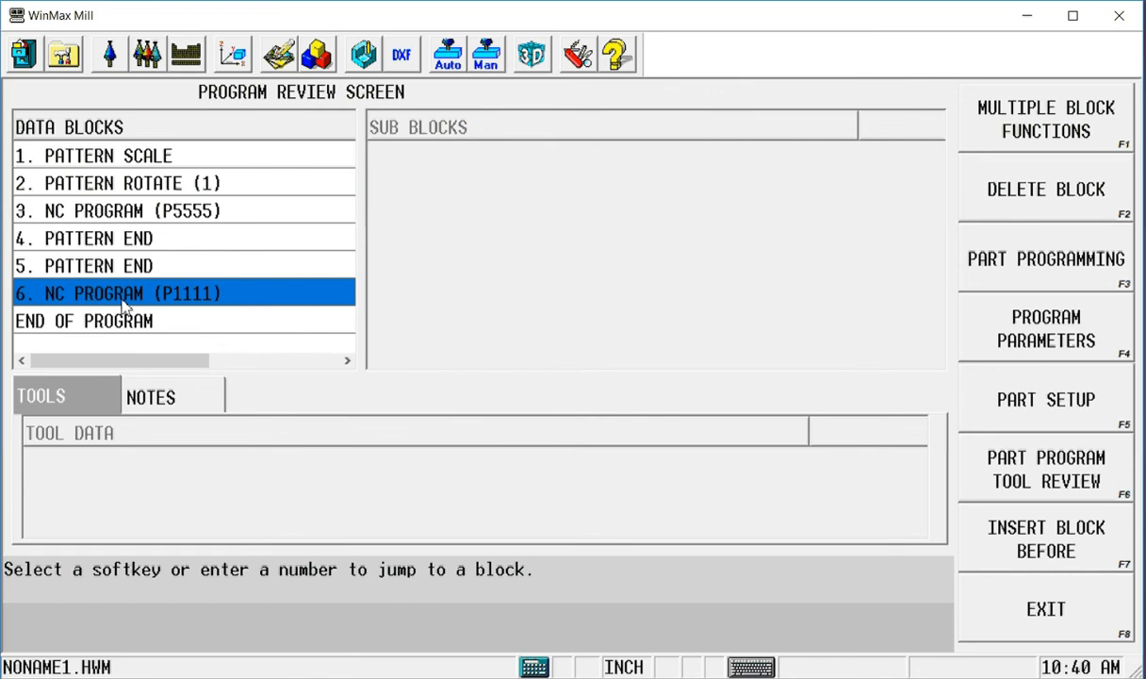
mouse_move(105, 304)
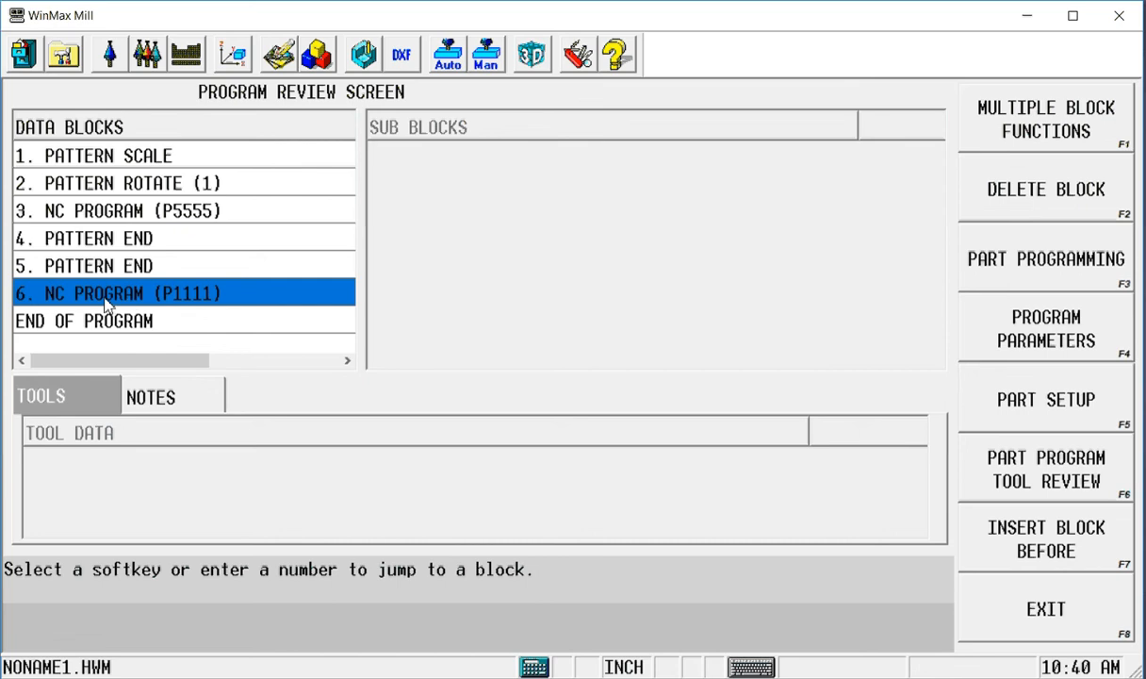
mouse_move(94, 298)
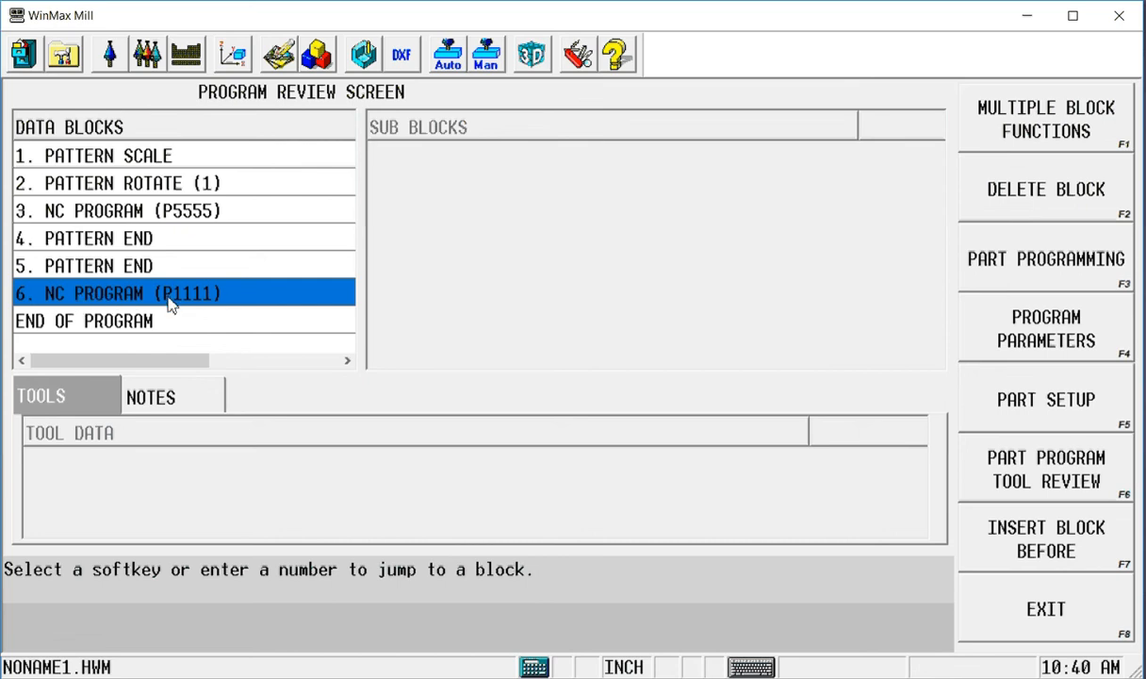
mouse_move(1040, 539)
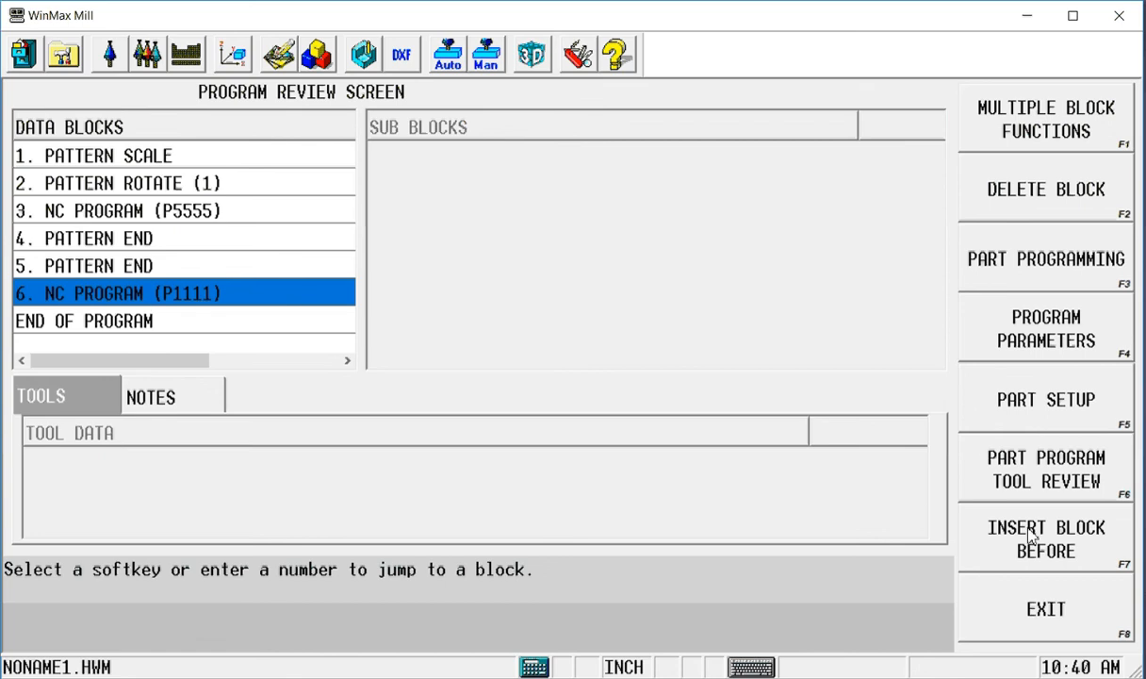
Insert a Transform Plane block in front of the Navy NC program call
left_click(1041, 540)
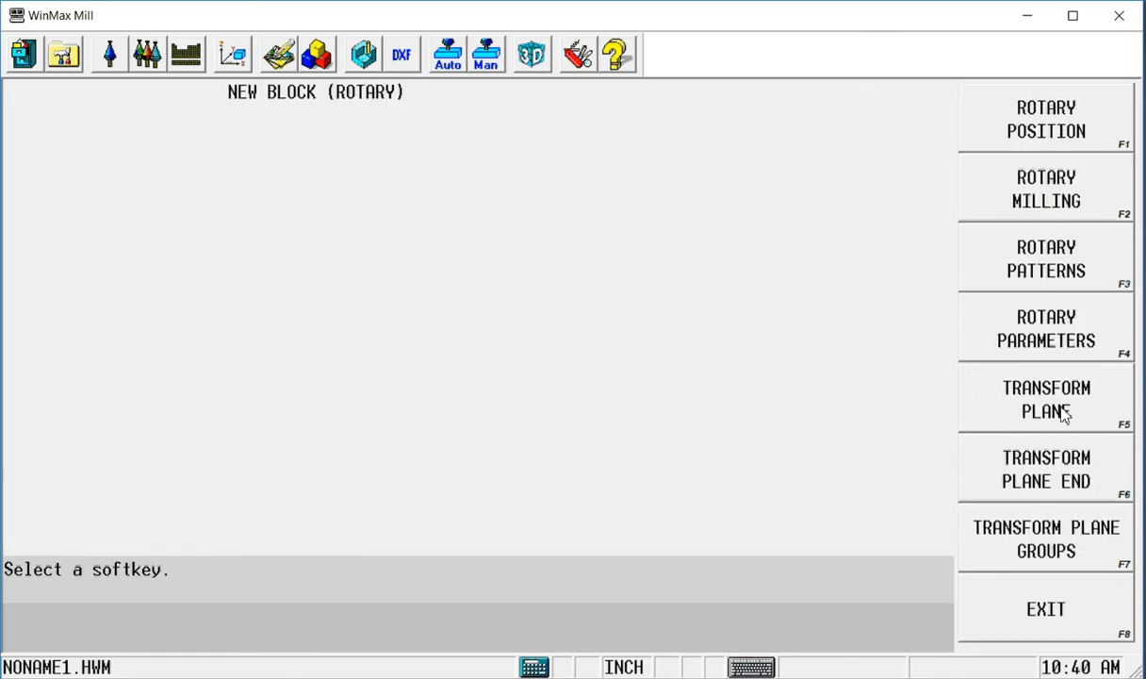
left_click(1051, 413)
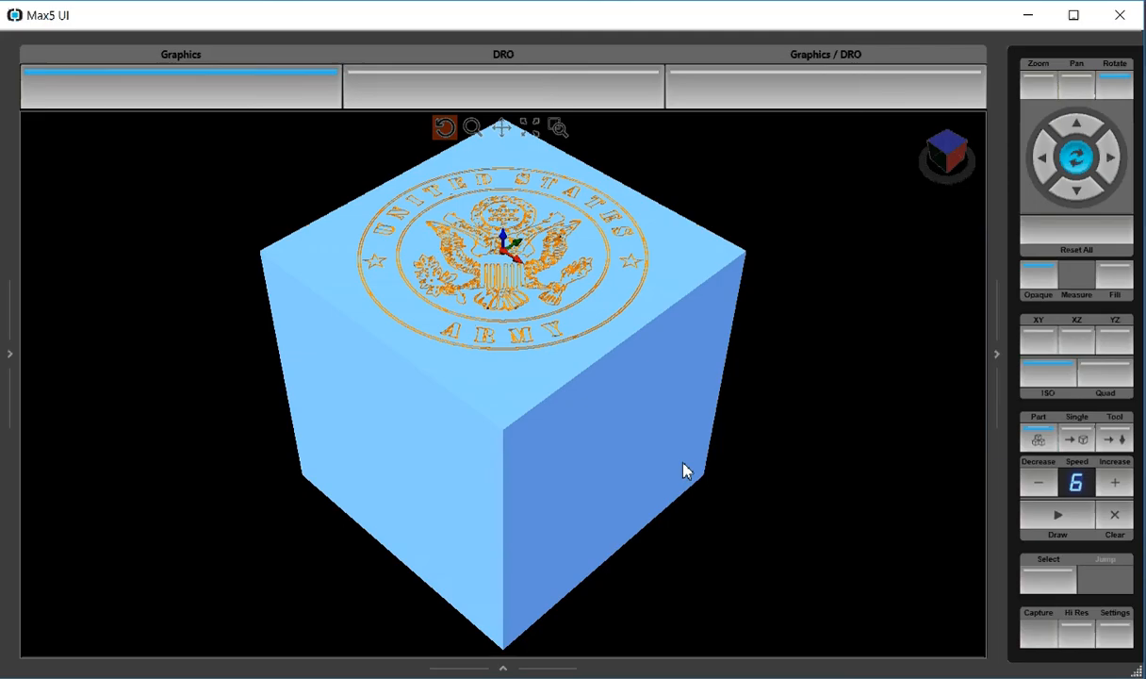
mouse_move(402, 461)
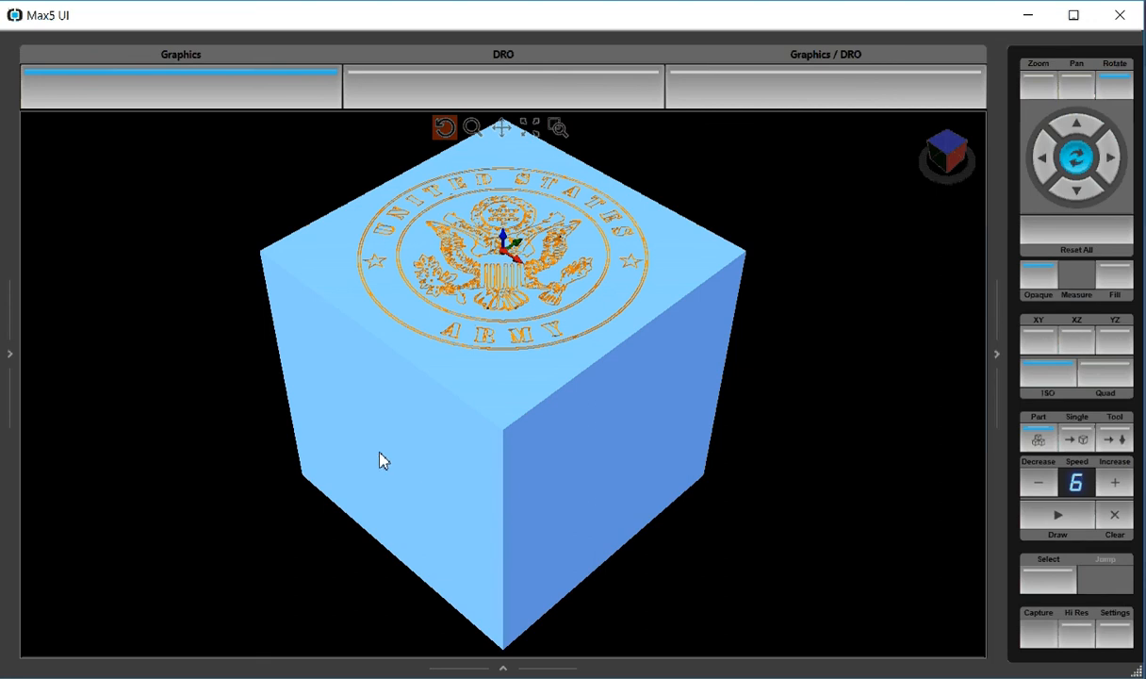
mouse_move(393, 343)
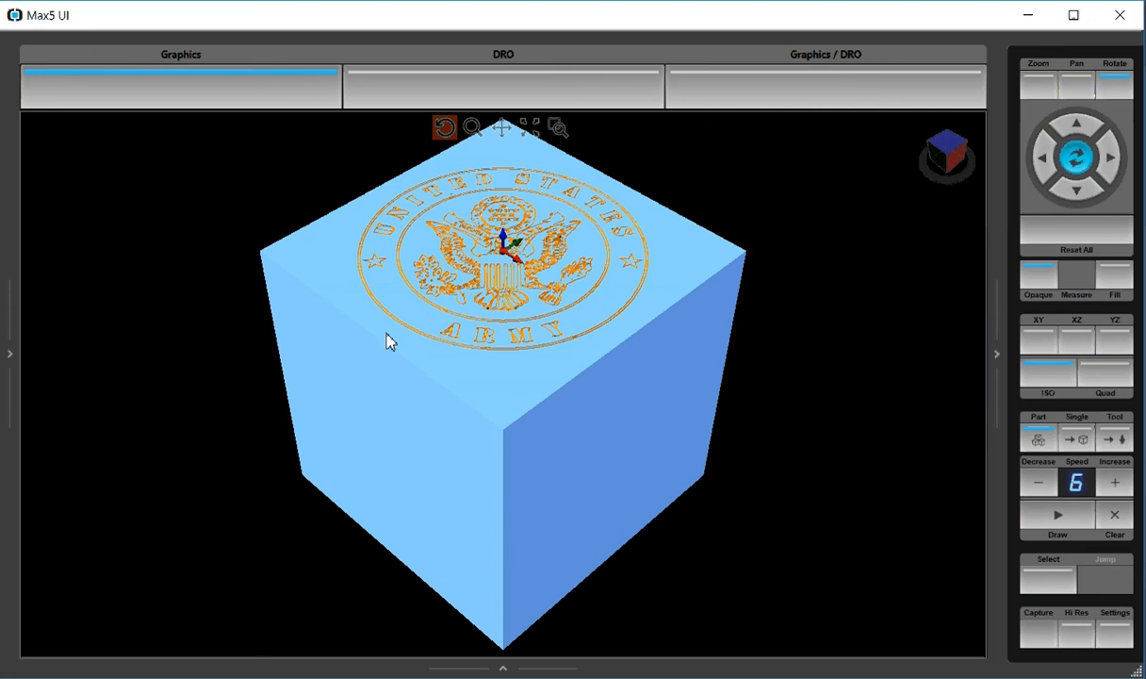
mouse_move(393, 443)
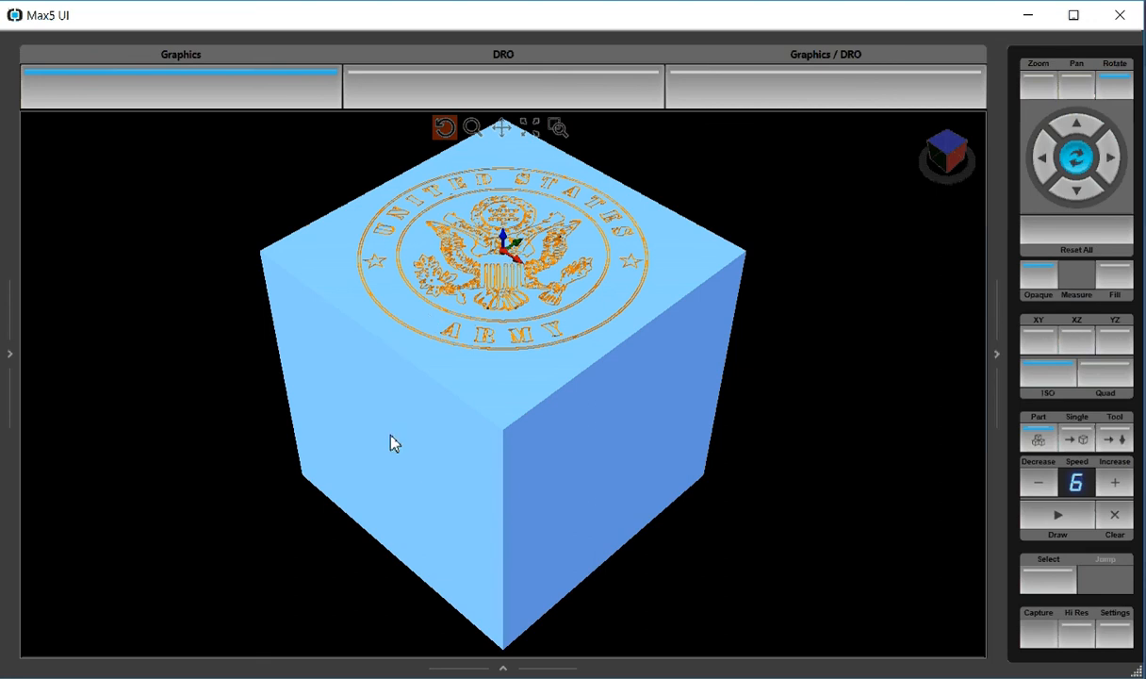
mouse_move(396, 415)
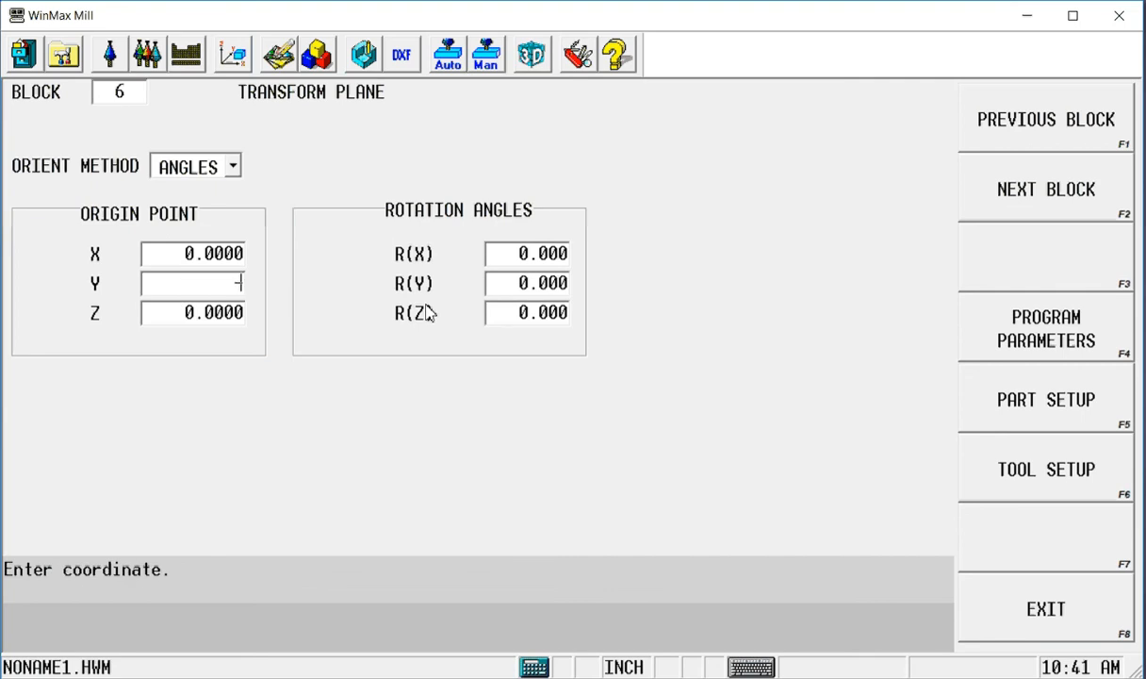
Enter origin Y -1.5, Z -1.5 and R(X) 90 in the Transform Plane block for the front face
type("-3.0000")
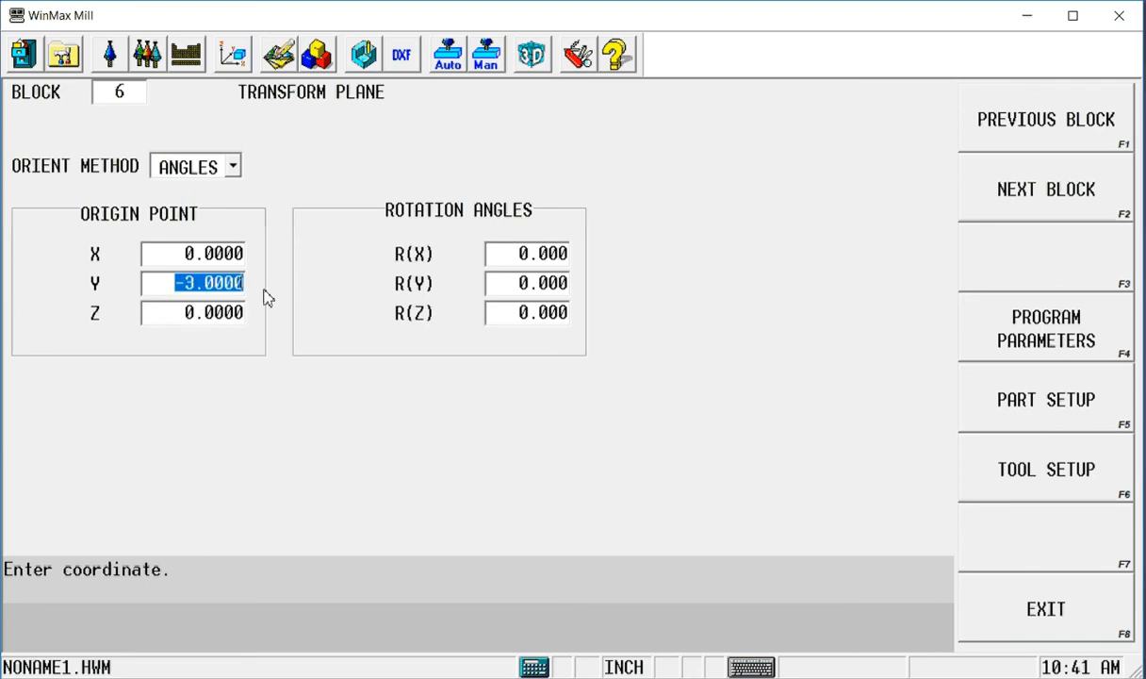
type("-1.5")
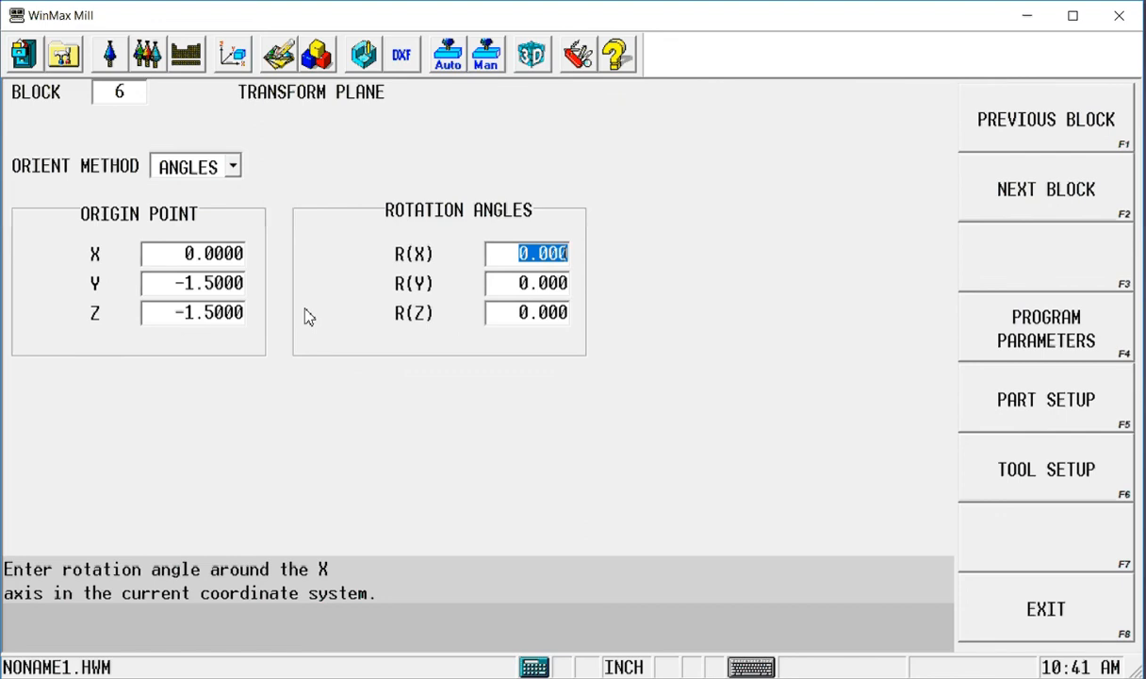
type("90")
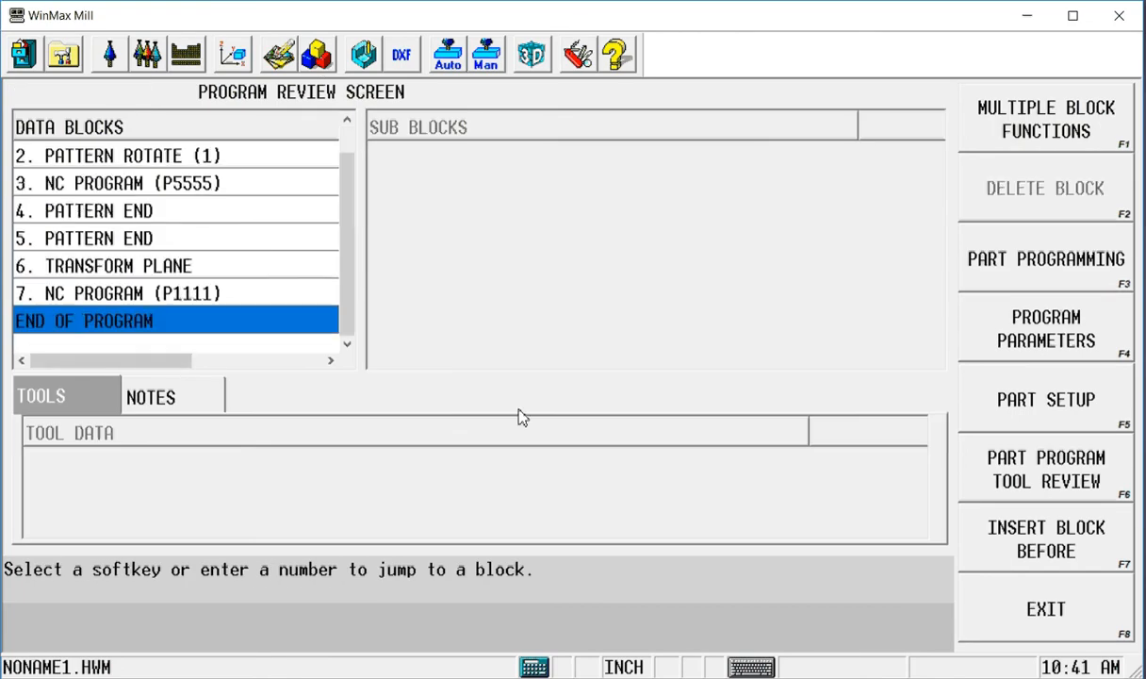
Insert a Pattern Scale block of 0.650 ahead of the Navy NC Program (P1111) call
left_click(1045, 260)
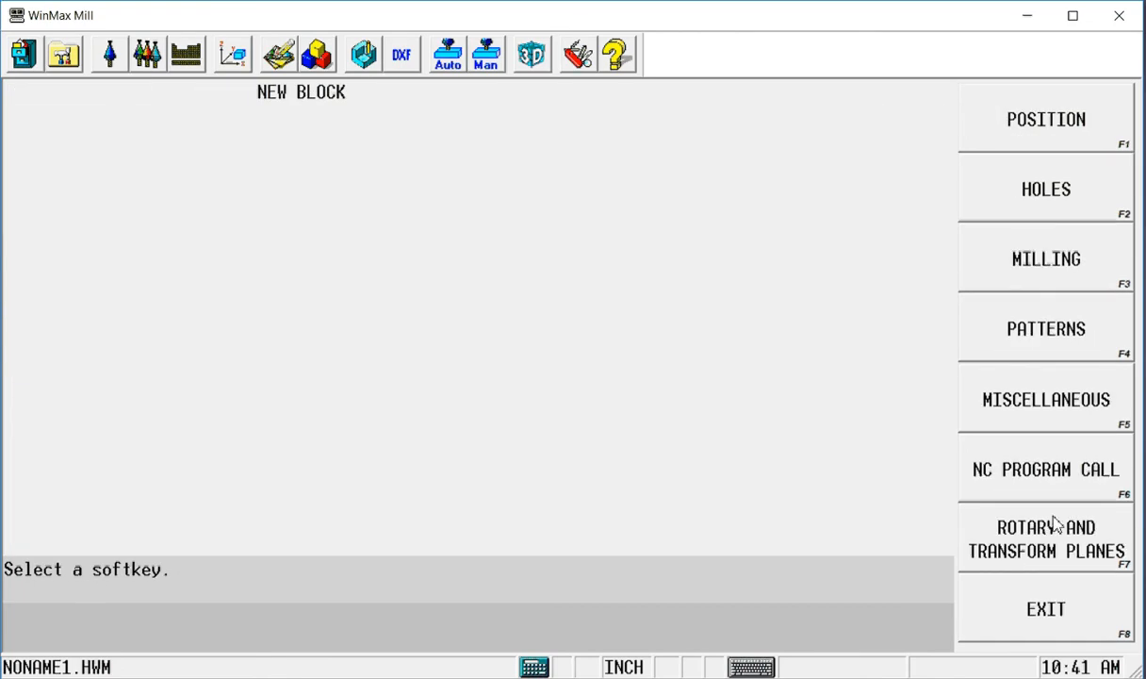
left_click(1052, 540)
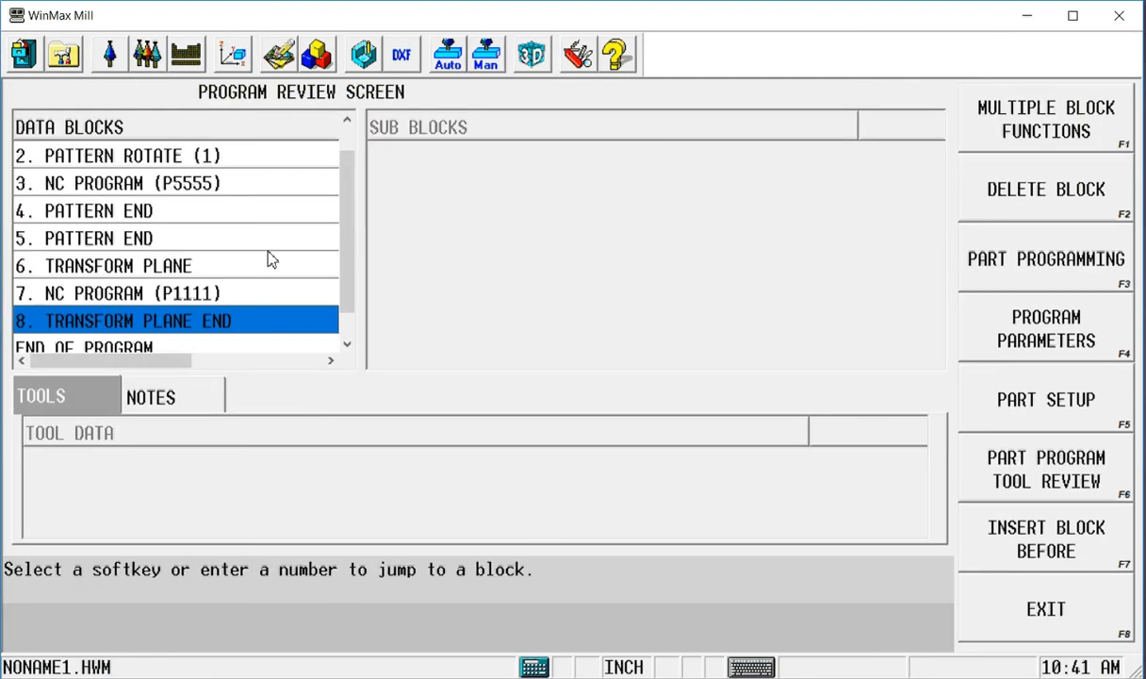
left_click(122, 293)
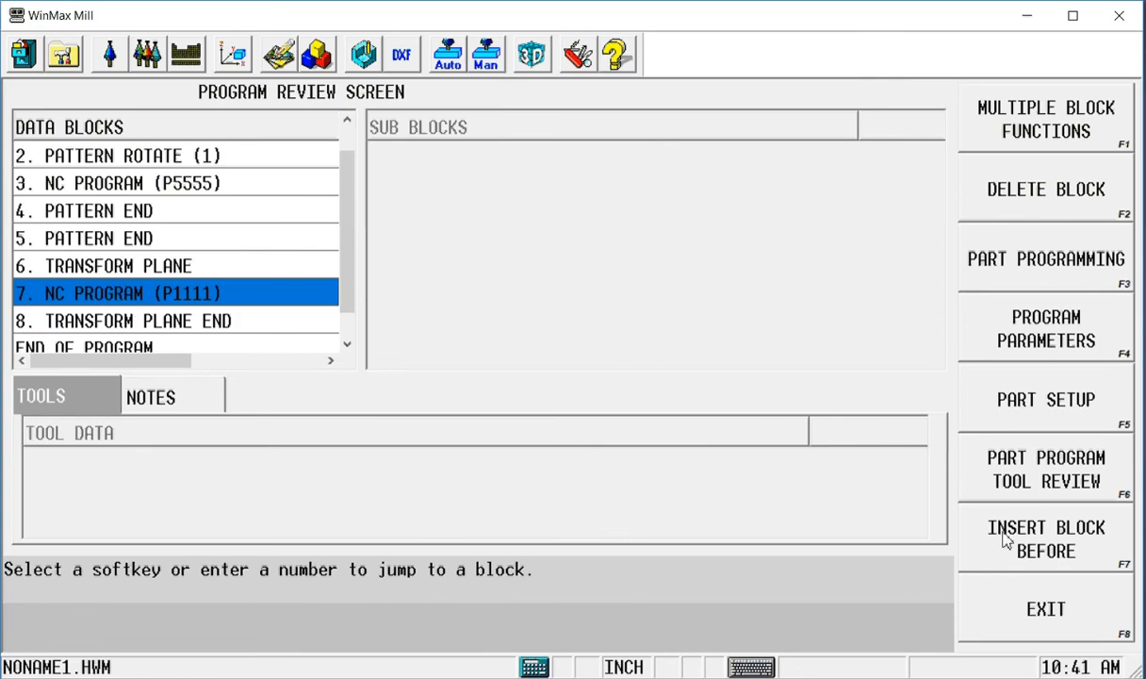
left_click(1044, 539)
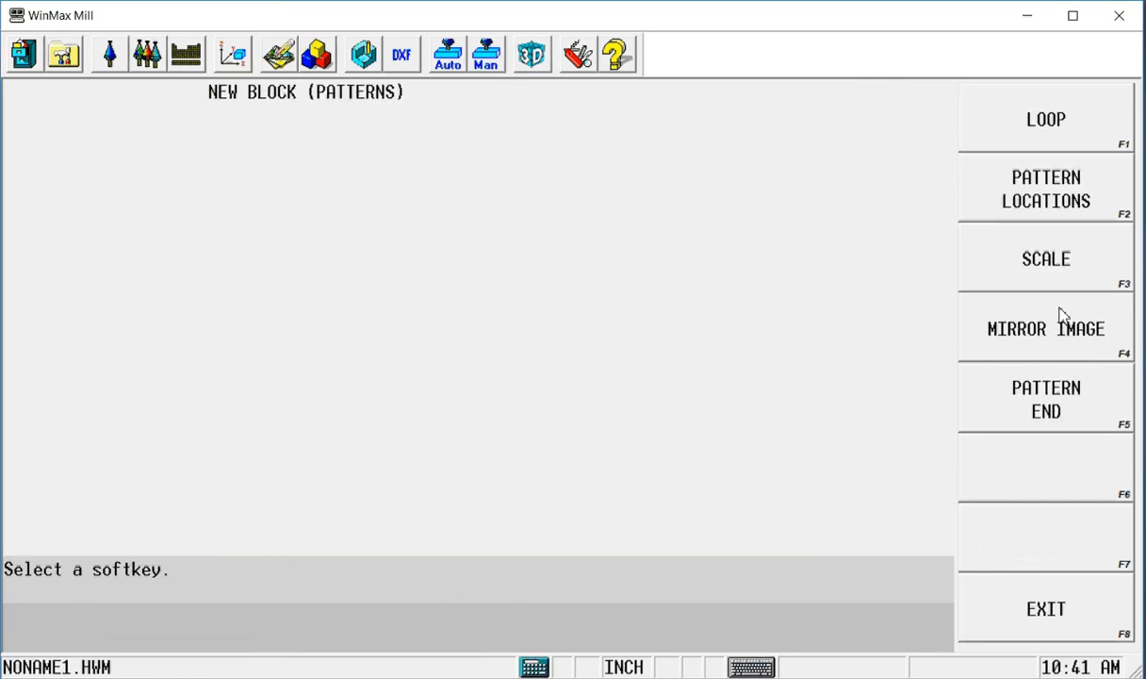
left_click(1045, 259)
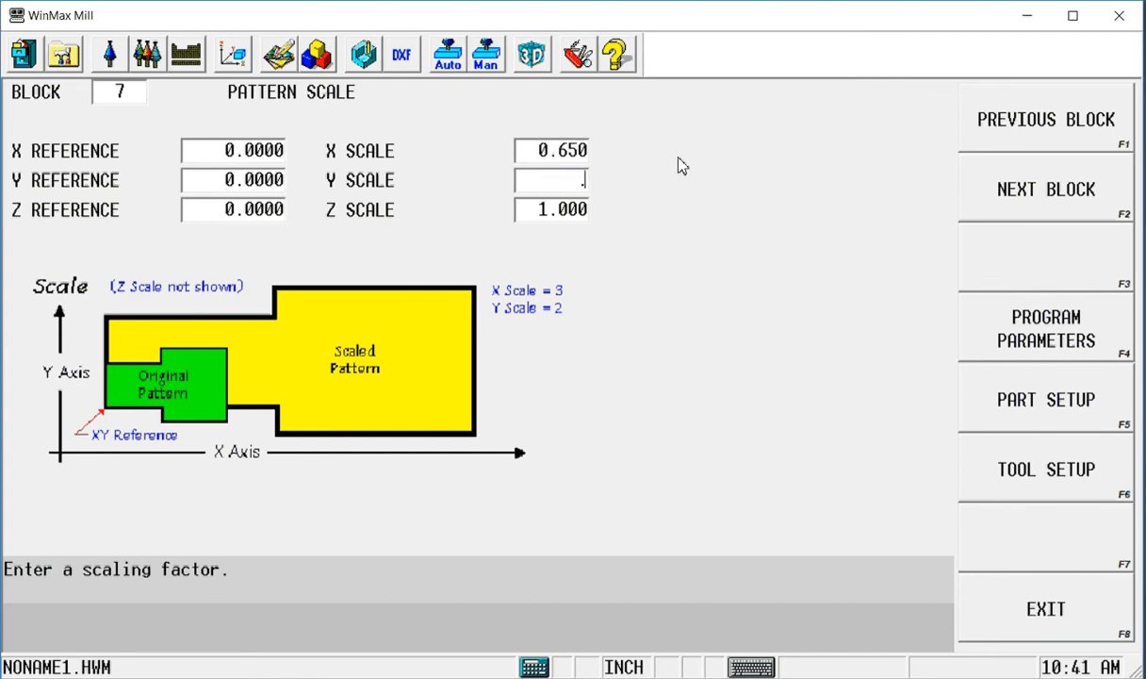
type("0.650")
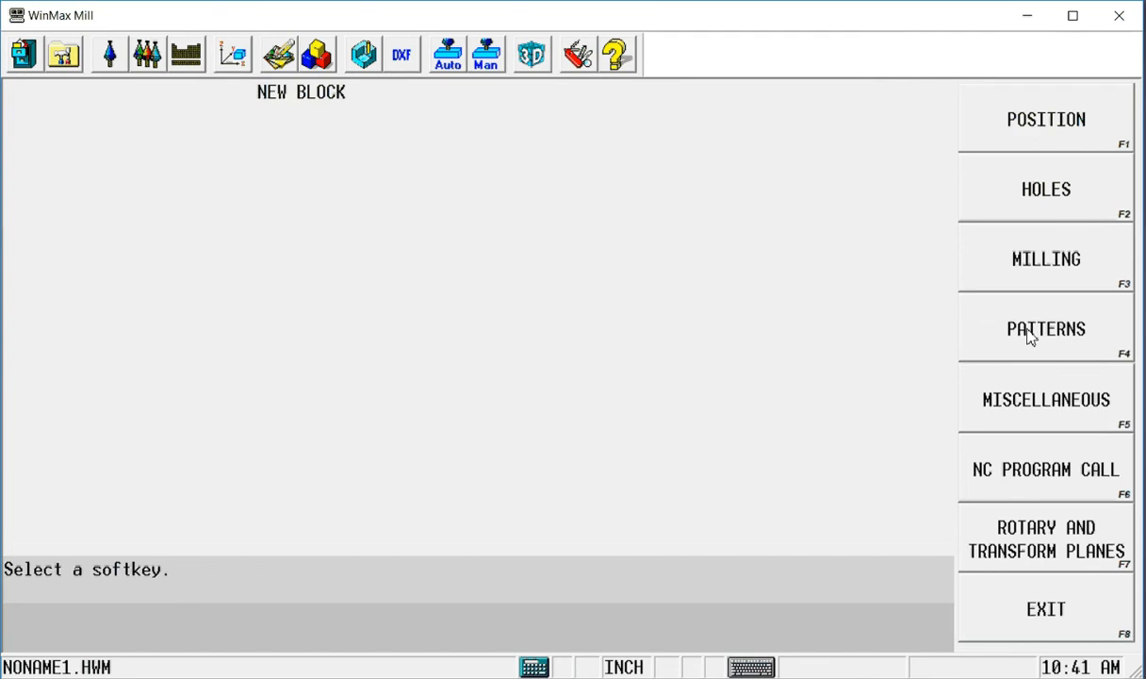
Add the Pattern End block after the NC program call, before Transform Plane End
left_click(313, 53)
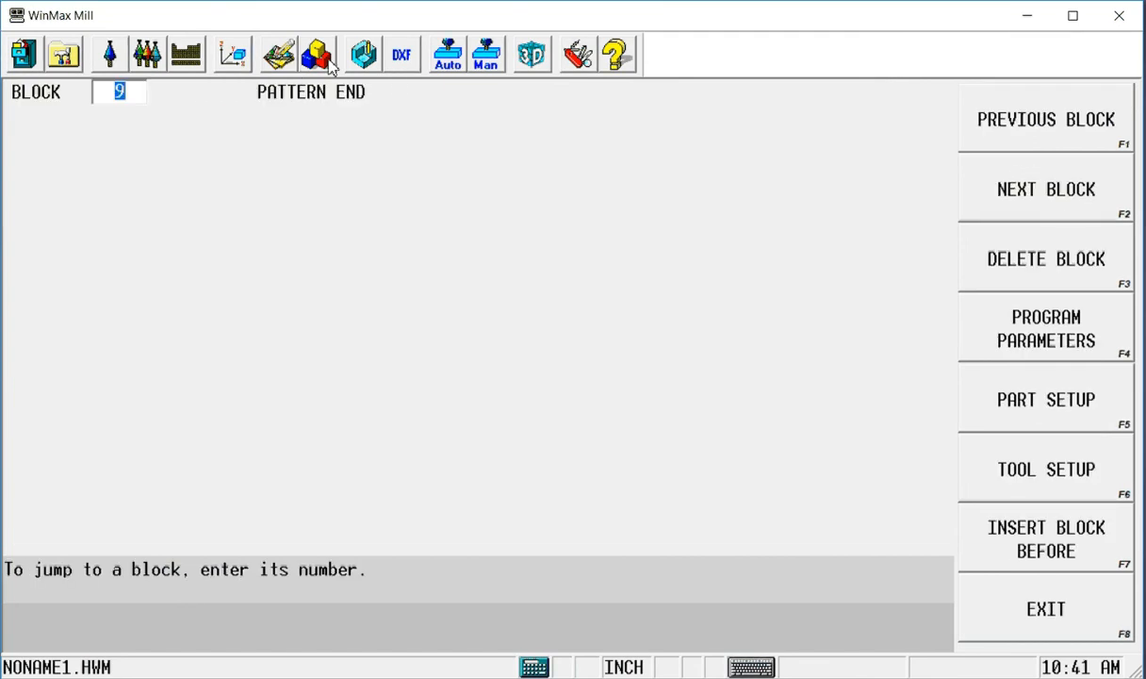
left_click(317, 53)
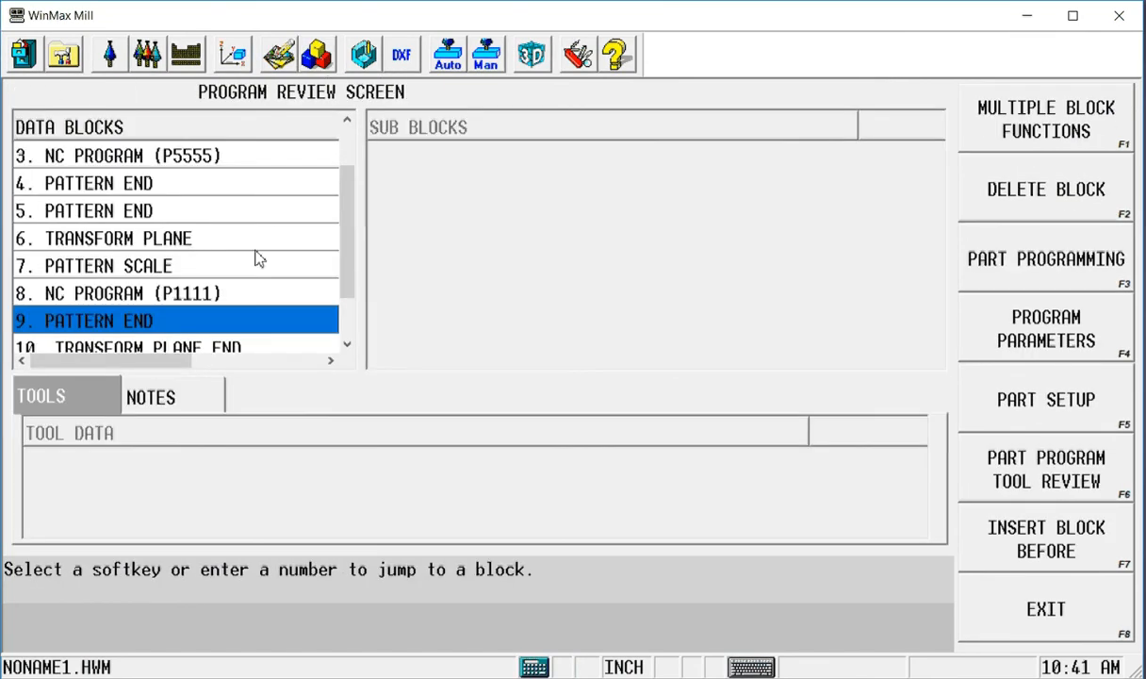
mouse_move(181, 328)
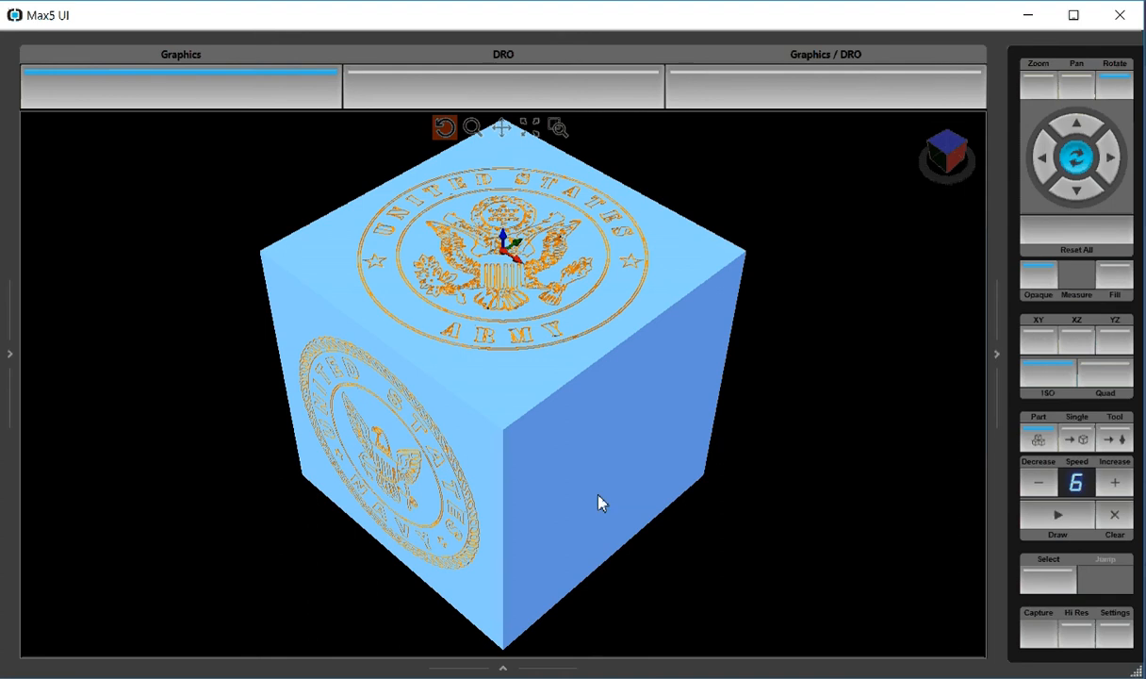
mouse_move(615, 447)
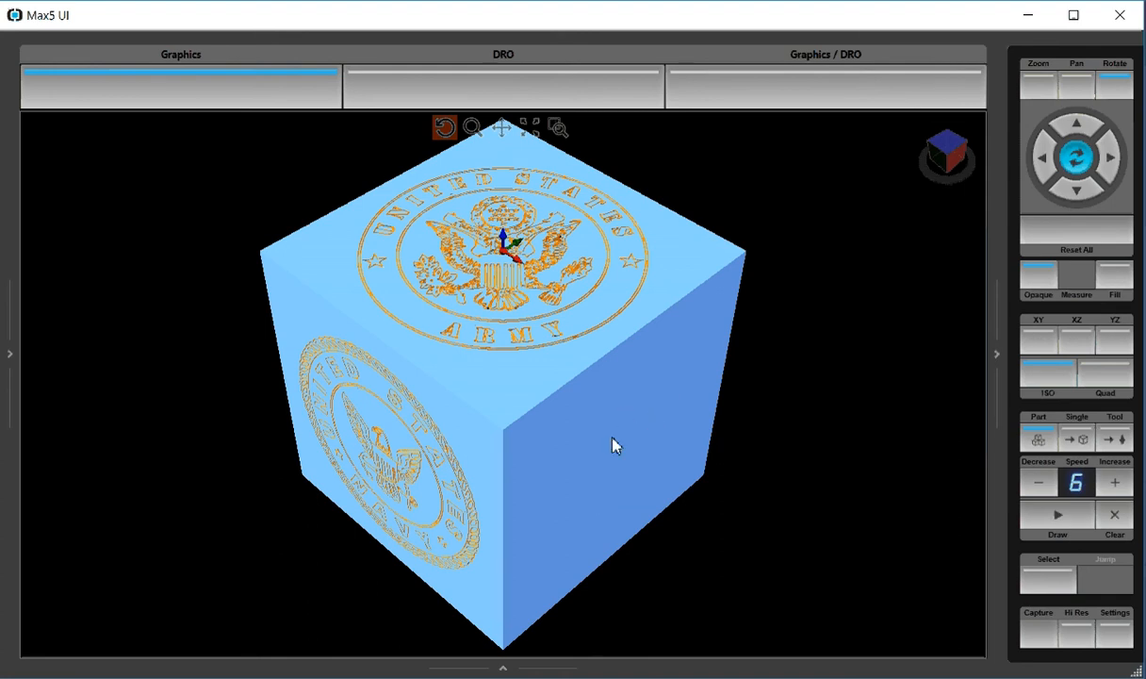
mouse_move(623, 467)
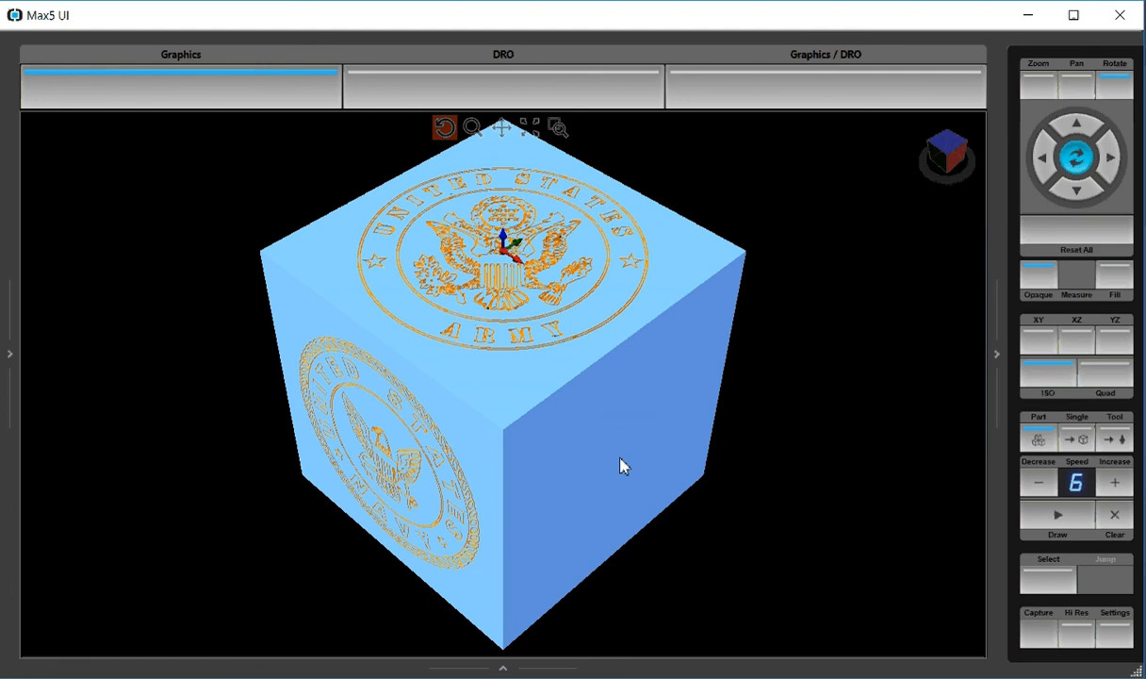
mouse_move(592, 453)
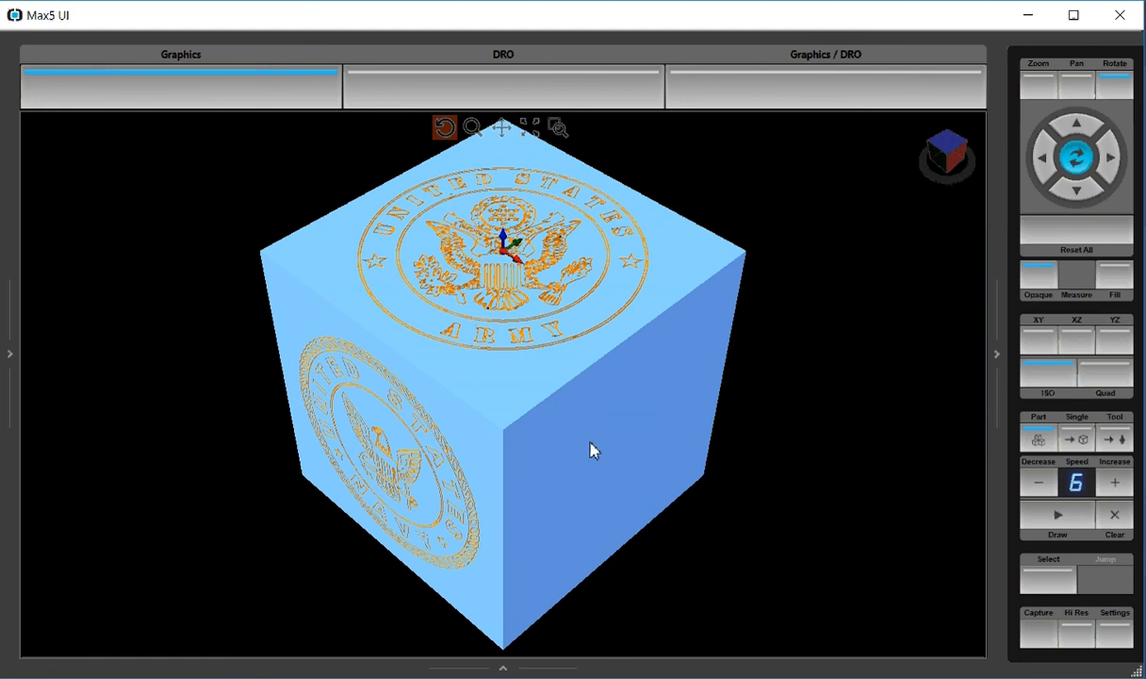
mouse_move(511, 272)
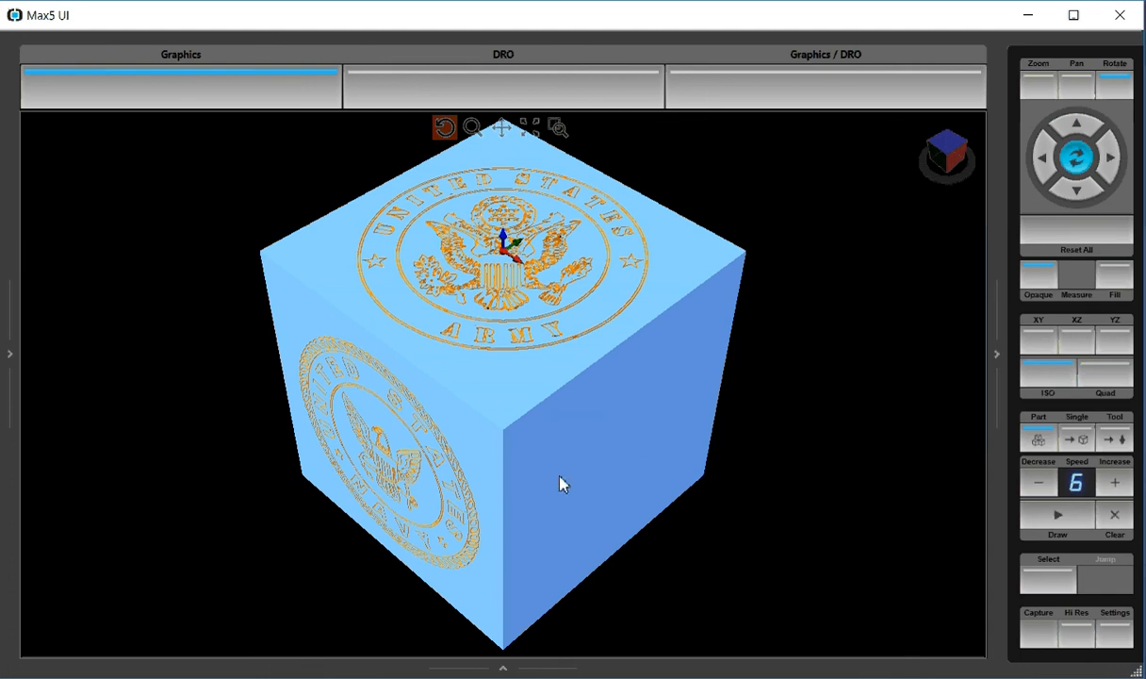
mouse_move(575, 455)
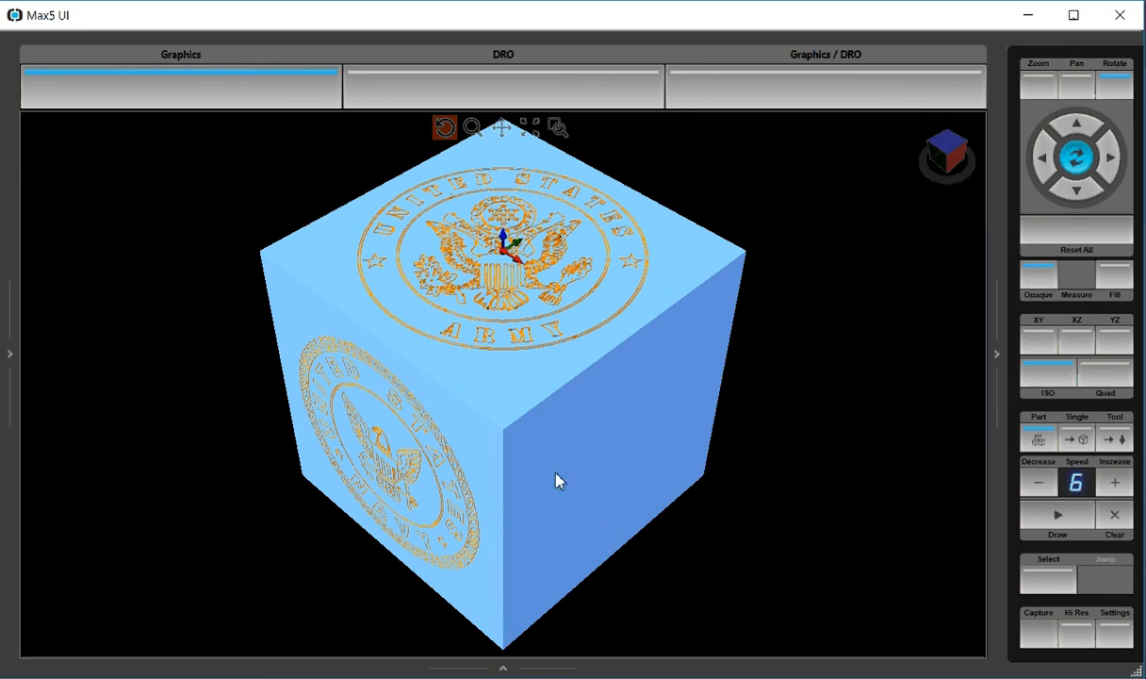
mouse_move(639, 445)
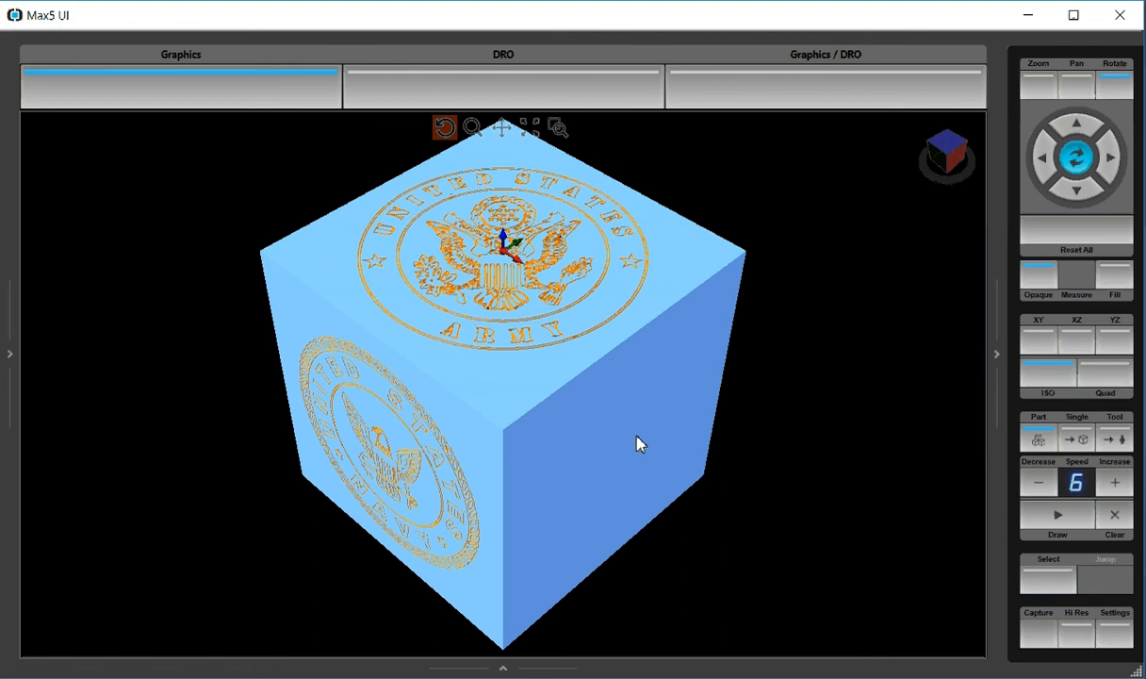
mouse_move(622, 522)
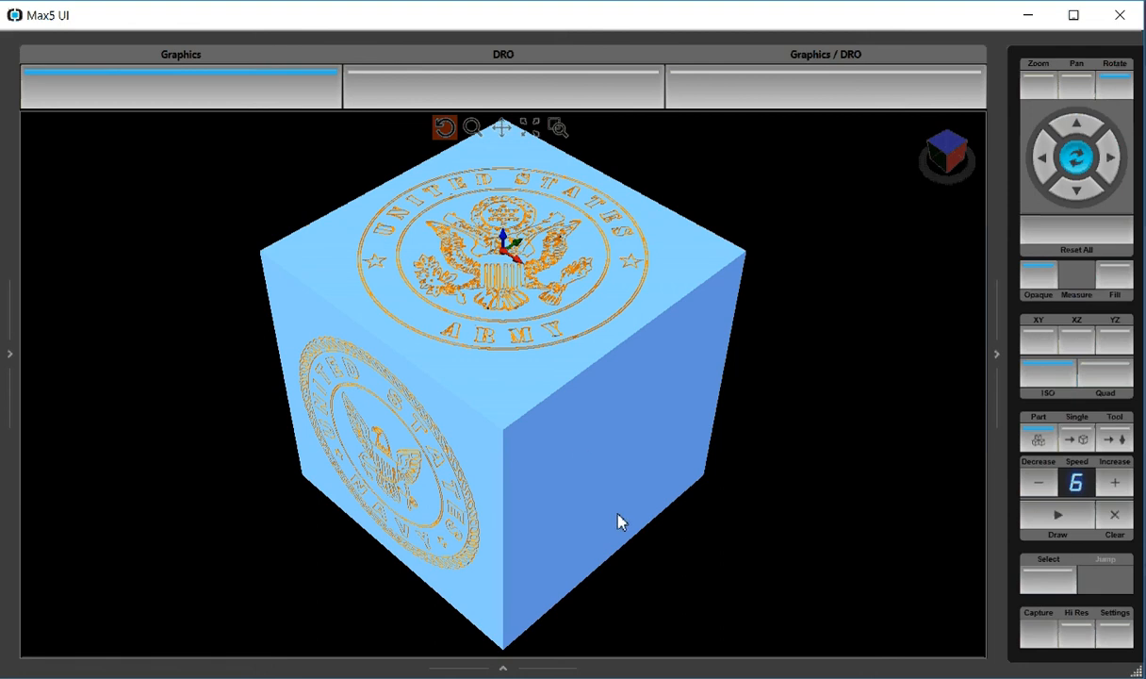
mouse_move(616, 505)
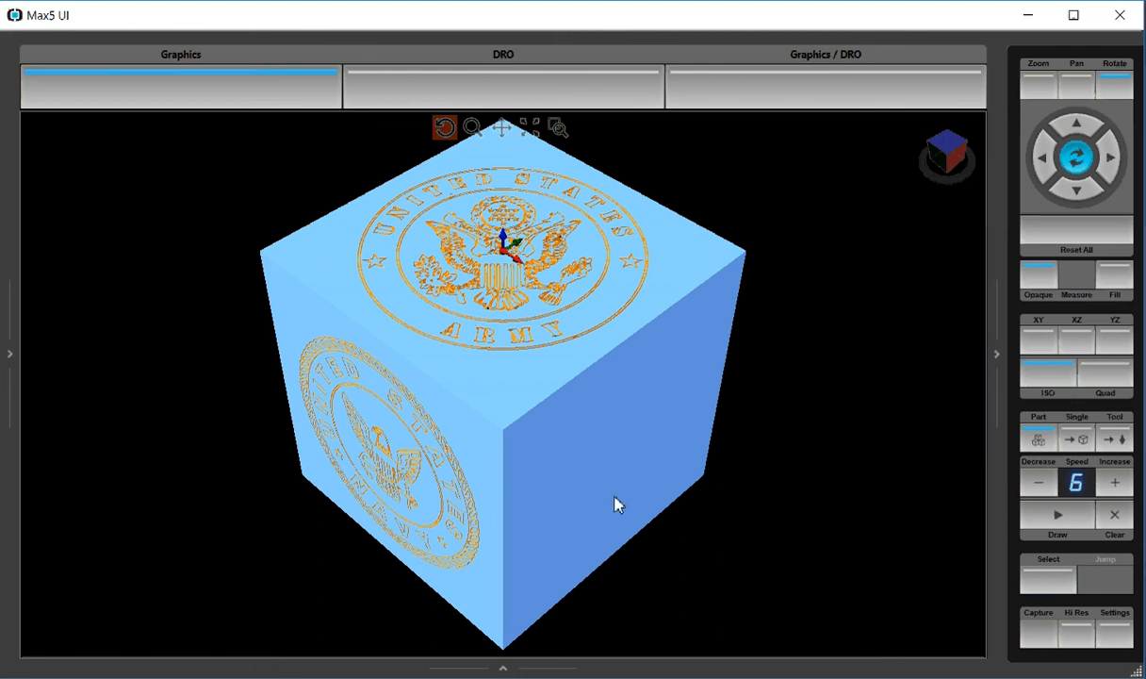
mouse_move(626, 449)
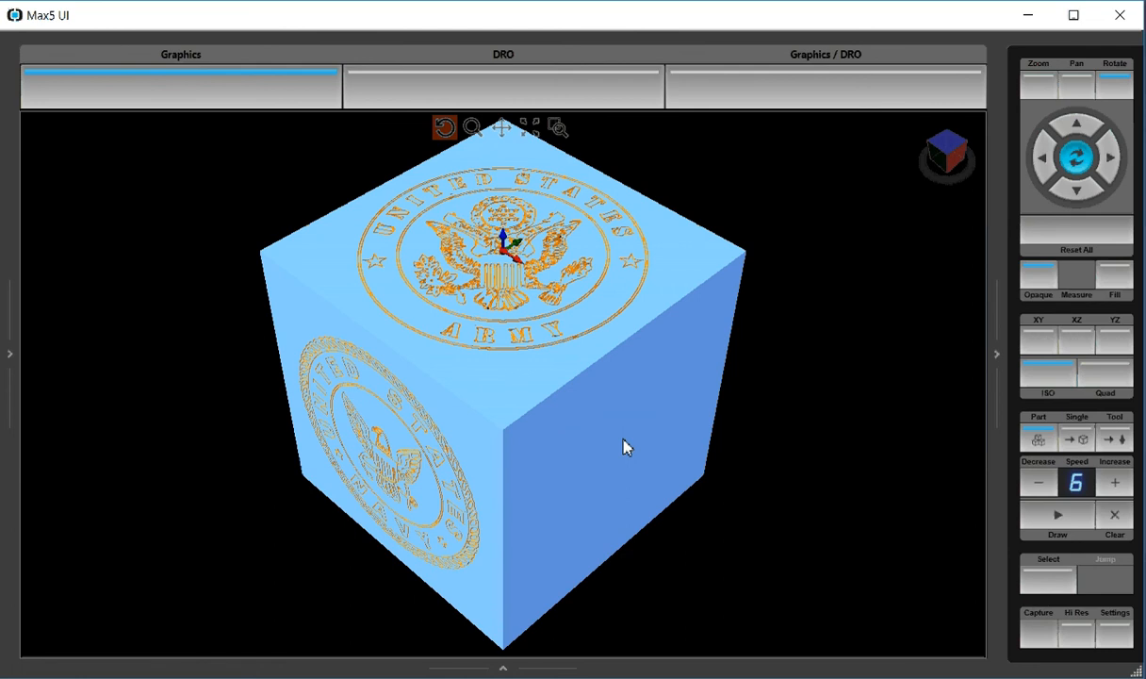
mouse_move(452, 298)
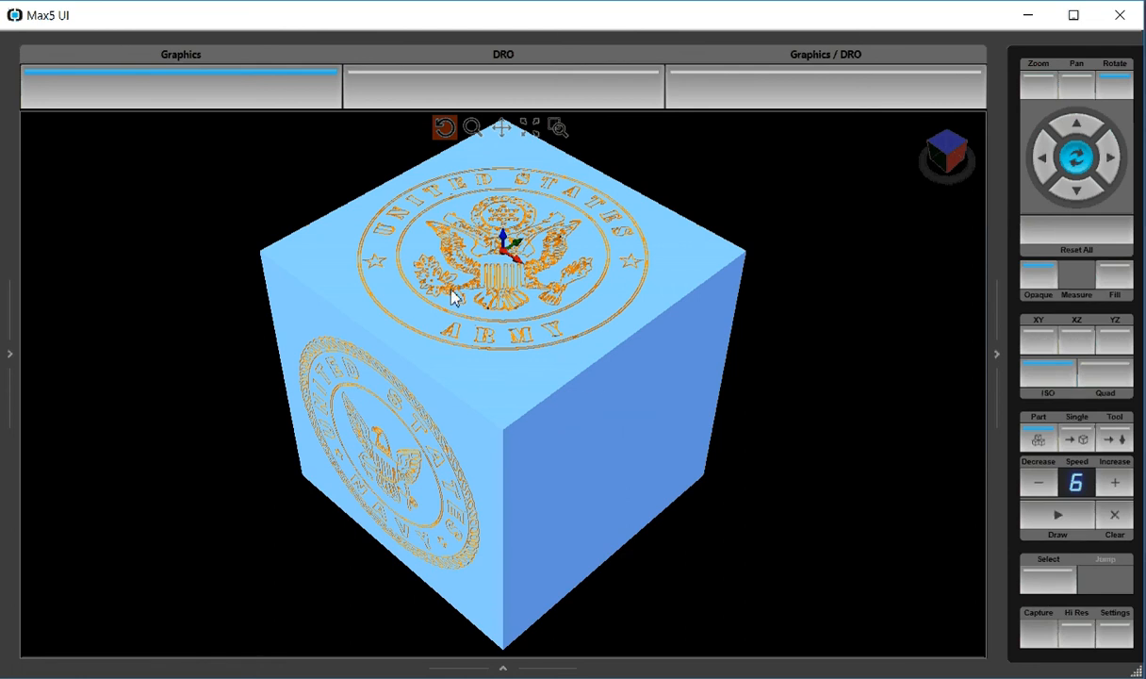
mouse_move(518, 347)
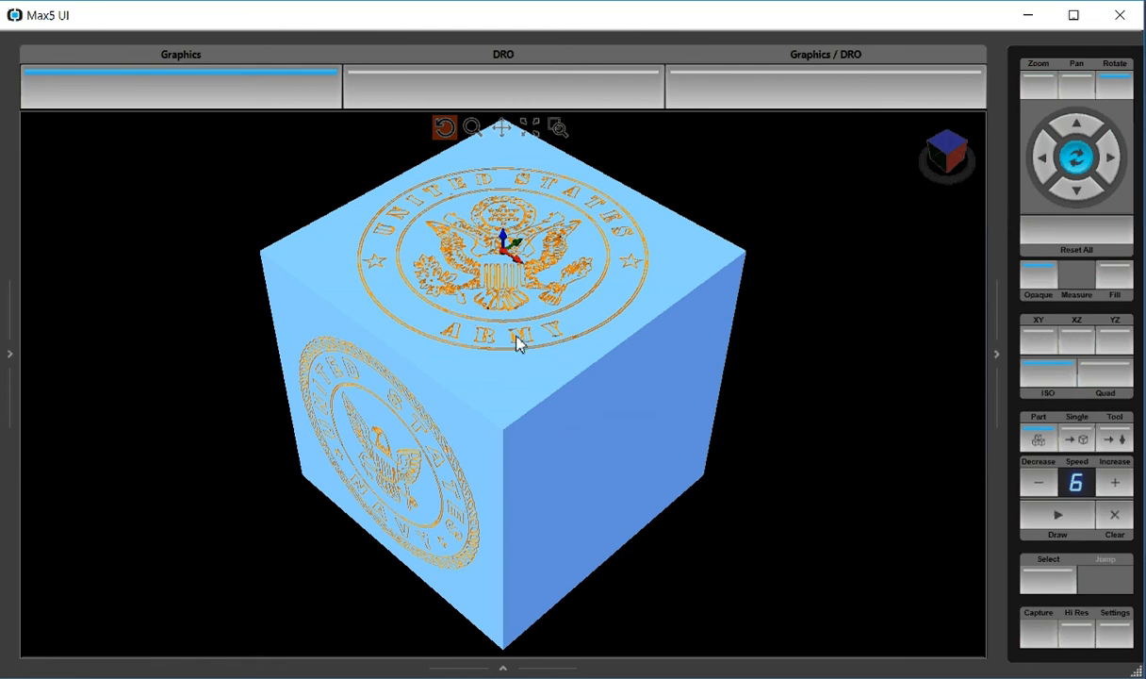
mouse_move(517, 271)
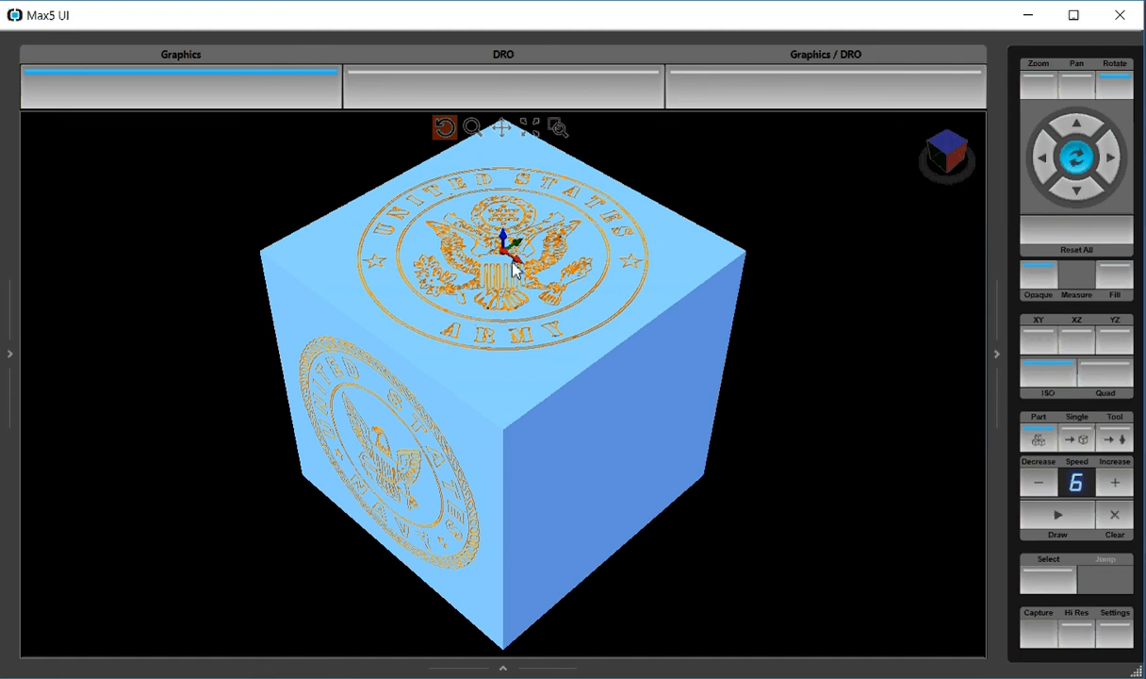
mouse_move(385, 434)
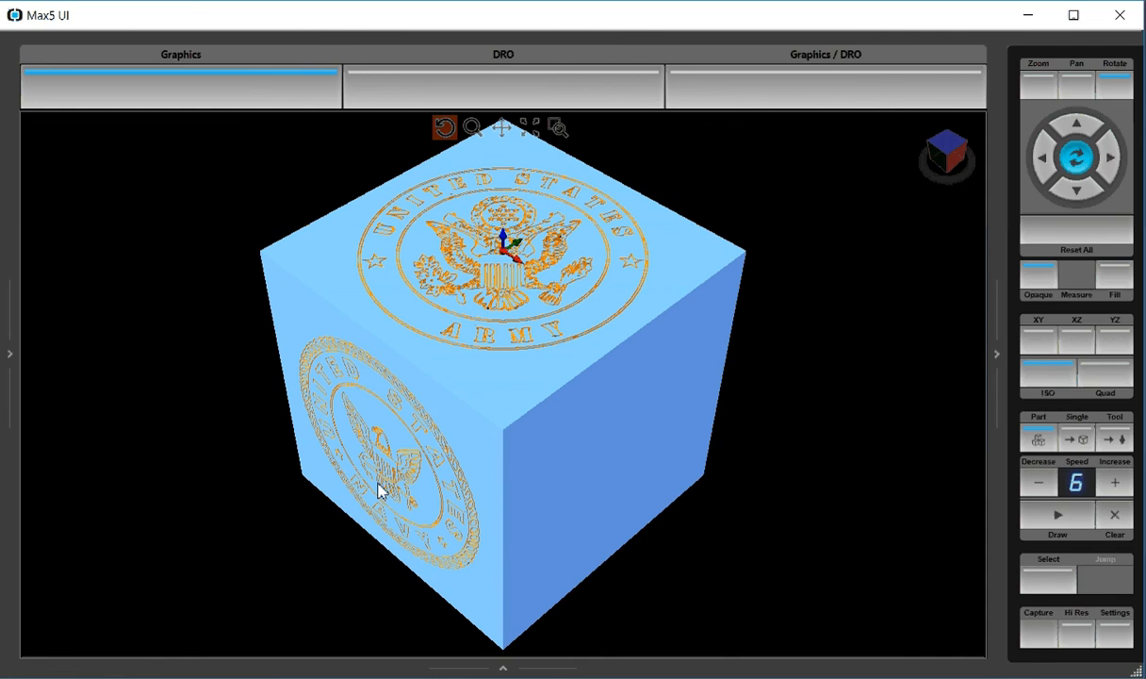
mouse_move(399, 525)
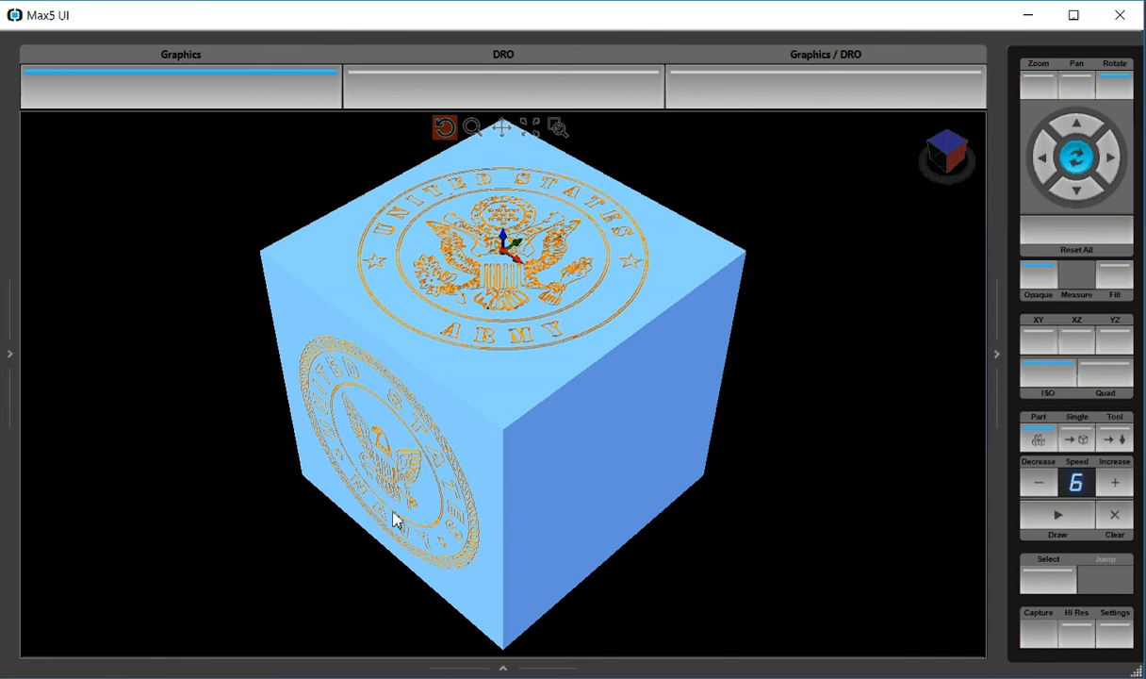
mouse_move(645, 469)
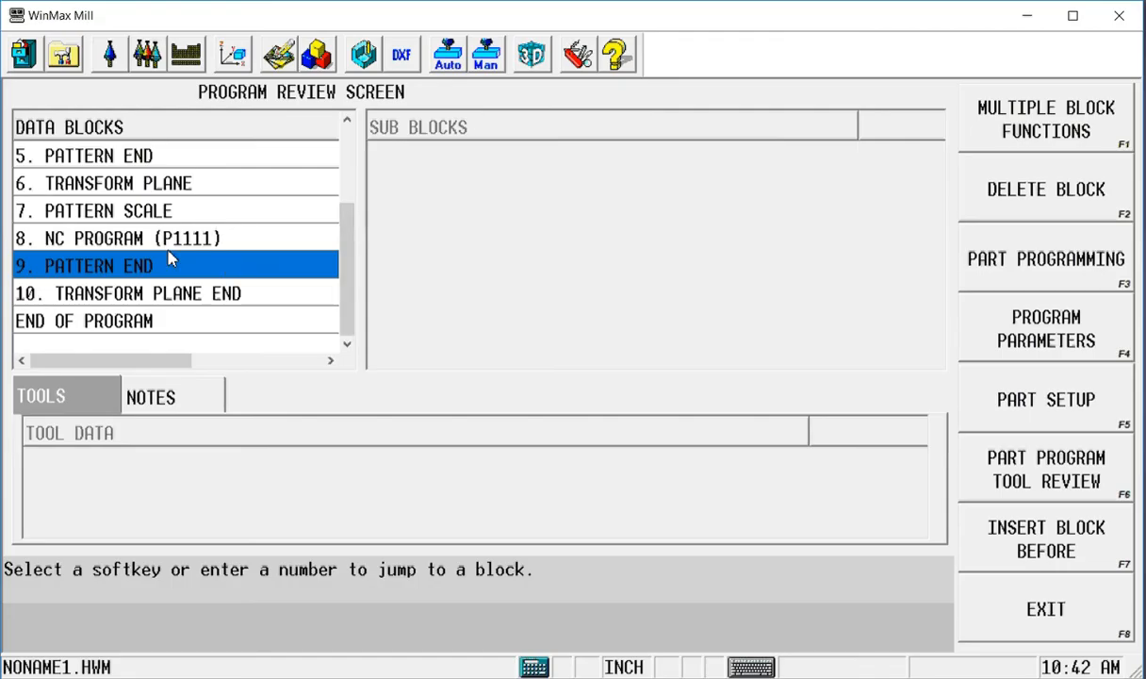
mouse_move(129, 189)
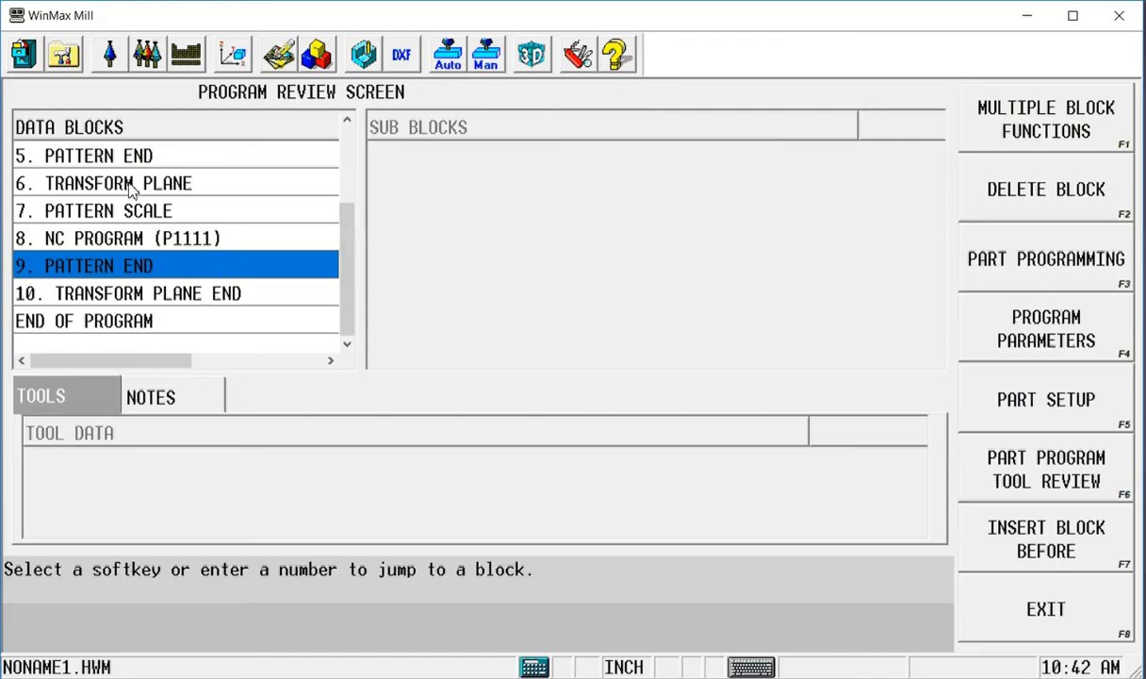
mouse_move(120, 249)
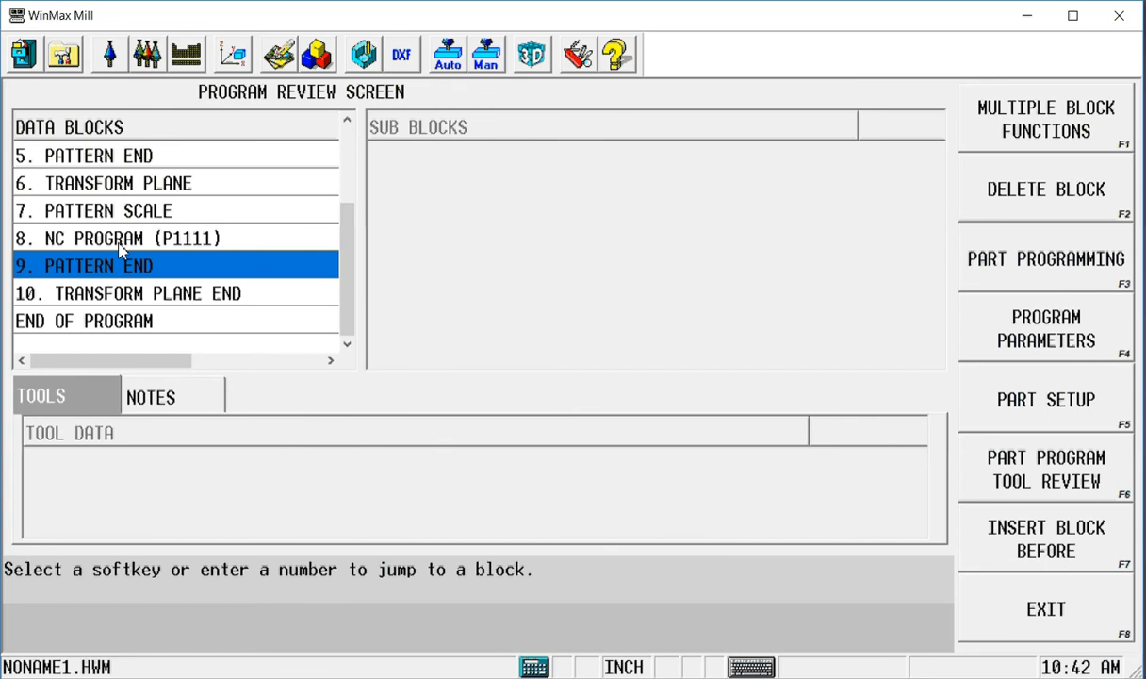
mouse_move(139, 300)
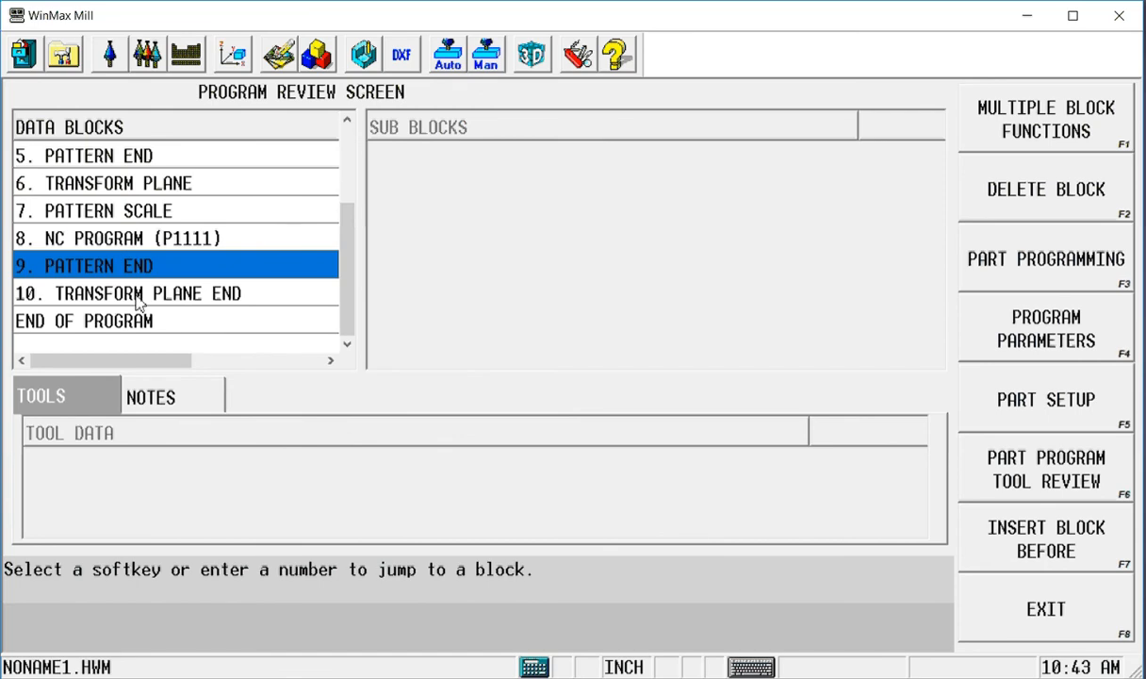
Select blocks 6 through 10 (transform plane through transform plane end) for copying
left_click(113, 183)
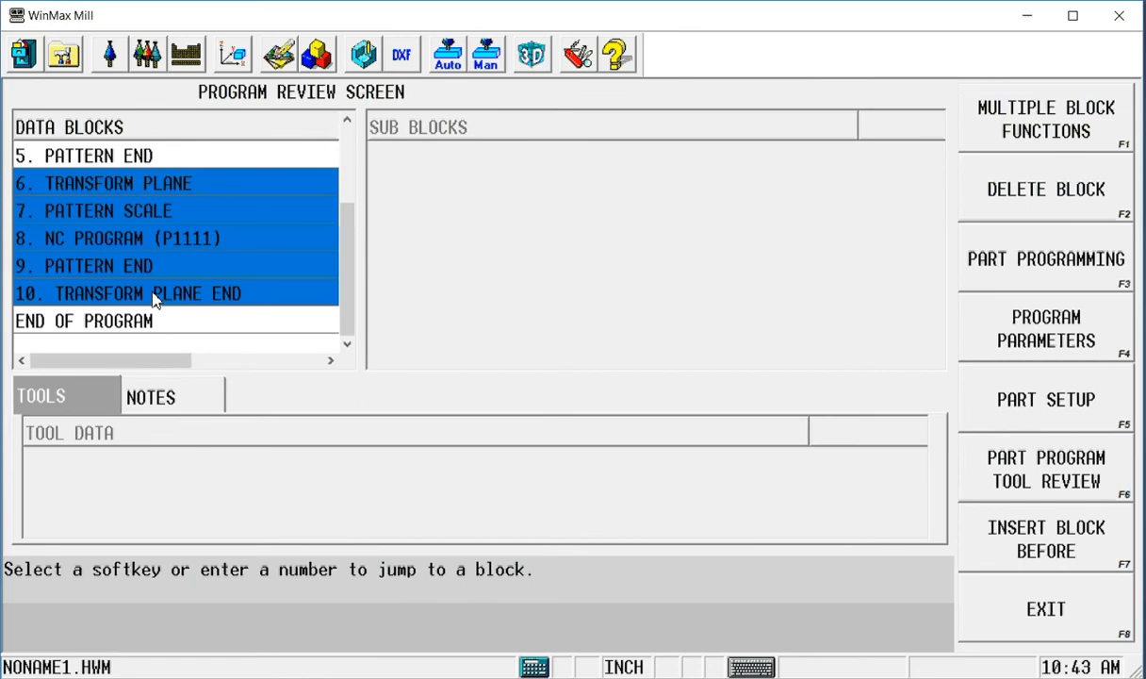
mouse_move(211, 338)
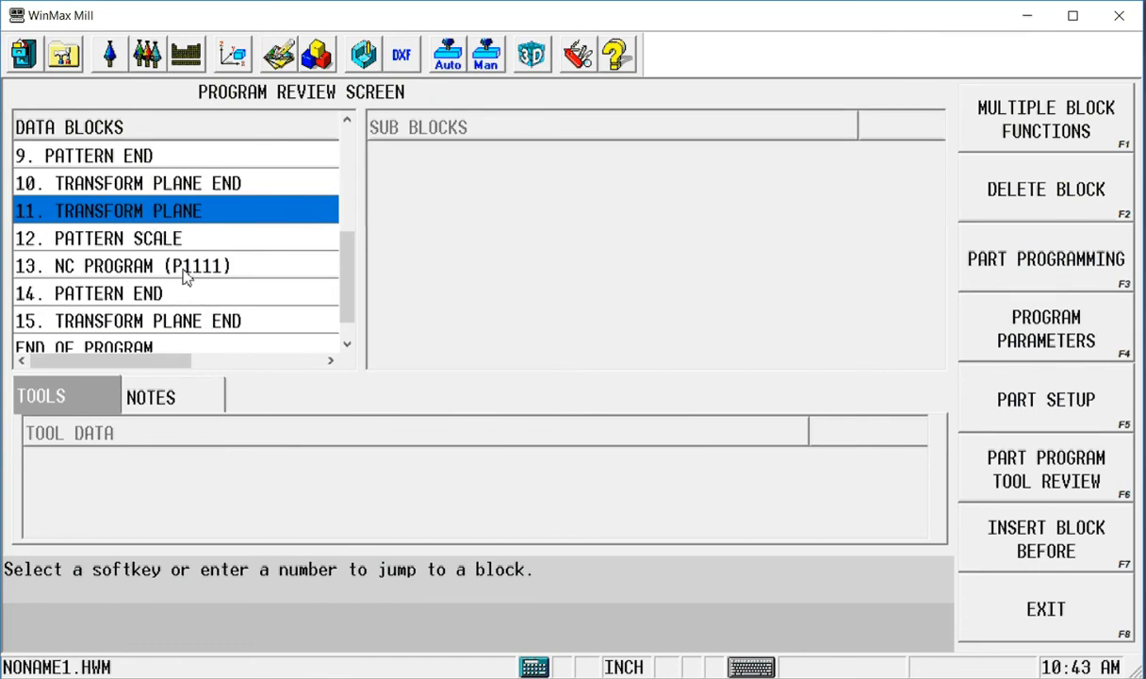
Edit block 11 Transform Plane and start the origin X coordinate at 1.5 for the side face
double_click(110, 211)
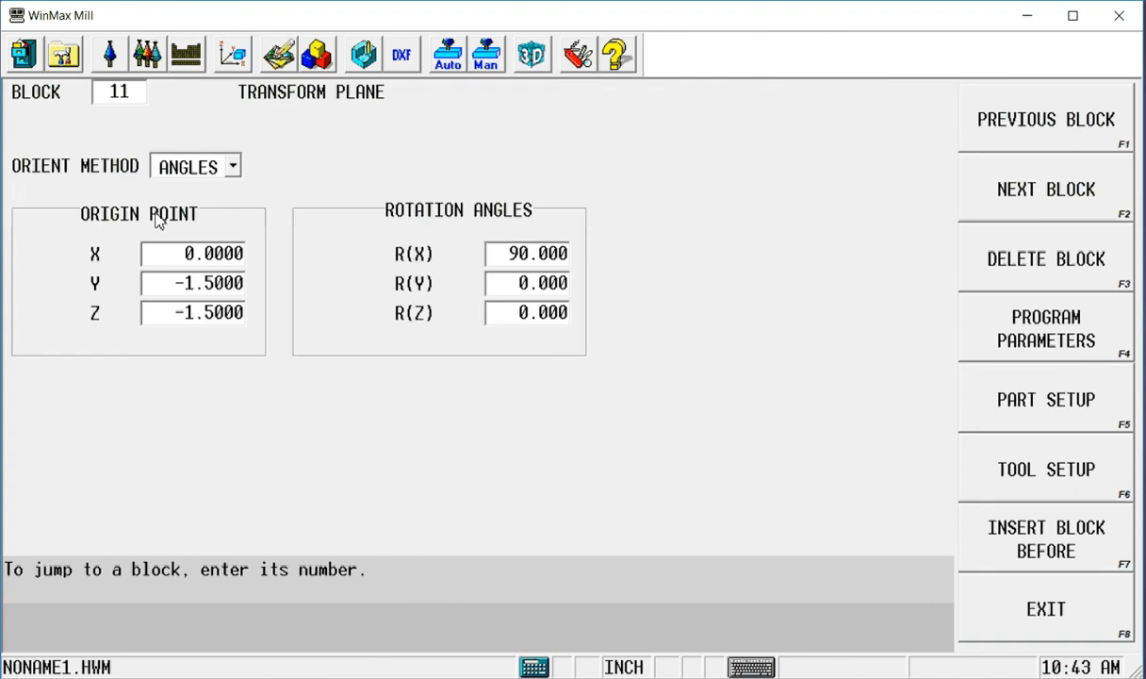
left_click(192, 253)
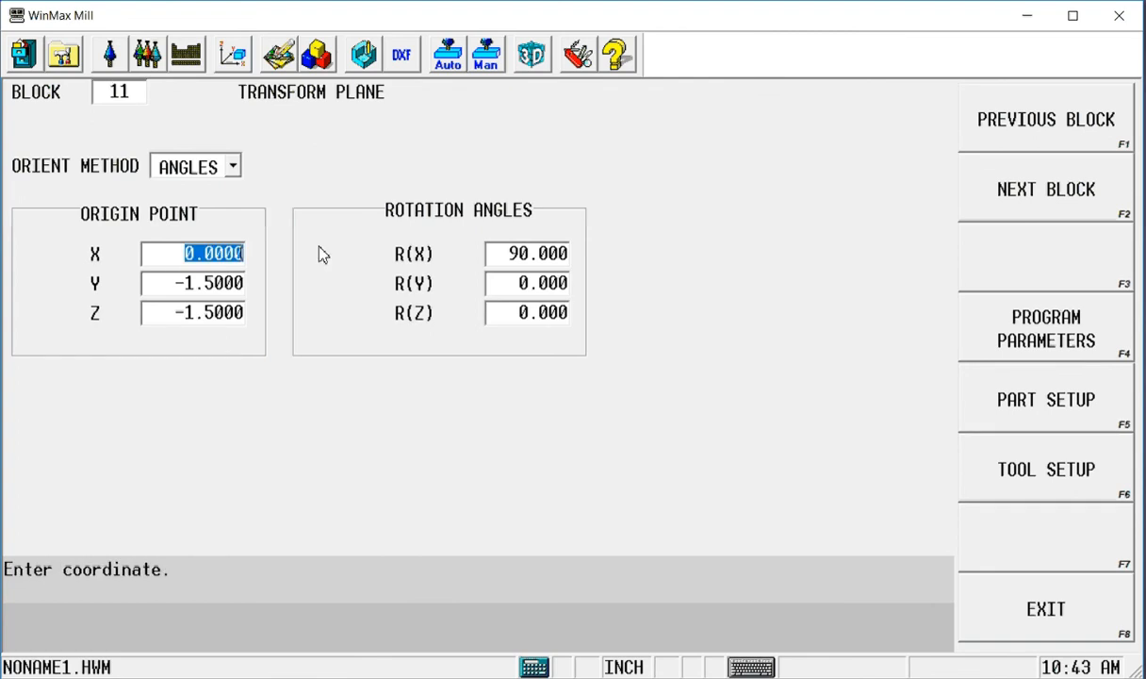
type("1.")
left_click(192, 285)
type("0.0000")
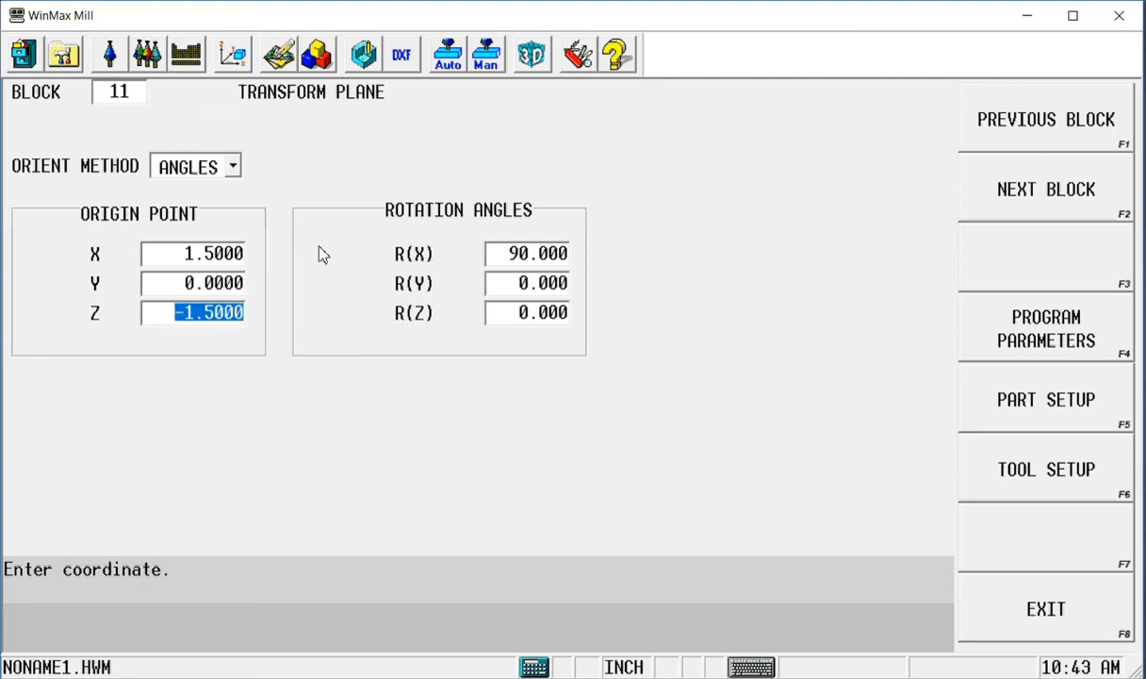
mouse_move(294, 185)
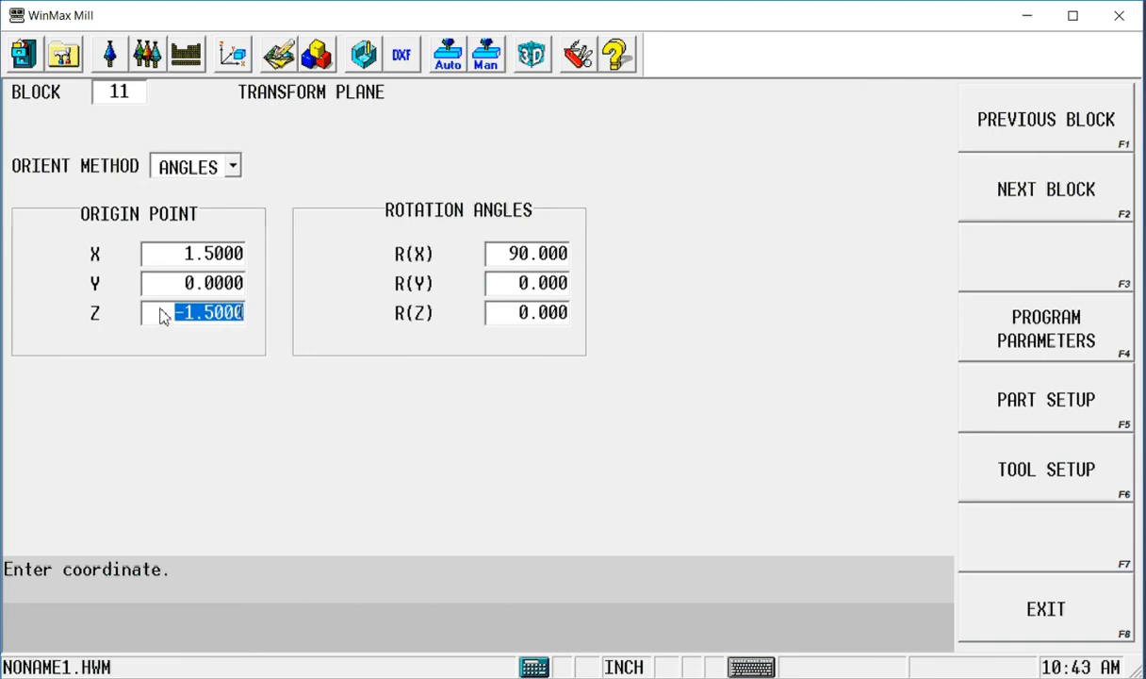
mouse_move(468, 292)
type("90.000")
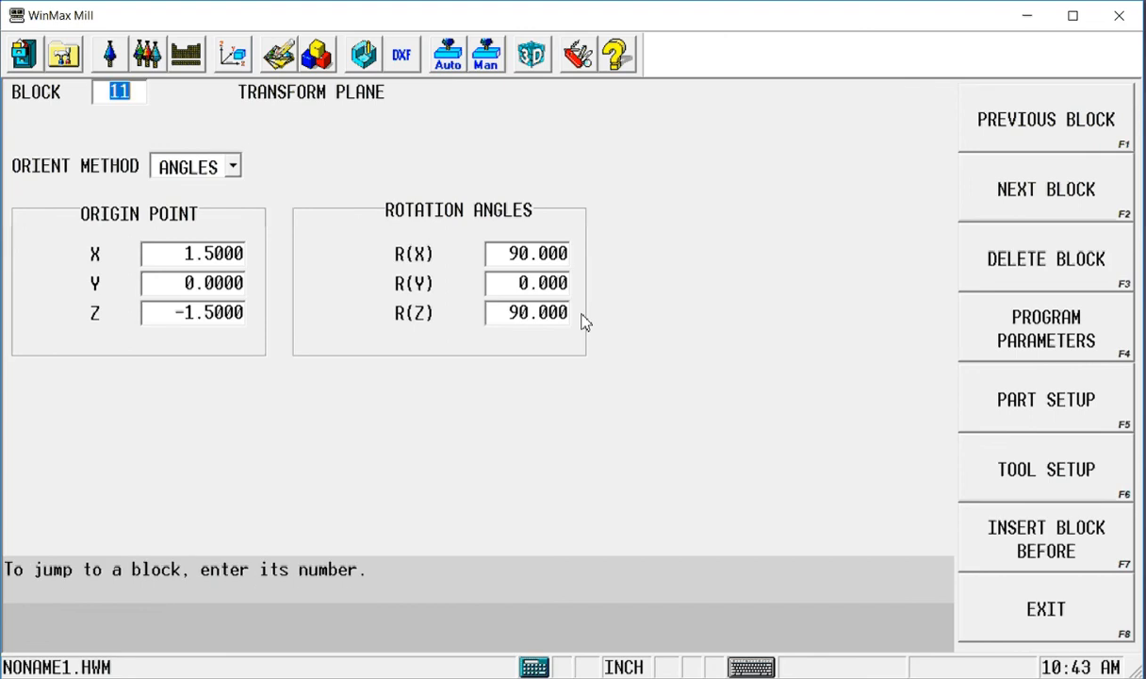
mouse_move(328, 58)
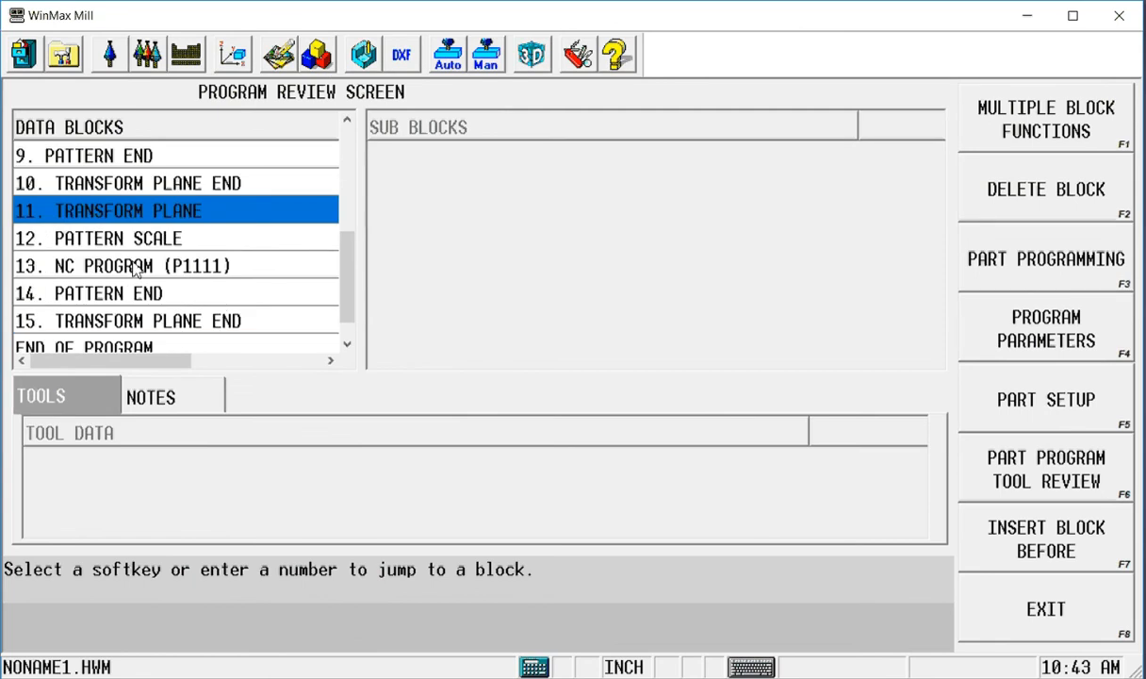
Change block 13 NC Program Call from program 1111 to 777
double_click(141, 264)
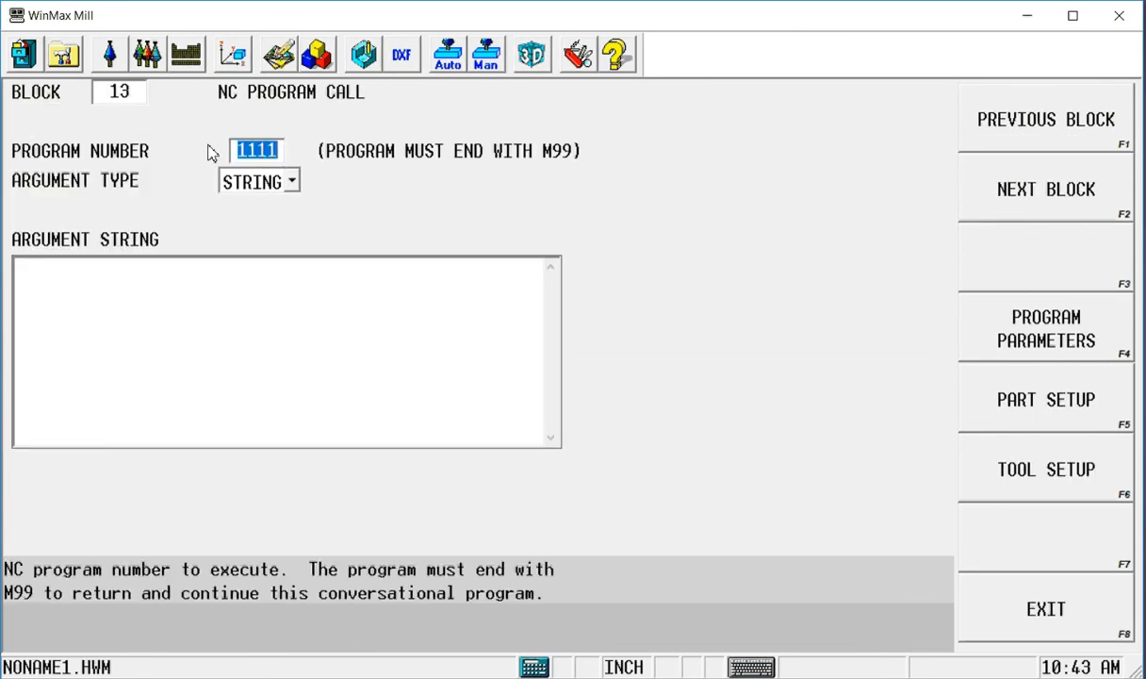
type("777")
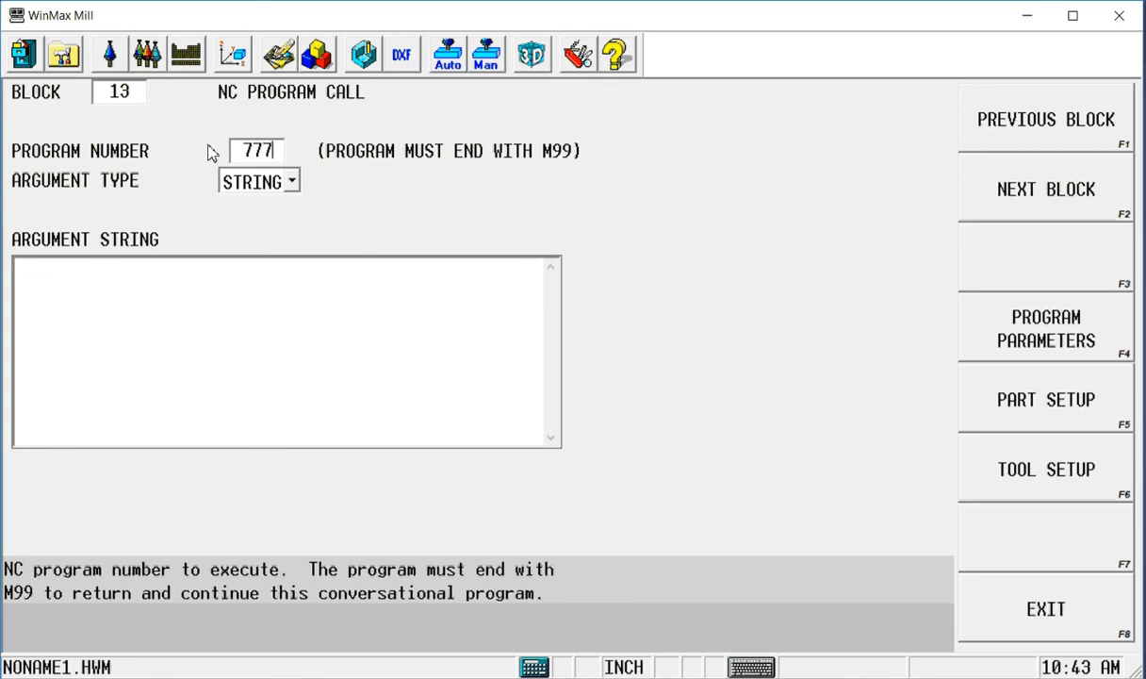